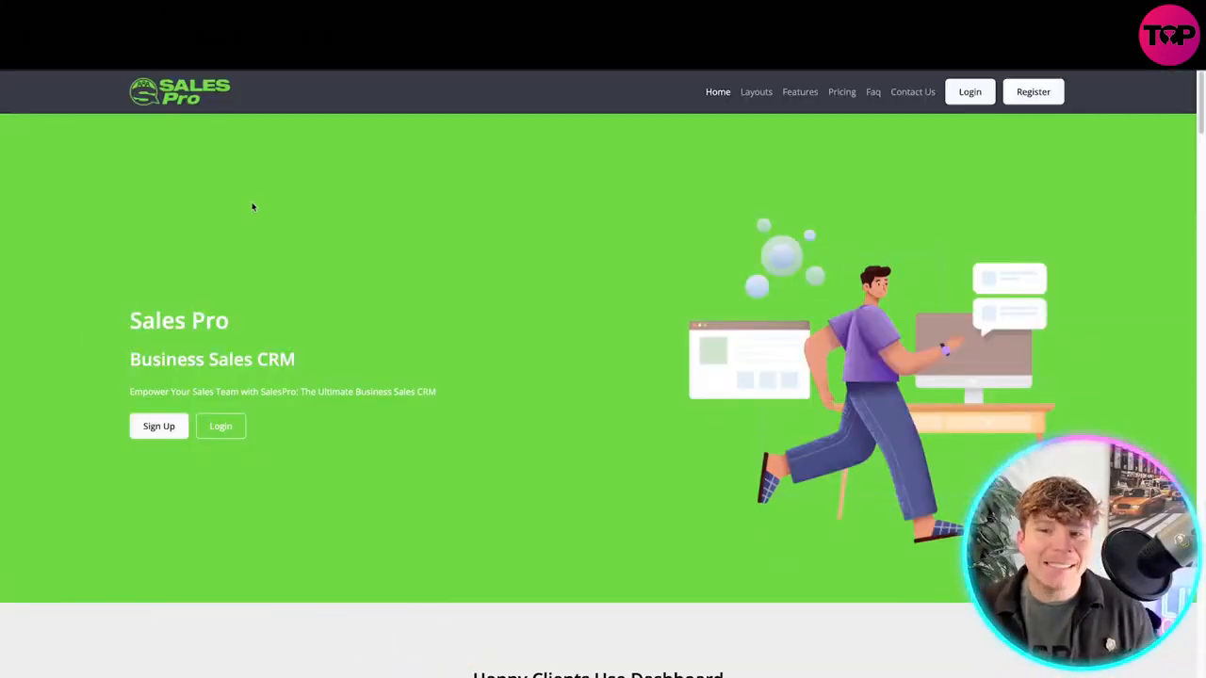
{"action": "mouse_move", "coordinate": [256, 117]}
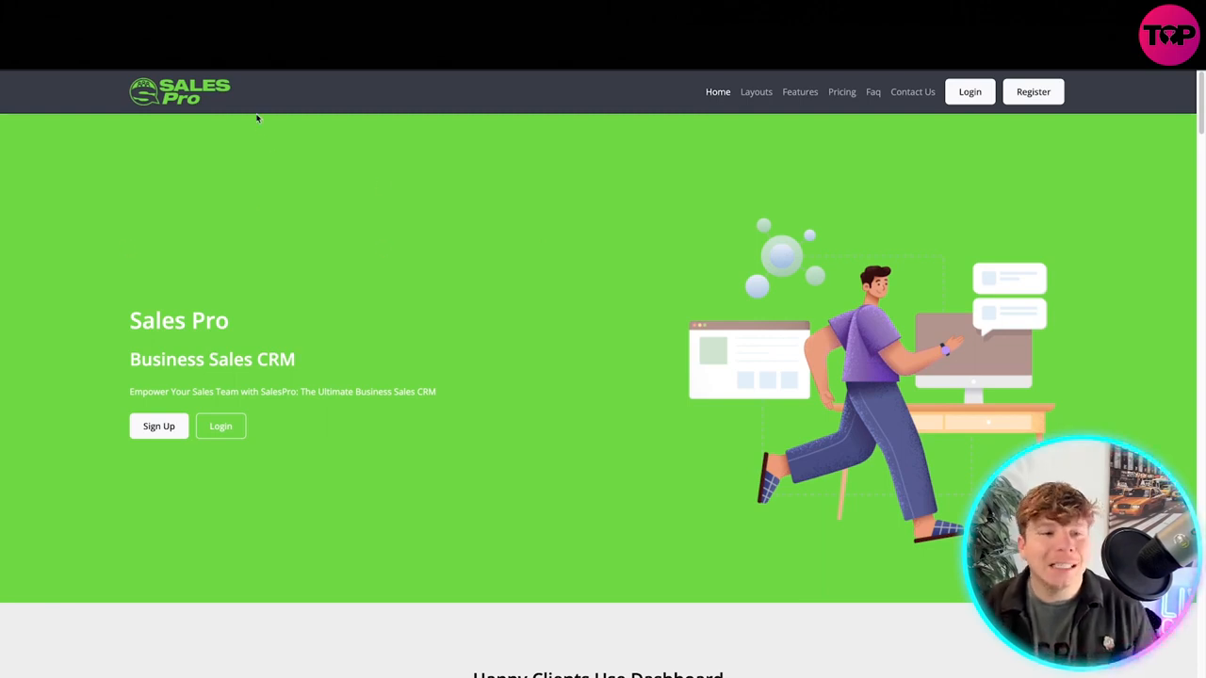
{"action": "mouse_move", "coordinate": [780, 91]}
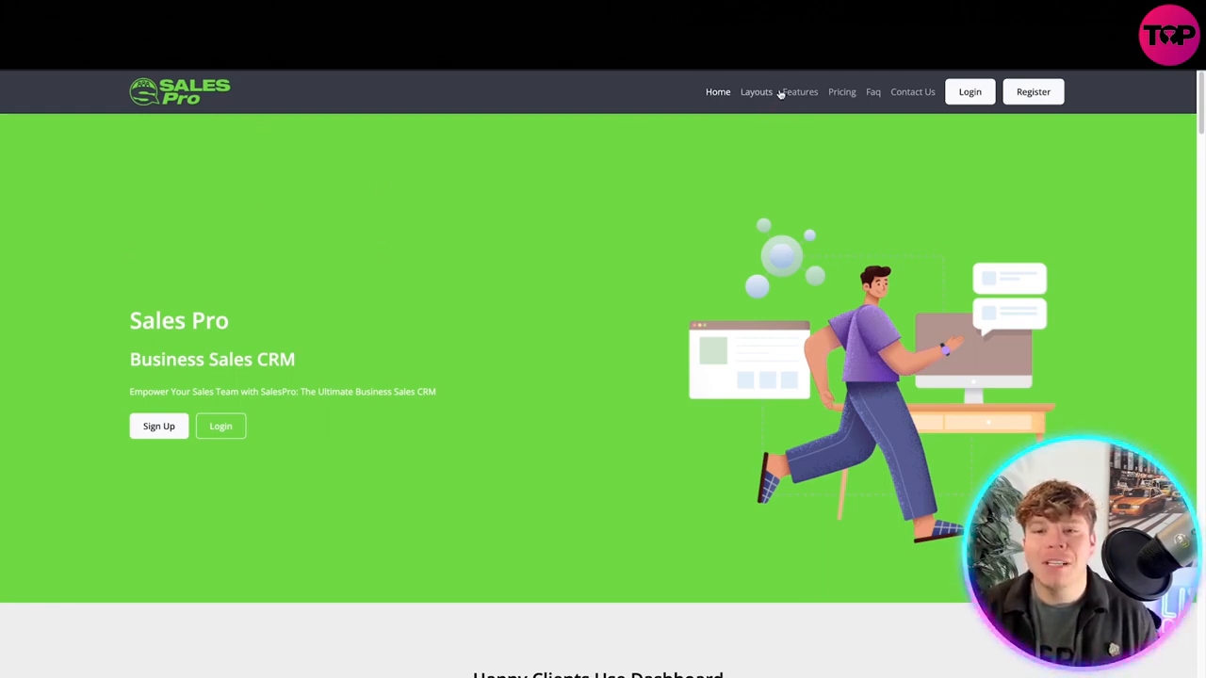
{"action": "mouse_move", "coordinate": [931, 133]}
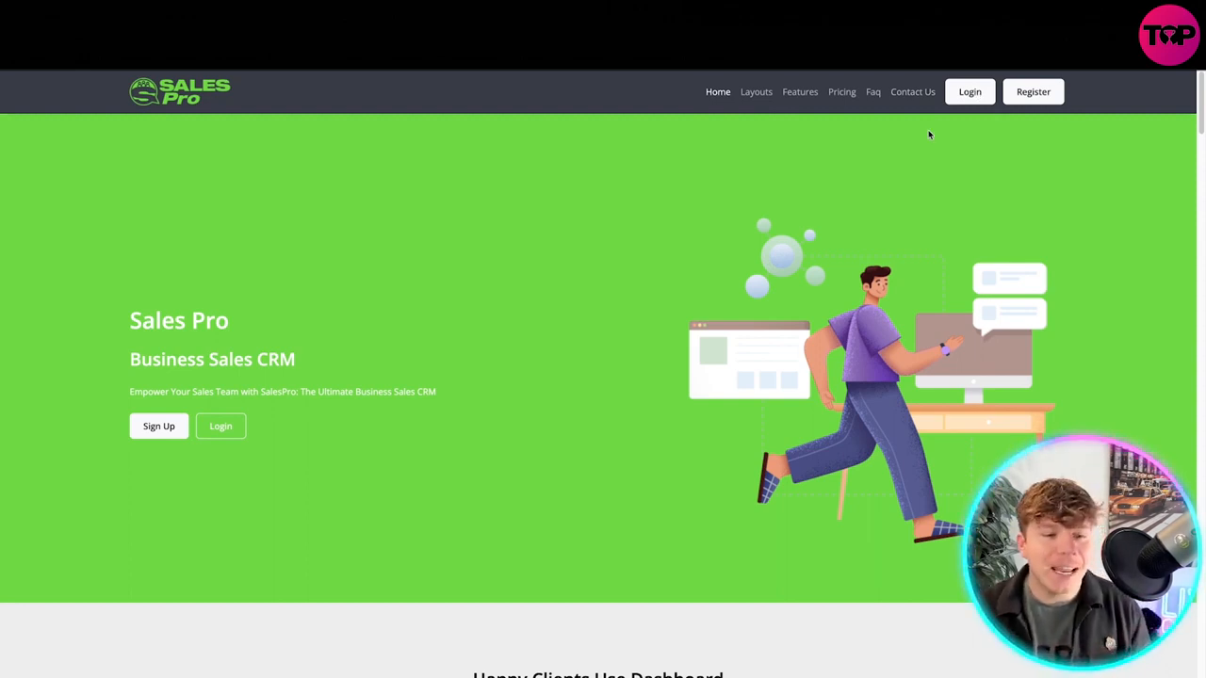
Scroll the homepage past the hero and dashboard screenshot to 'Increase Productivity and Efficiency'.
{"action": "scroll", "scroll_direction": "down", "scroll_amount": 3}
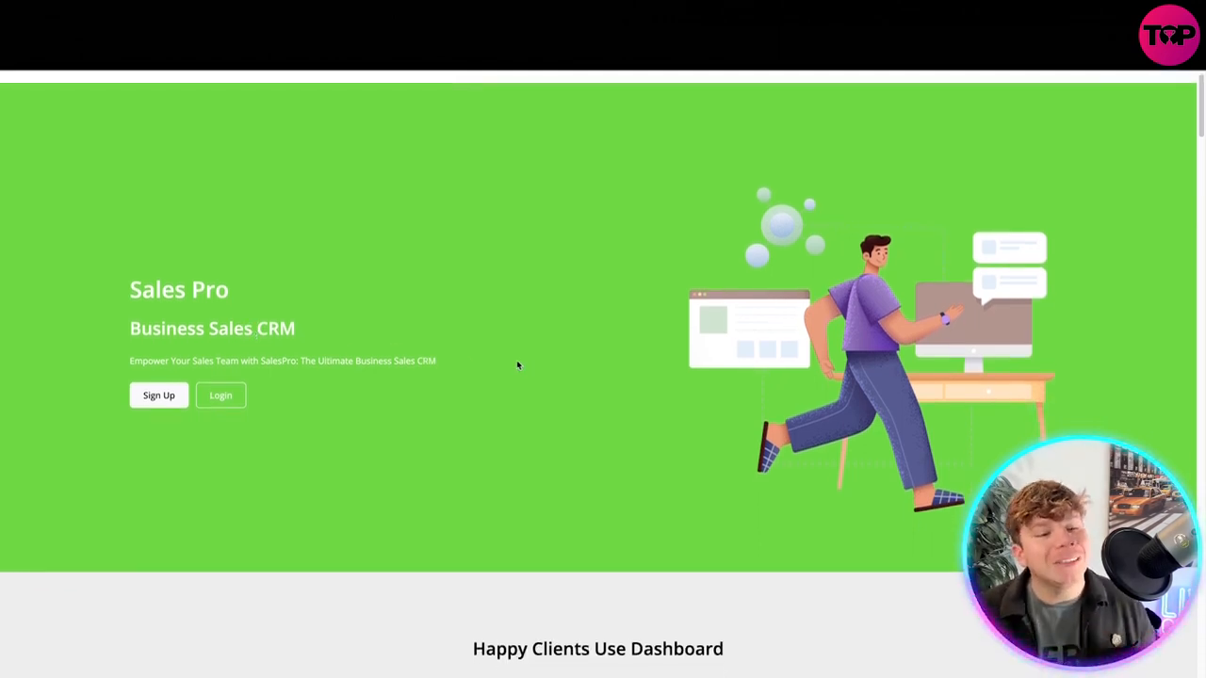
{"action": "mouse_move", "coordinate": [508, 366]}
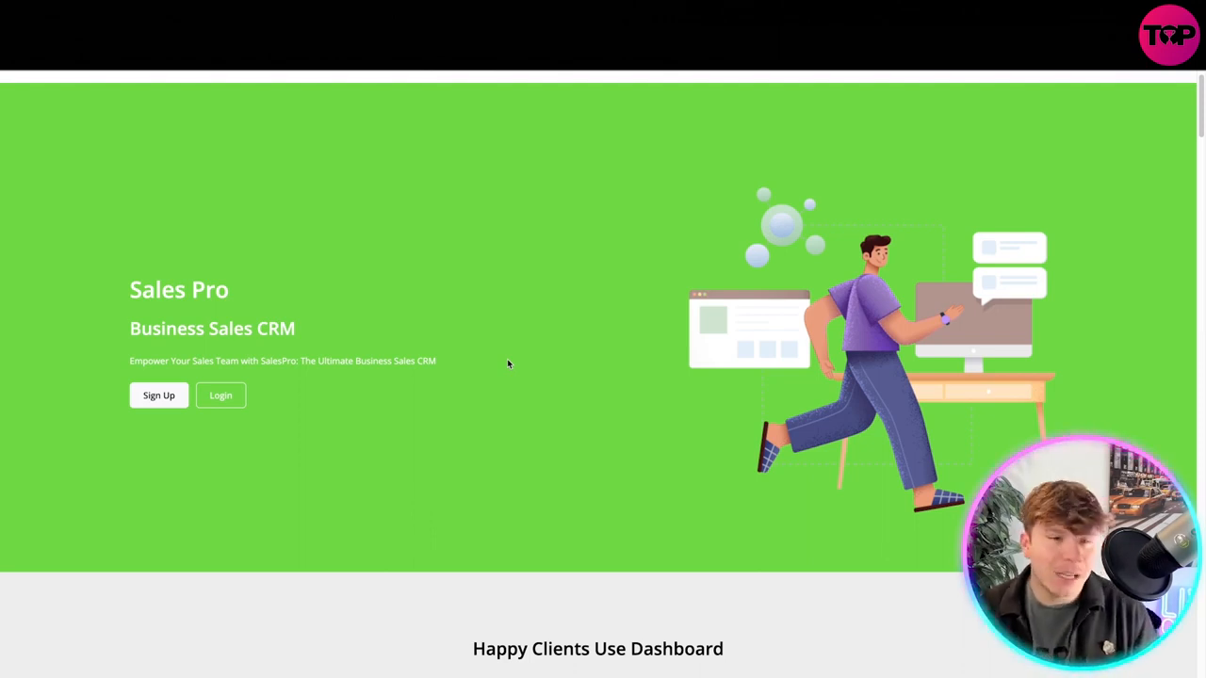
{"action": "scroll", "scroll_direction": "down", "scroll_amount": 3}
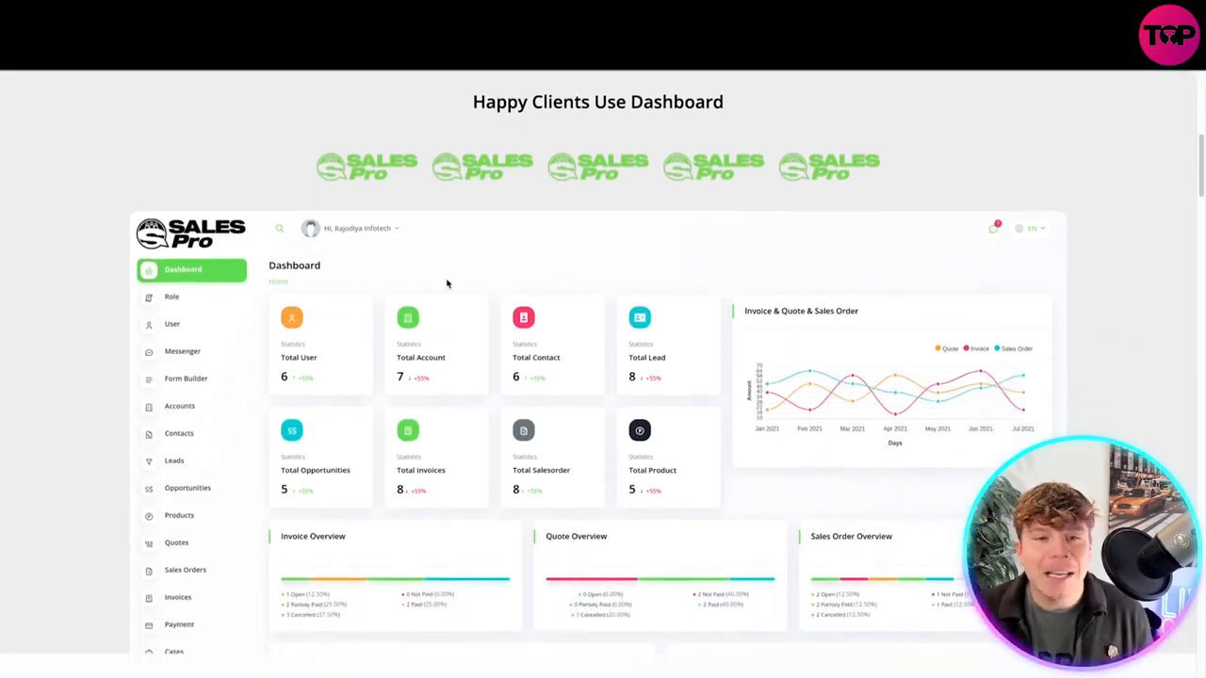
{"action": "scroll", "scroll_direction": "down", "scroll_amount": 3}
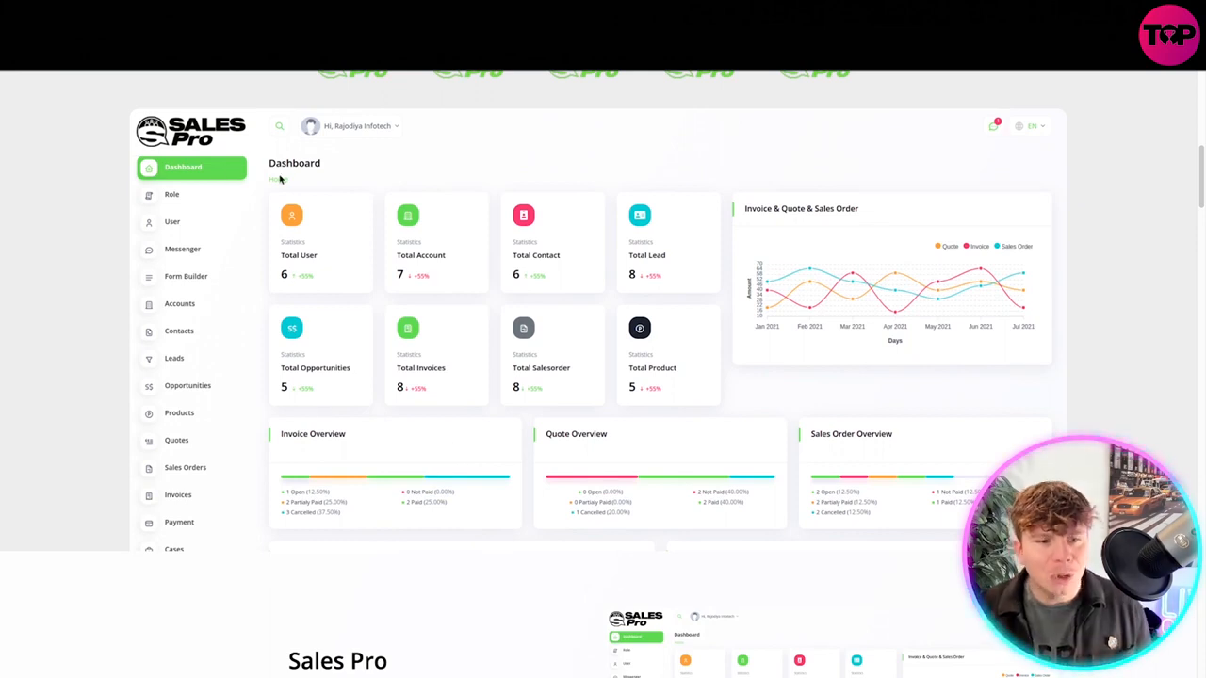
{"action": "mouse_move", "coordinate": [337, 322]}
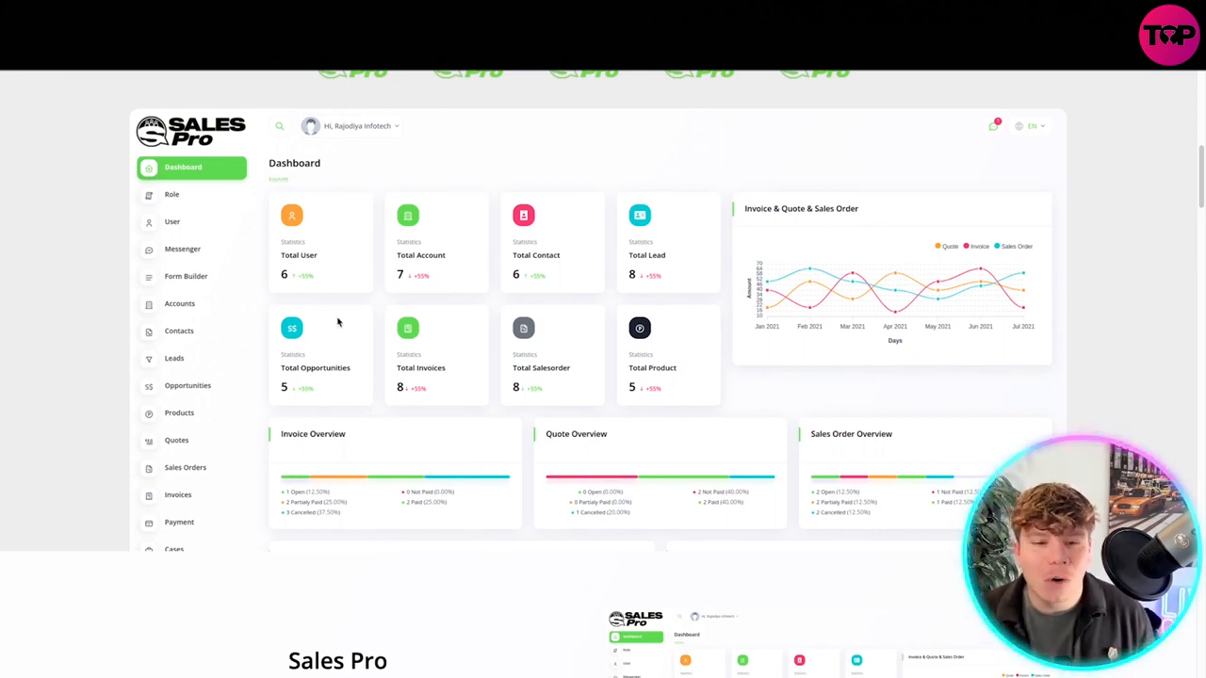
{"action": "mouse_move", "coordinate": [380, 450]}
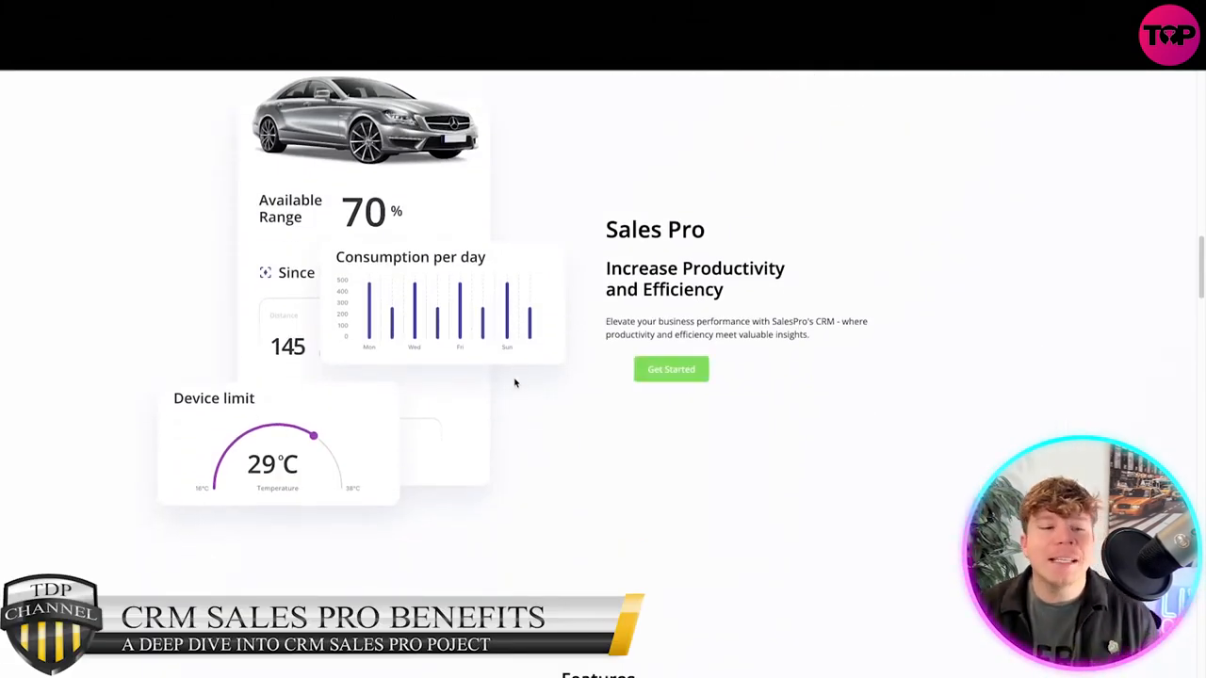
{"action": "scroll", "scroll_direction": "down", "scroll_amount": 3}
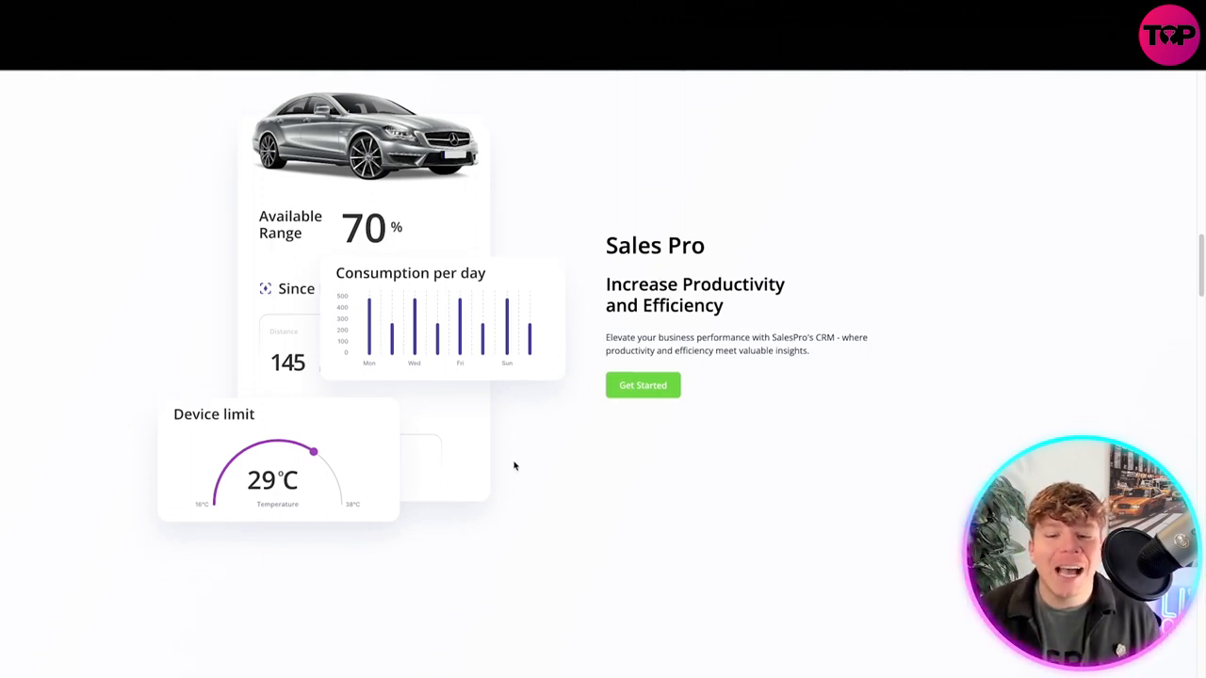
Scroll to 'Maximize Your Business Potential' showing Contact Center, Invoicing, Meeting and Project Work Tracking cards.
{"action": "scroll", "scroll_direction": "down", "scroll_amount": 3}
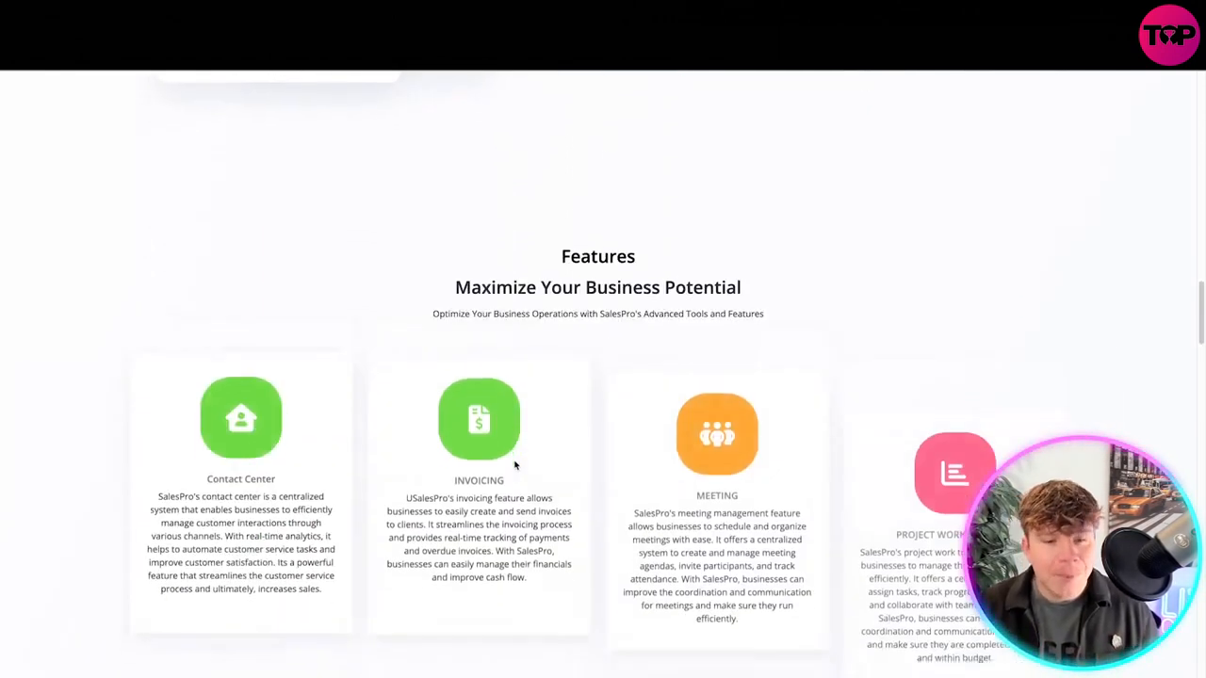
{"action": "scroll", "scroll_direction": "down", "scroll_amount": 3}
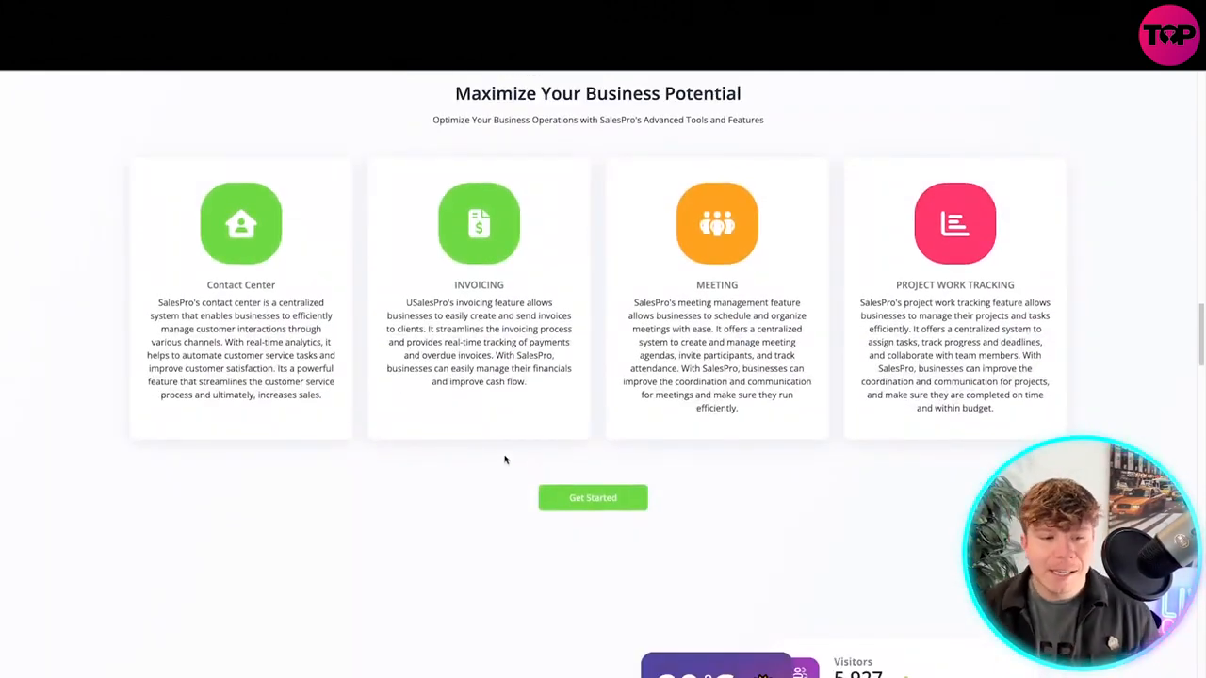
{"action": "mouse_move", "coordinate": [241, 449]}
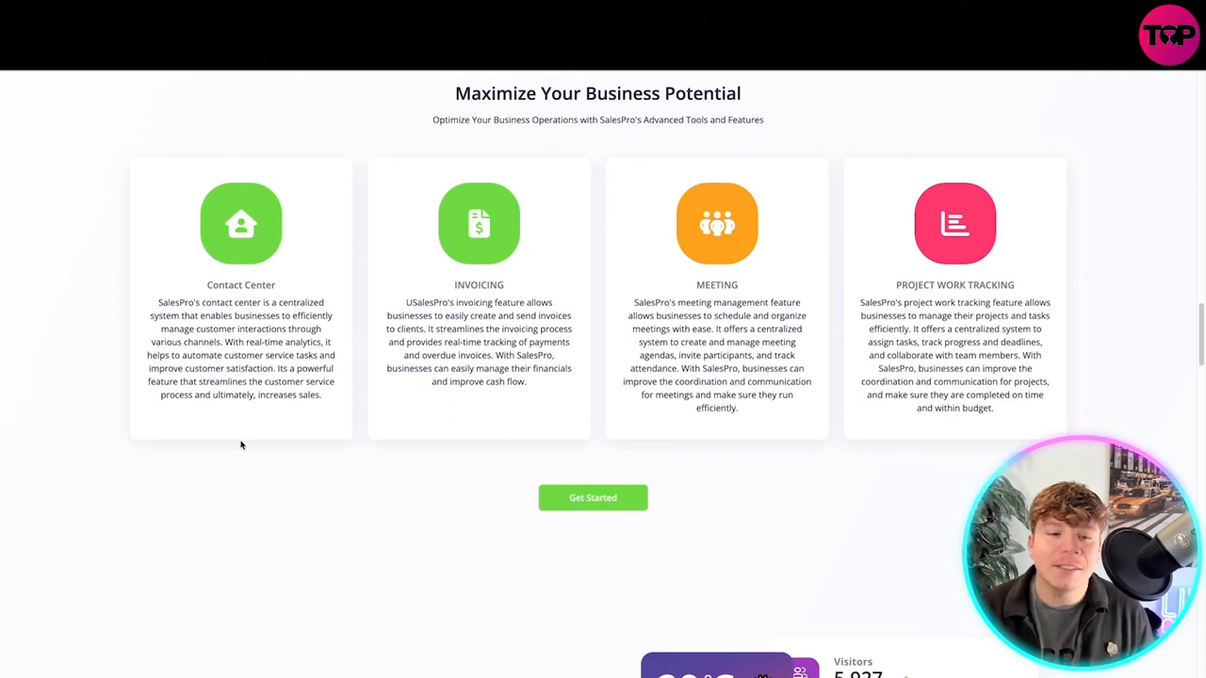
{"action": "mouse_move", "coordinate": [578, 313]}
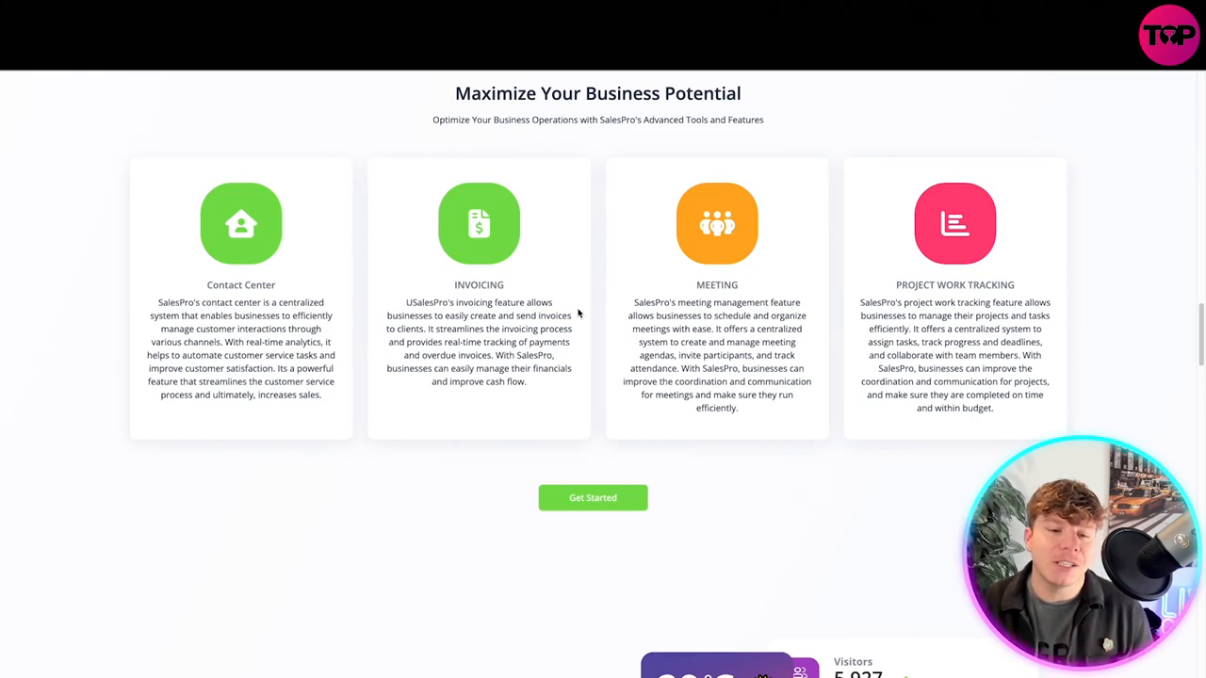
{"action": "mouse_move", "coordinate": [630, 252]}
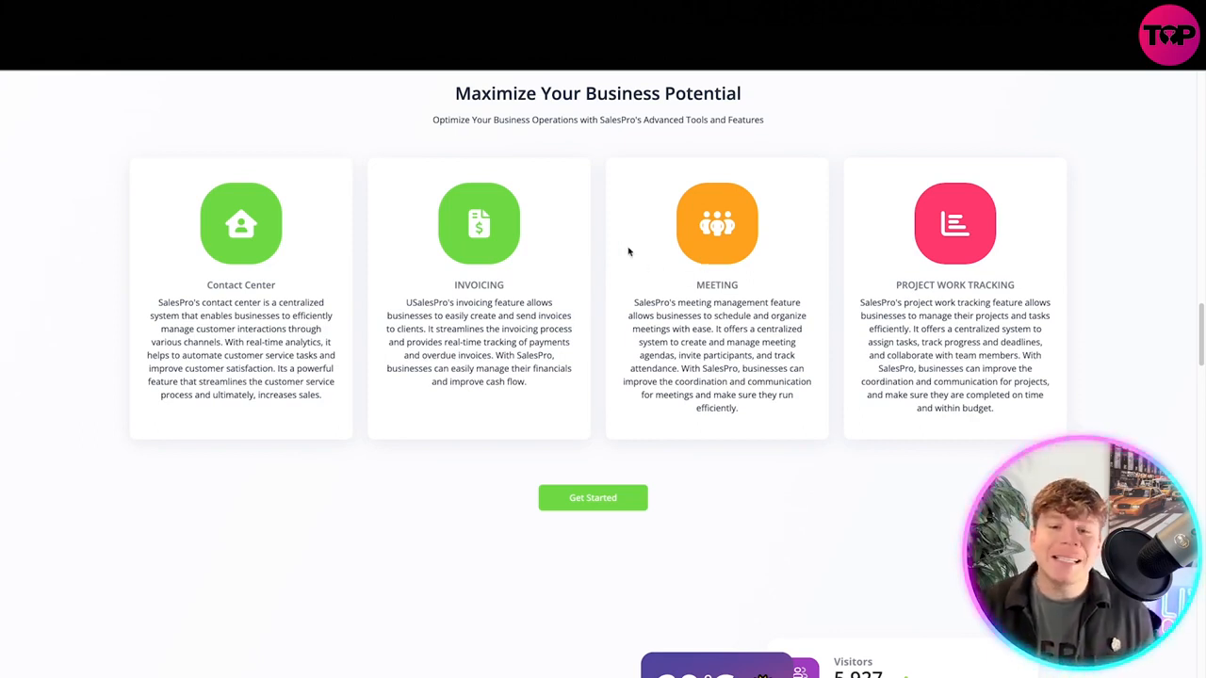
{"action": "mouse_move", "coordinate": [618, 245]}
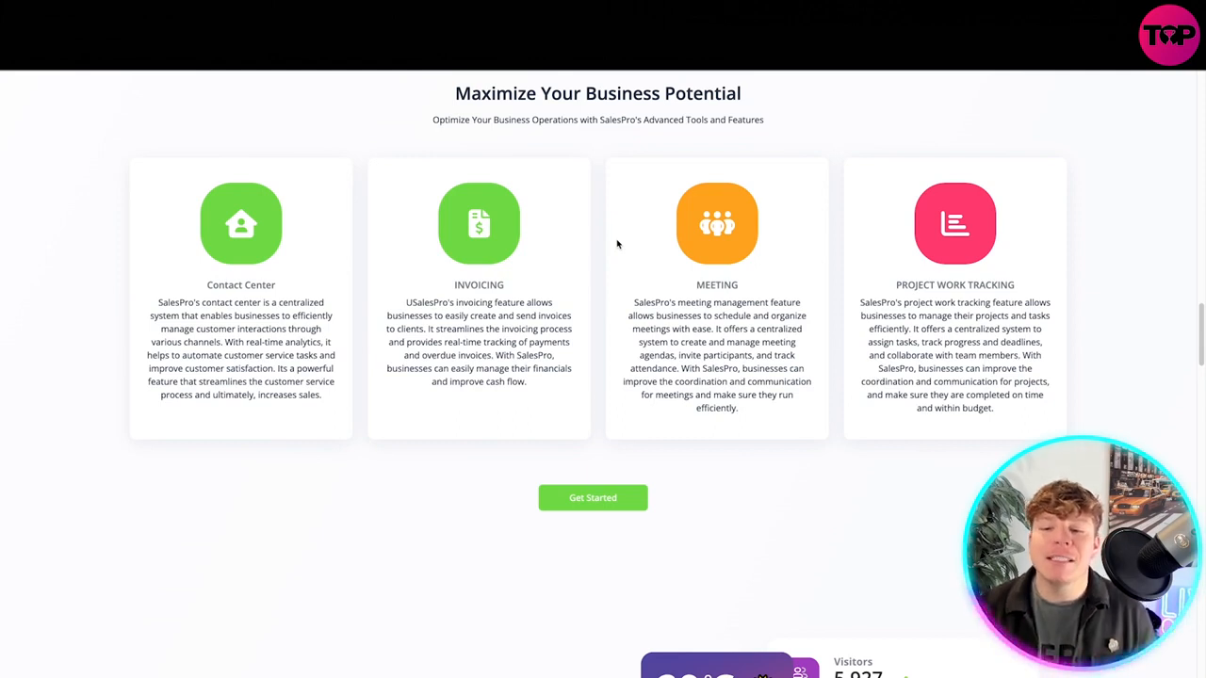
{"action": "mouse_move", "coordinate": [914, 486]}
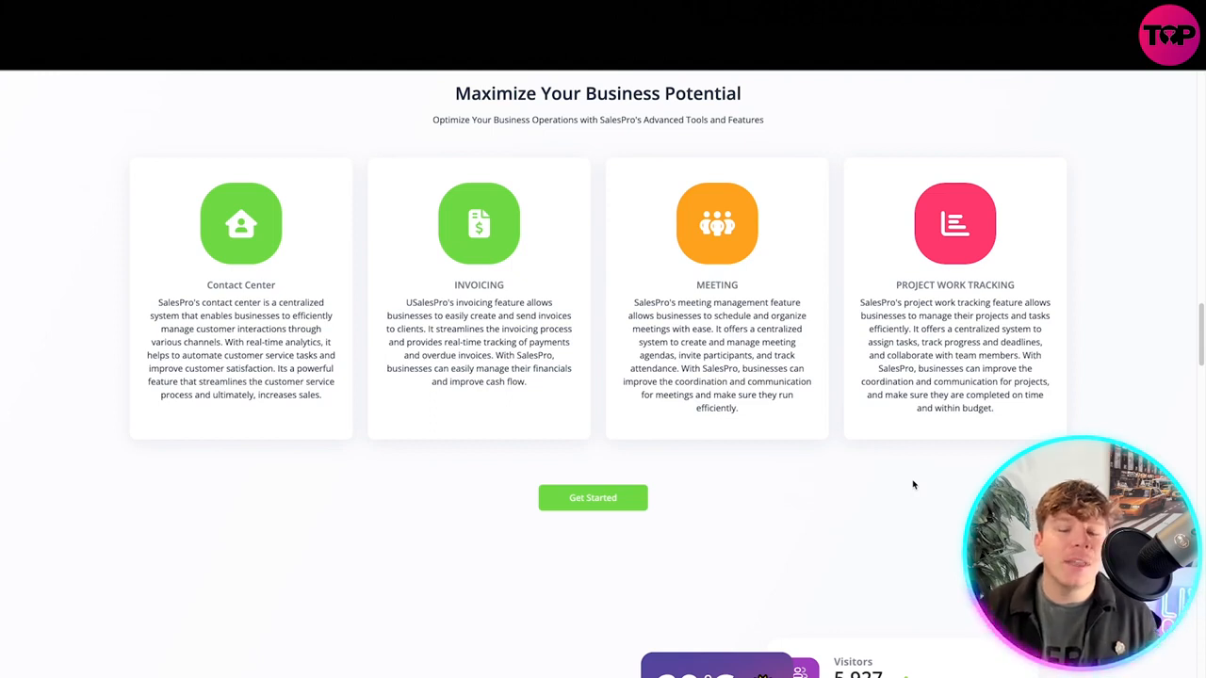
Scroll through 'Valuable Insights' and 'Manage Meetings and Team Co-ordination' down to the Price heading.
{"action": "scroll", "scroll_direction": "down", "scroll_amount": 3}
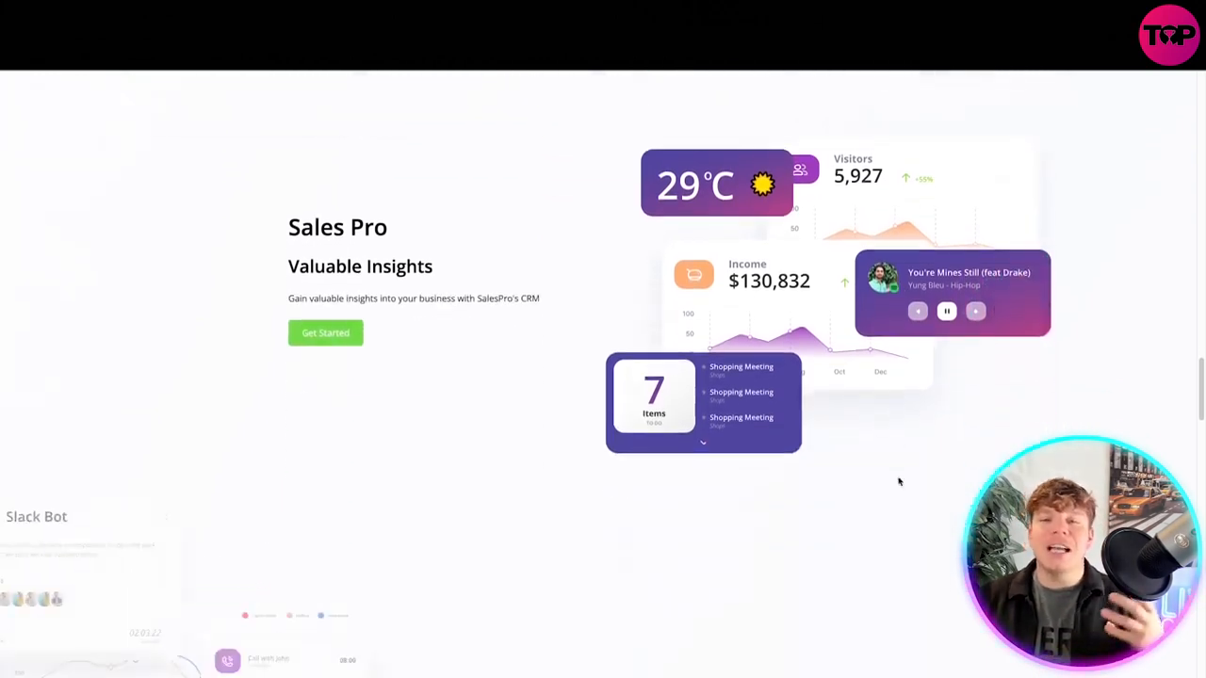
{"action": "scroll", "scroll_direction": "down", "scroll_amount": 3}
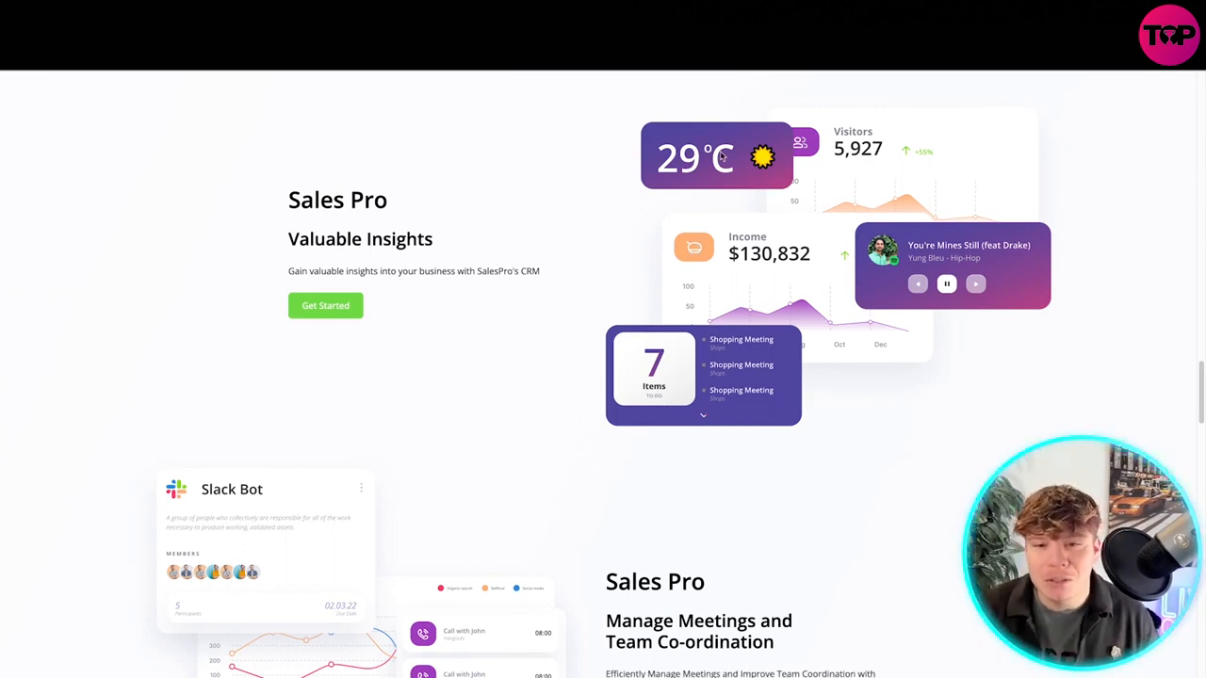
{"action": "scroll", "scroll_direction": "down", "scroll_amount": 3}
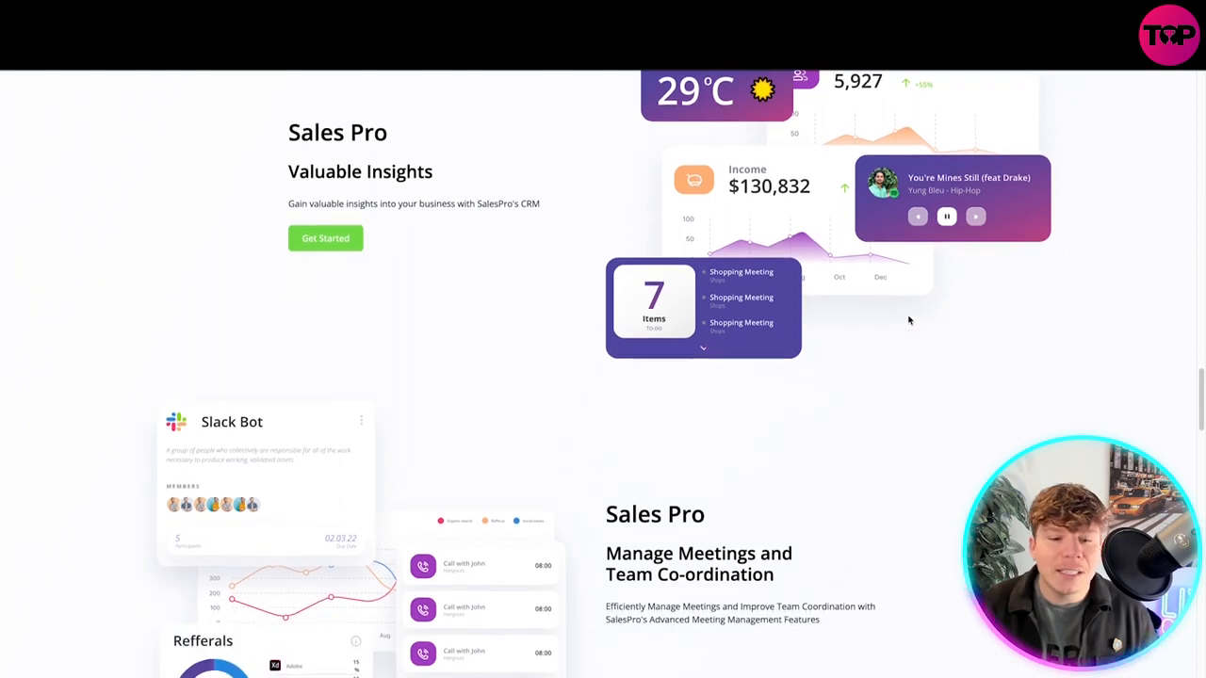
{"action": "scroll", "scroll_direction": "down", "scroll_amount": 3}
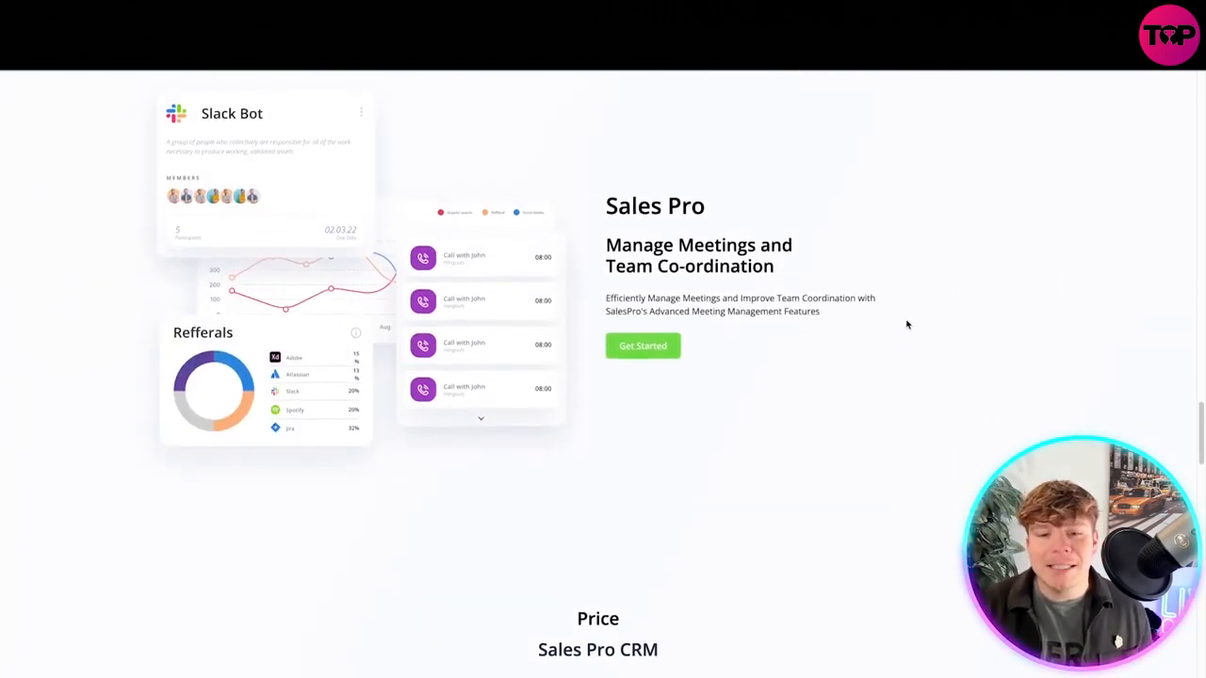
{"action": "scroll", "scroll_direction": "down", "scroll_amount": 3}
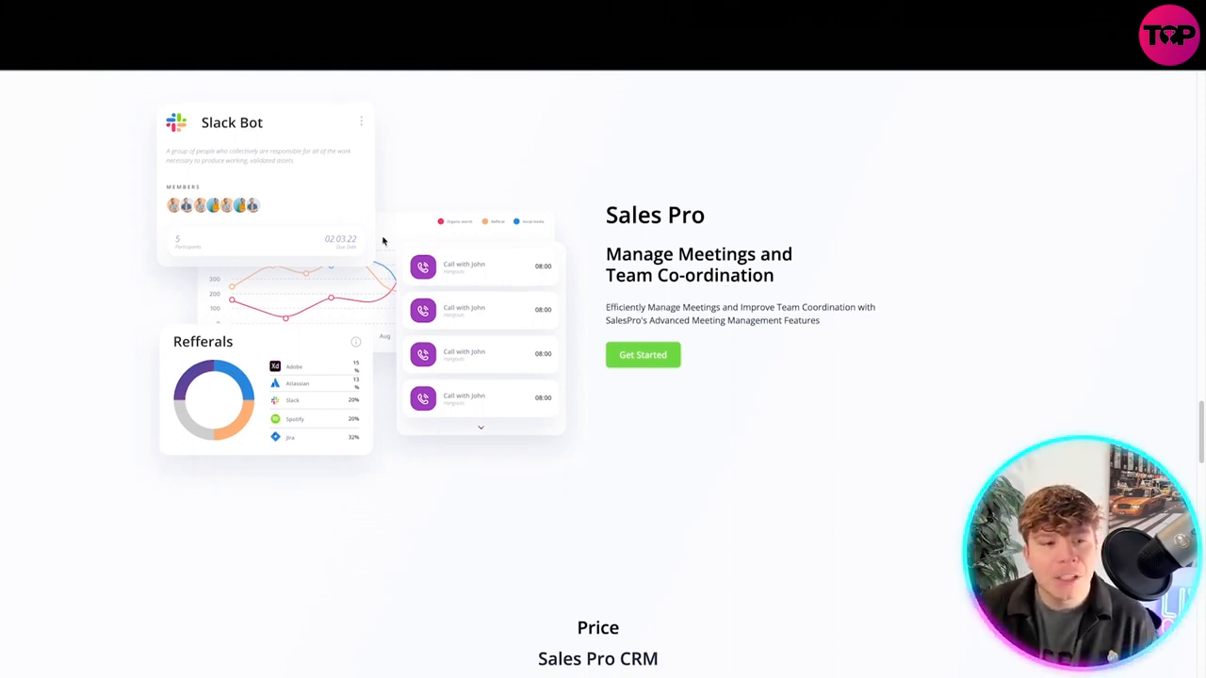
{"action": "scroll", "scroll_direction": "down", "scroll_amount": 3}
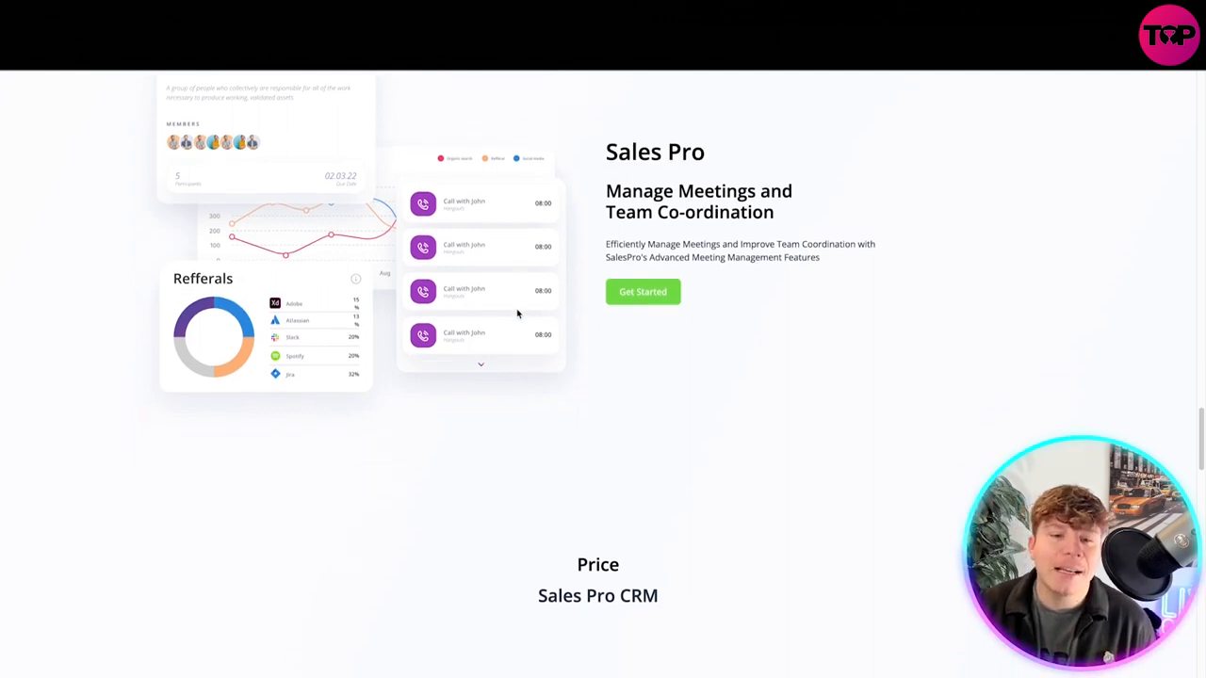
{"action": "scroll", "scroll_direction": "up", "scroll_amount": 3}
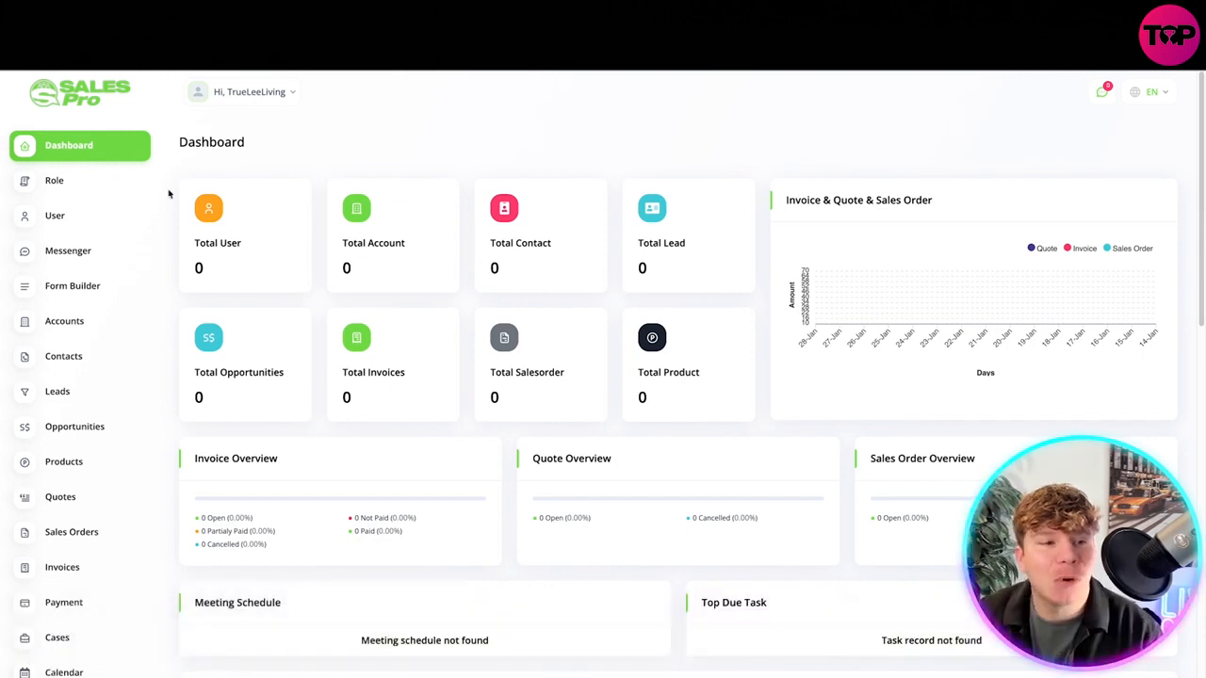
{"action": "mouse_move", "coordinate": [343, 215]}
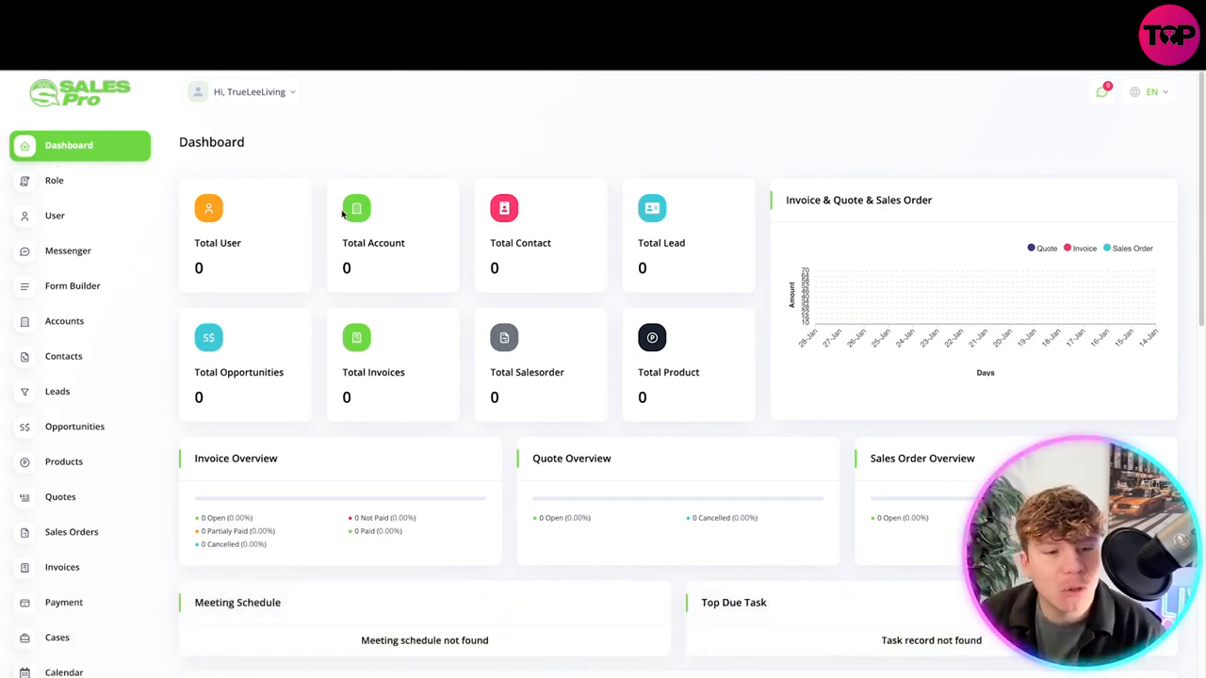
{"action": "mouse_move", "coordinate": [554, 321]}
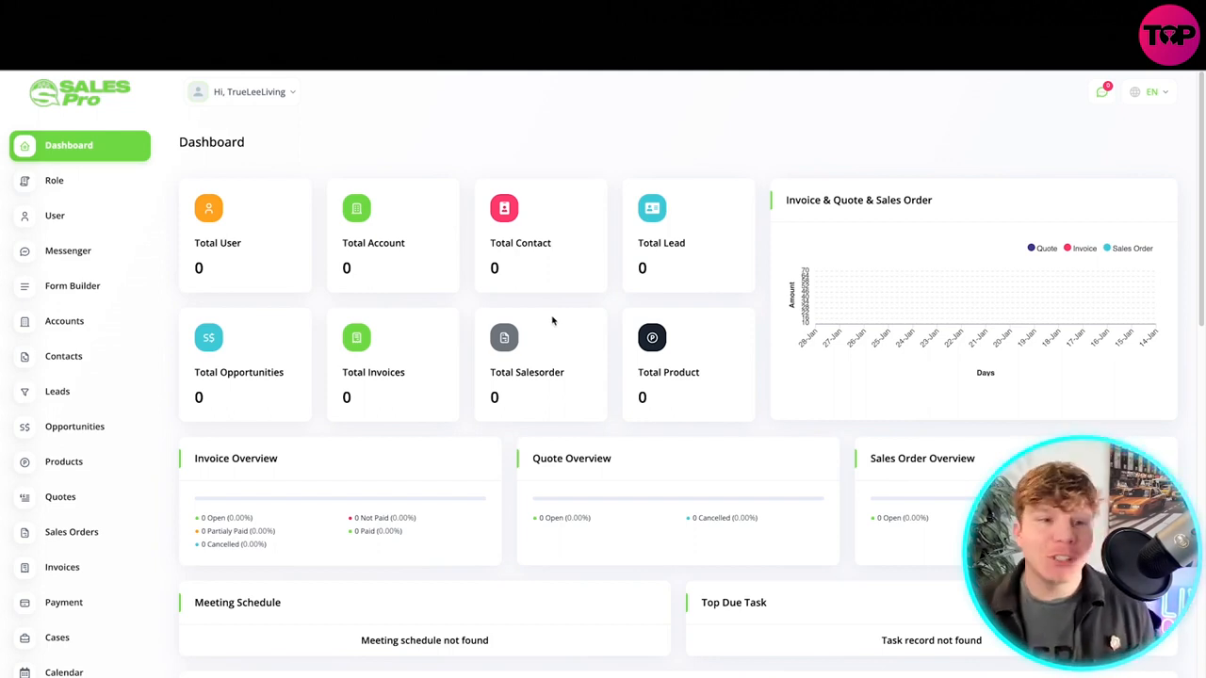
{"action": "mouse_move", "coordinate": [268, 302]}
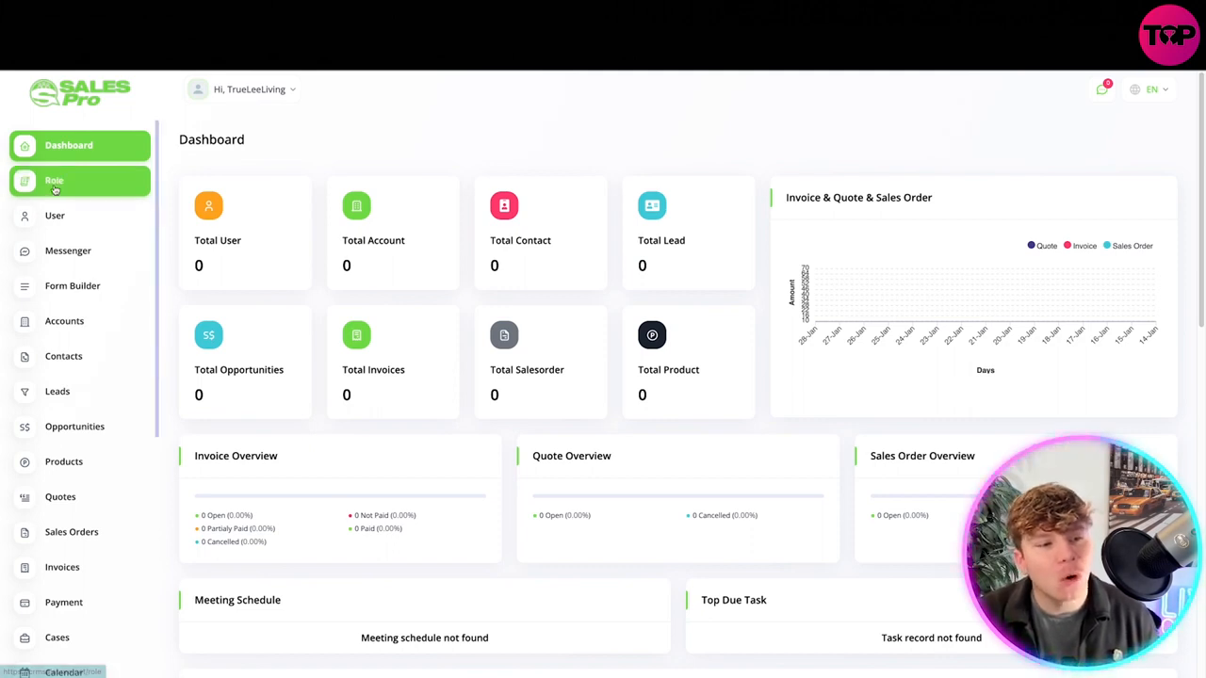
Create a new role named 'studi' with all User and Document module permissions granted.
{"action": "left_click", "coordinate": [52, 181]}
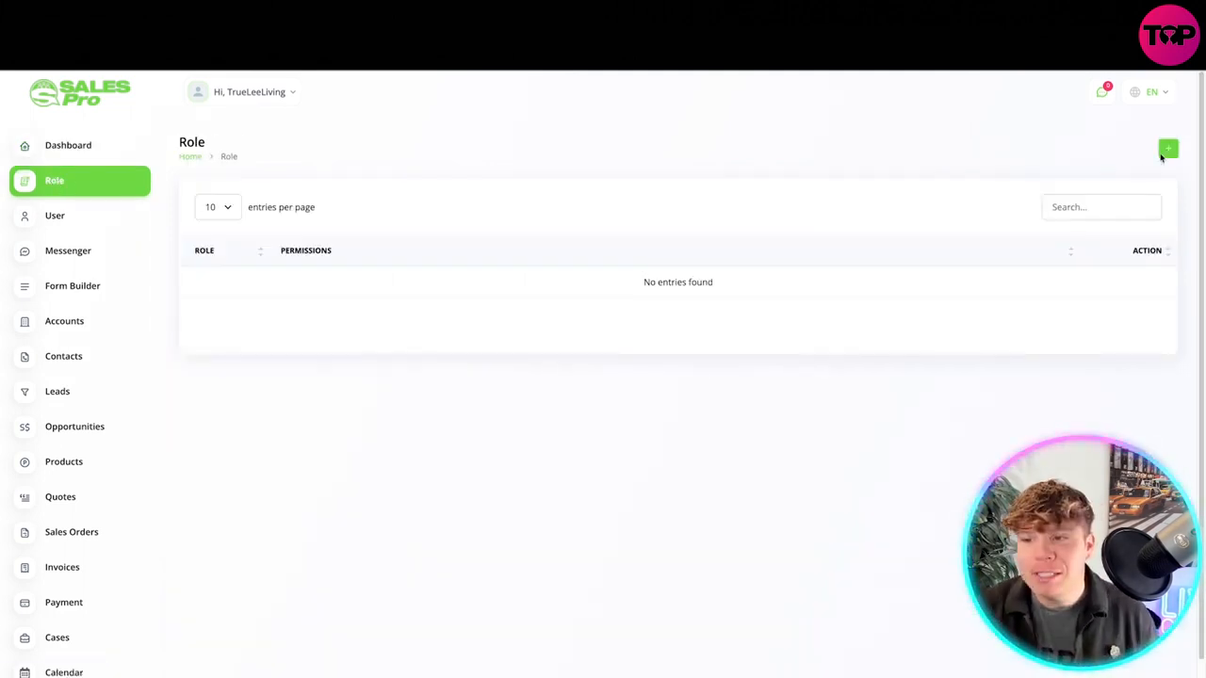
{"action": "left_click", "coordinate": [1169, 147]}
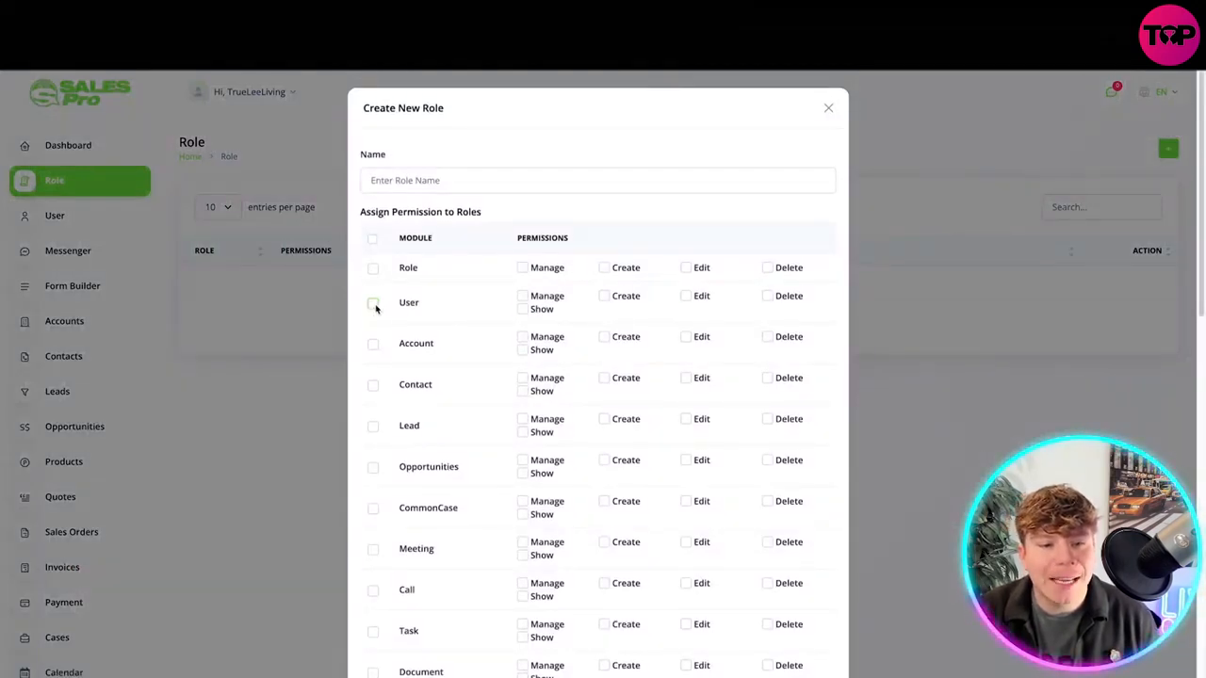
{"action": "left_click", "coordinate": [373, 302]}
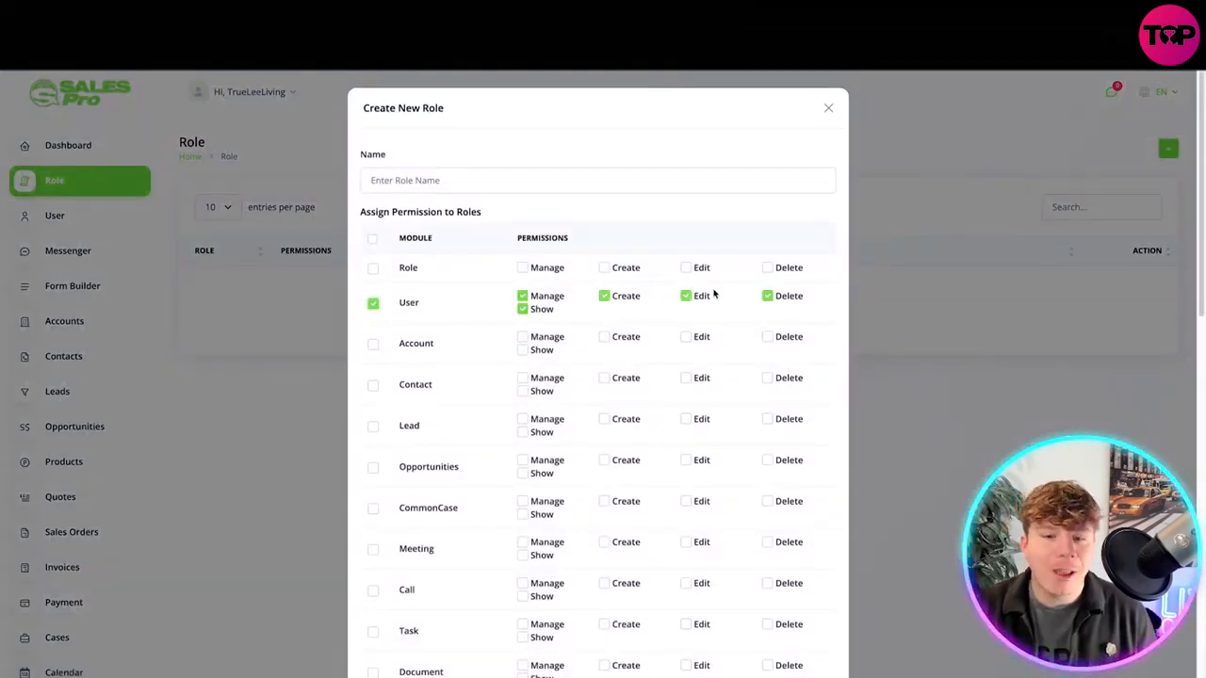
{"action": "scroll", "scroll_direction": "down", "scroll_amount": 3}
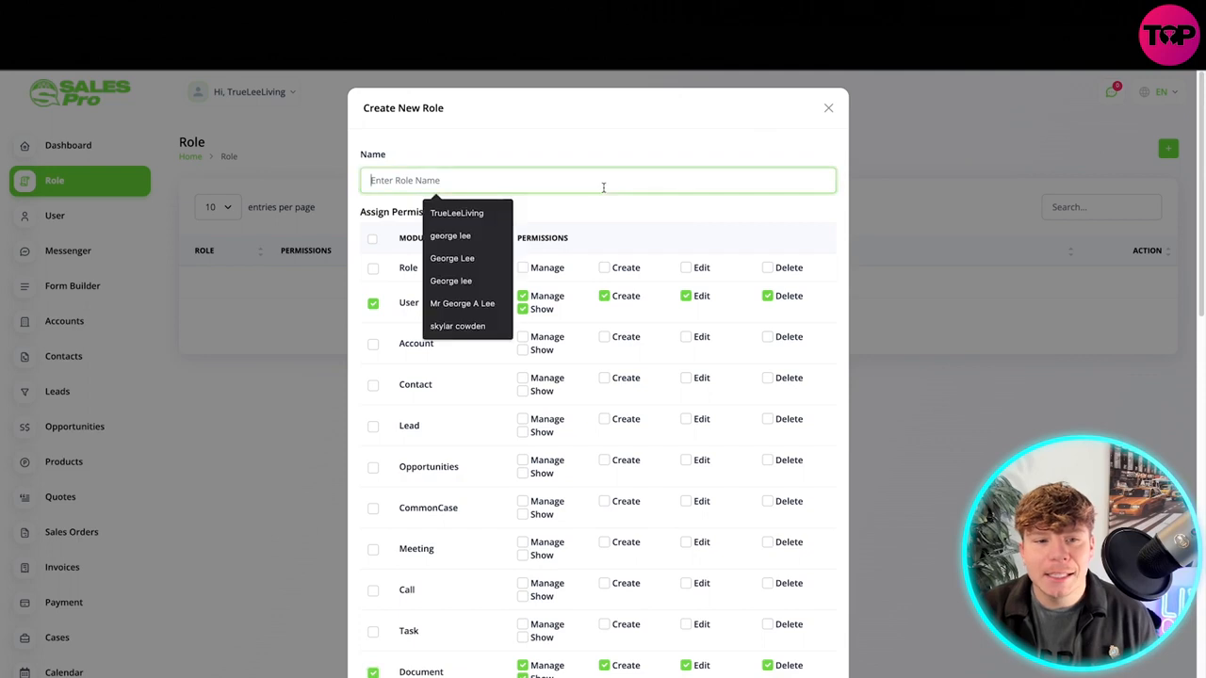
{"action": "type", "text": "studi"}
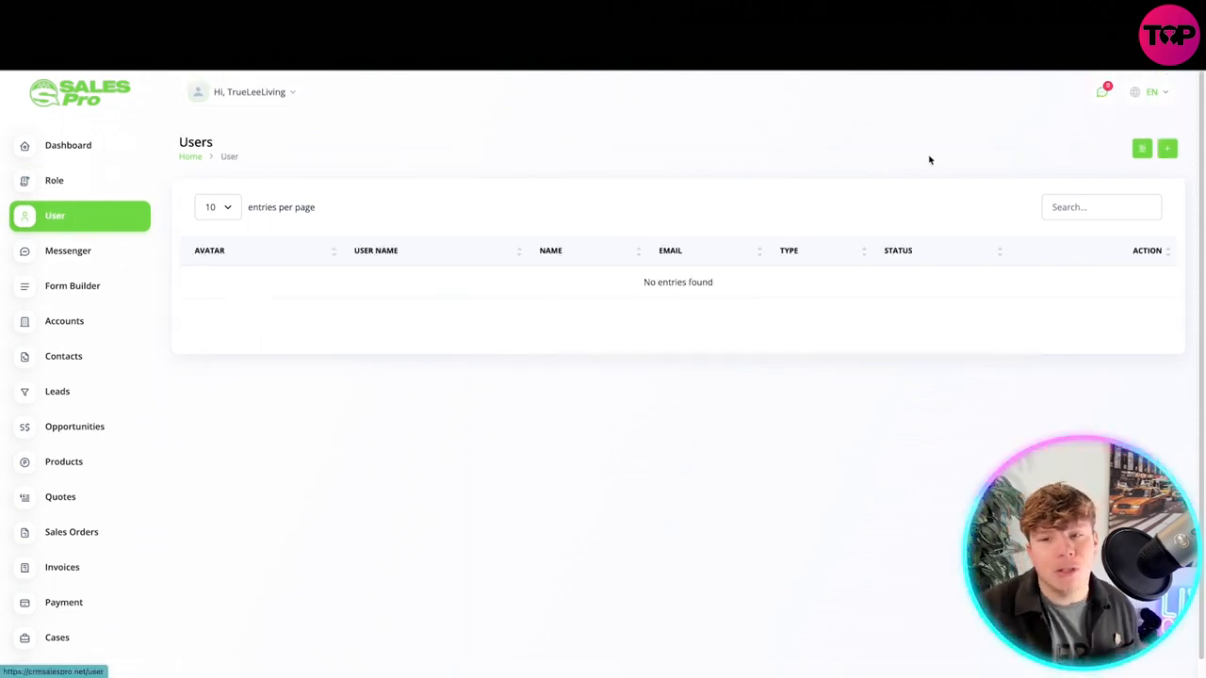
{"action": "left_click", "coordinate": [1166, 147]}
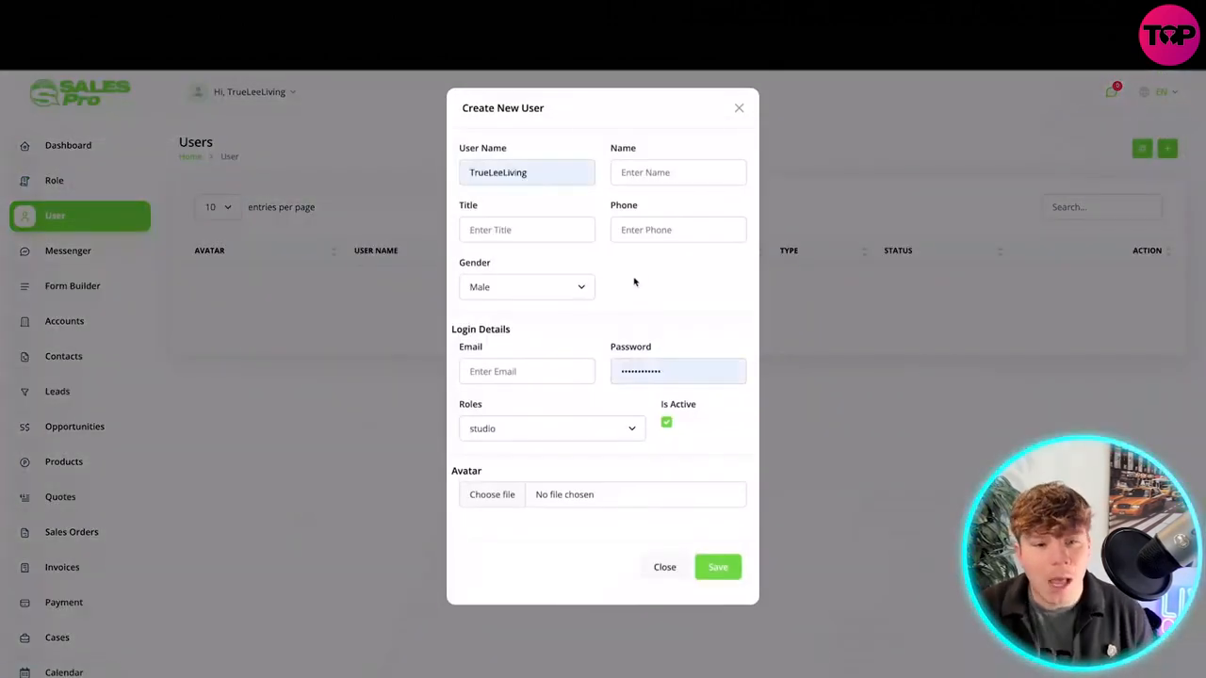
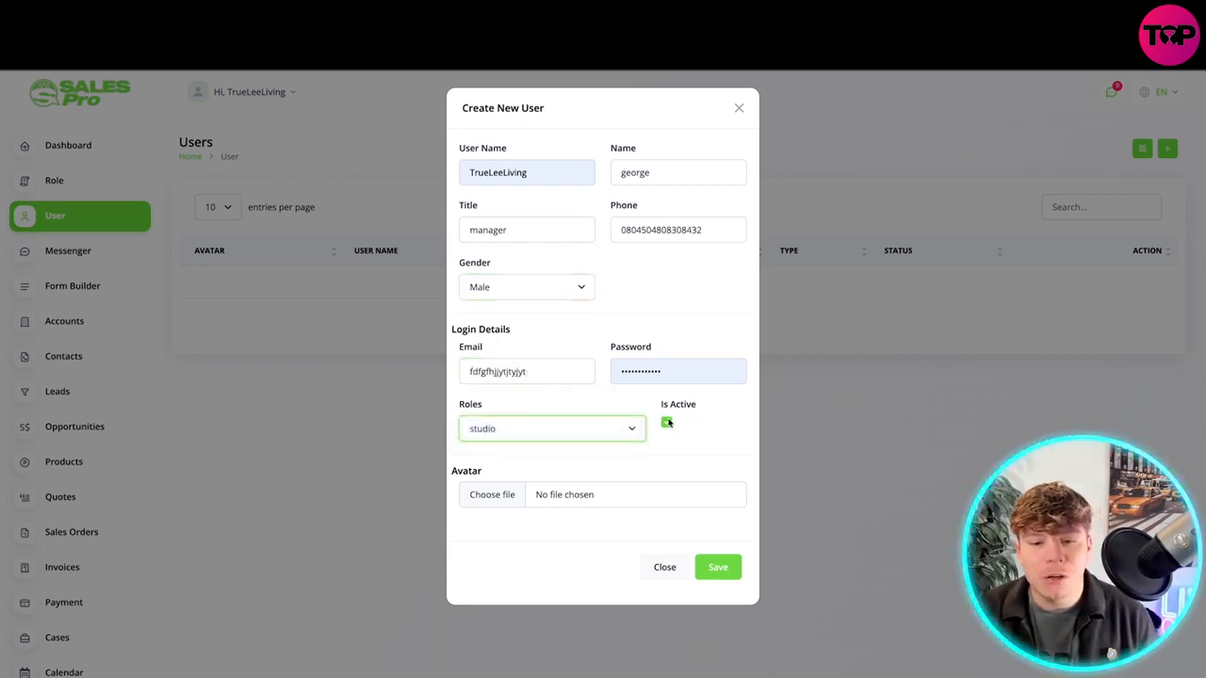
{"action": "left_click", "coordinate": [667, 422]}
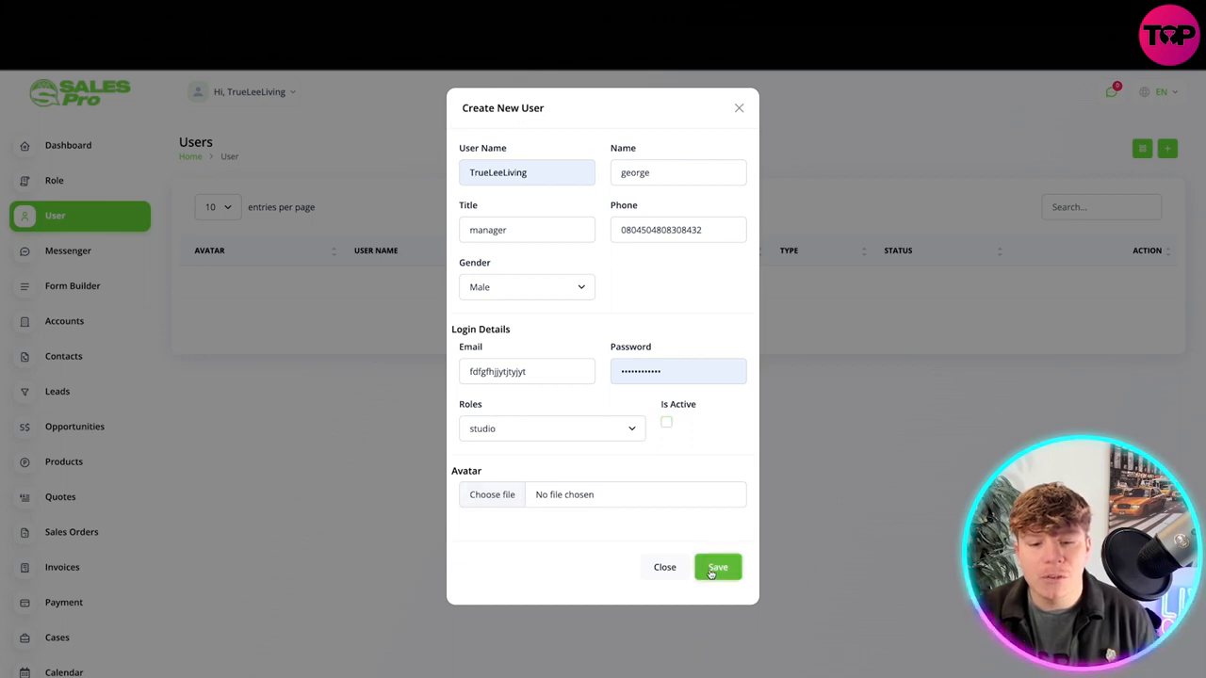
{"action": "left_click", "coordinate": [716, 567]}
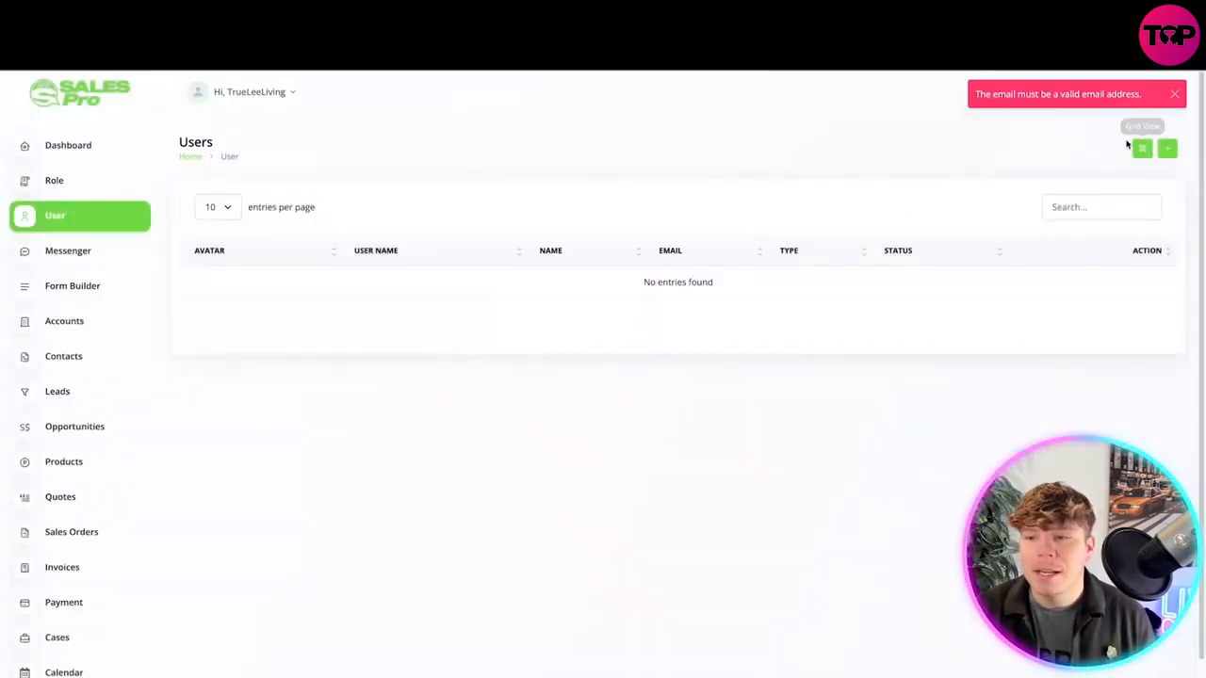
{"action": "left_click", "coordinate": [1166, 149]}
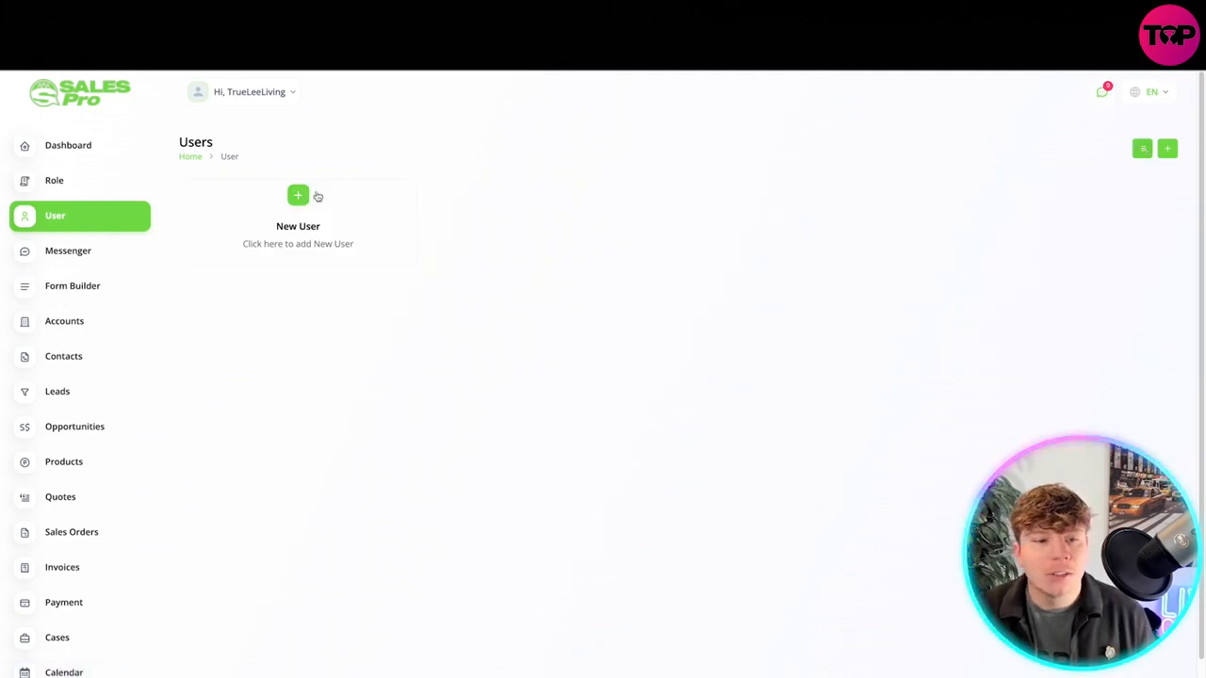
{"action": "mouse_move", "coordinate": [68, 250]}
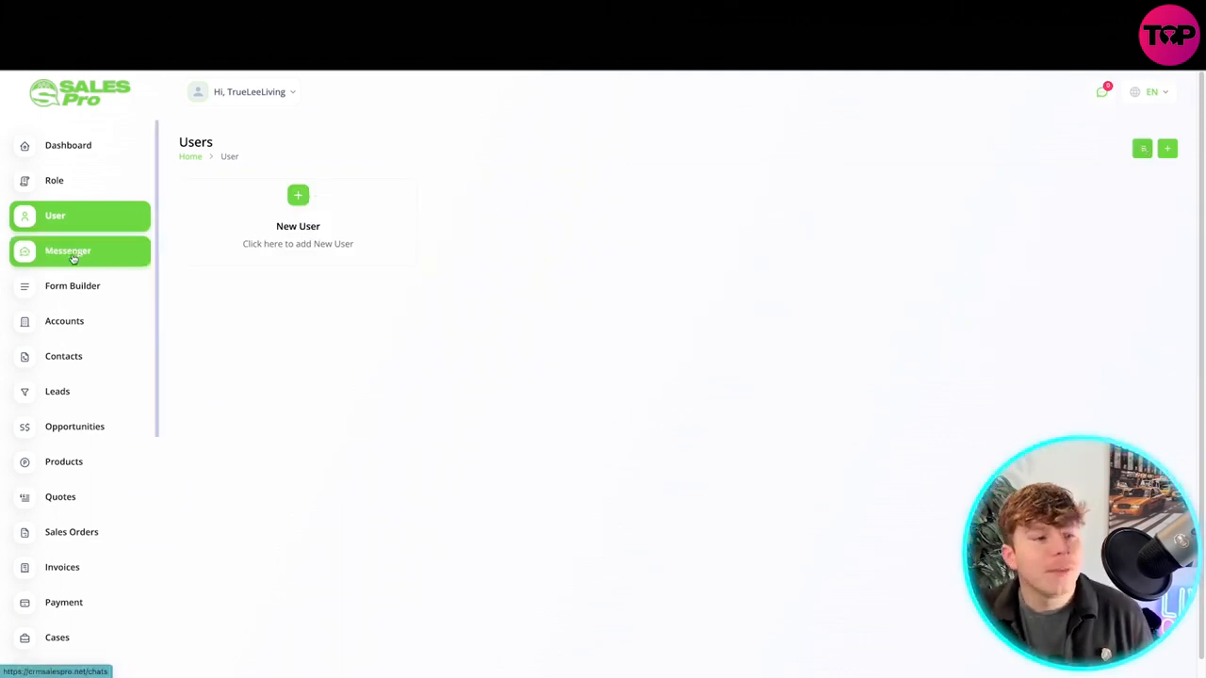
Open Messenger and its Members list, which reports pusher settings are required.
{"action": "left_click", "coordinate": [68, 251]}
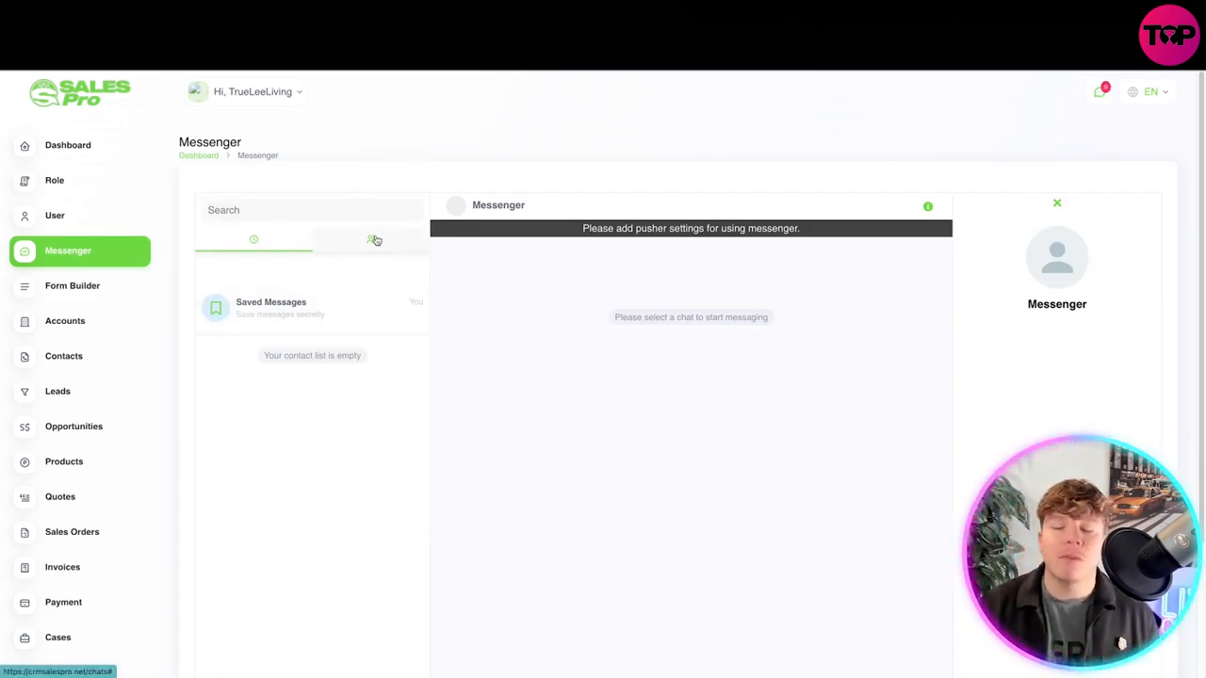
{"action": "mouse_move", "coordinate": [373, 241]}
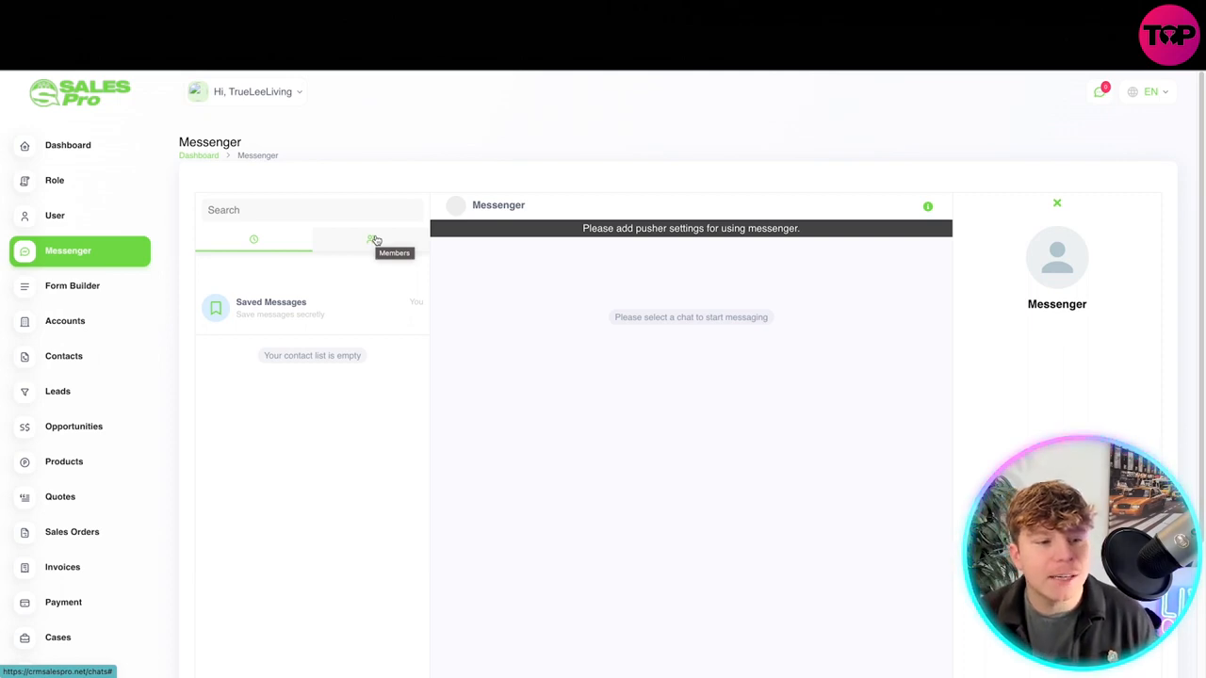
{"action": "left_click", "coordinate": [370, 239]}
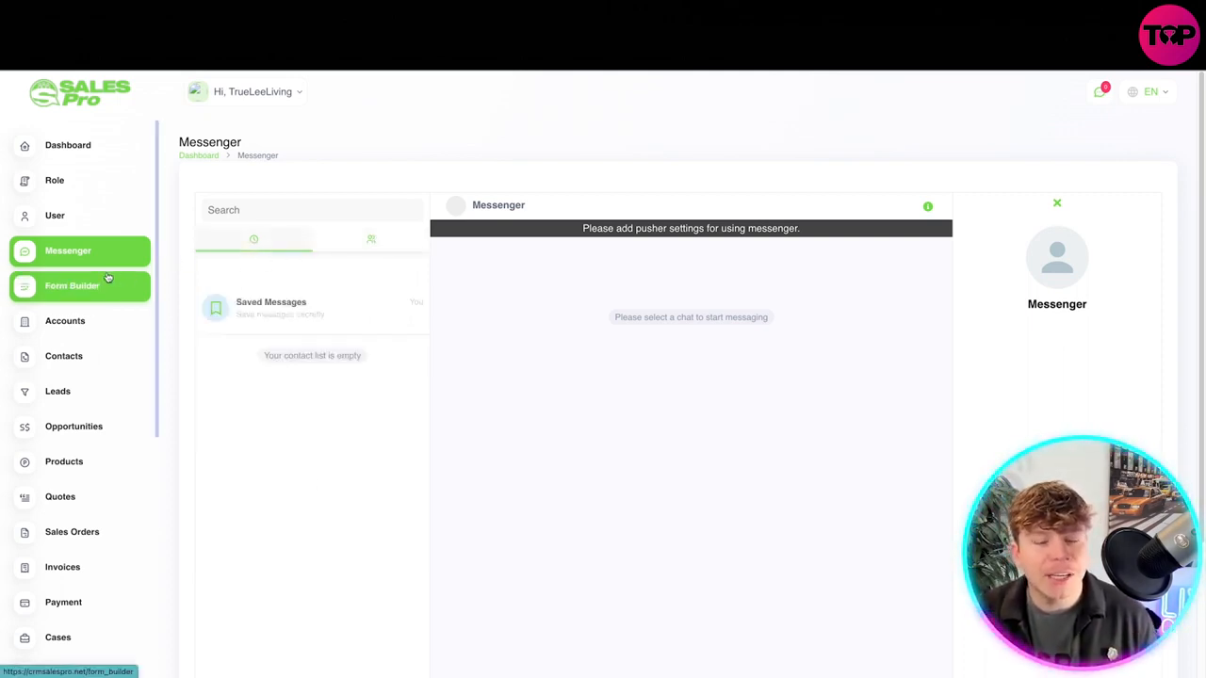
Create an active Form Builder form named 'studio application'.
{"action": "left_click", "coordinate": [71, 286]}
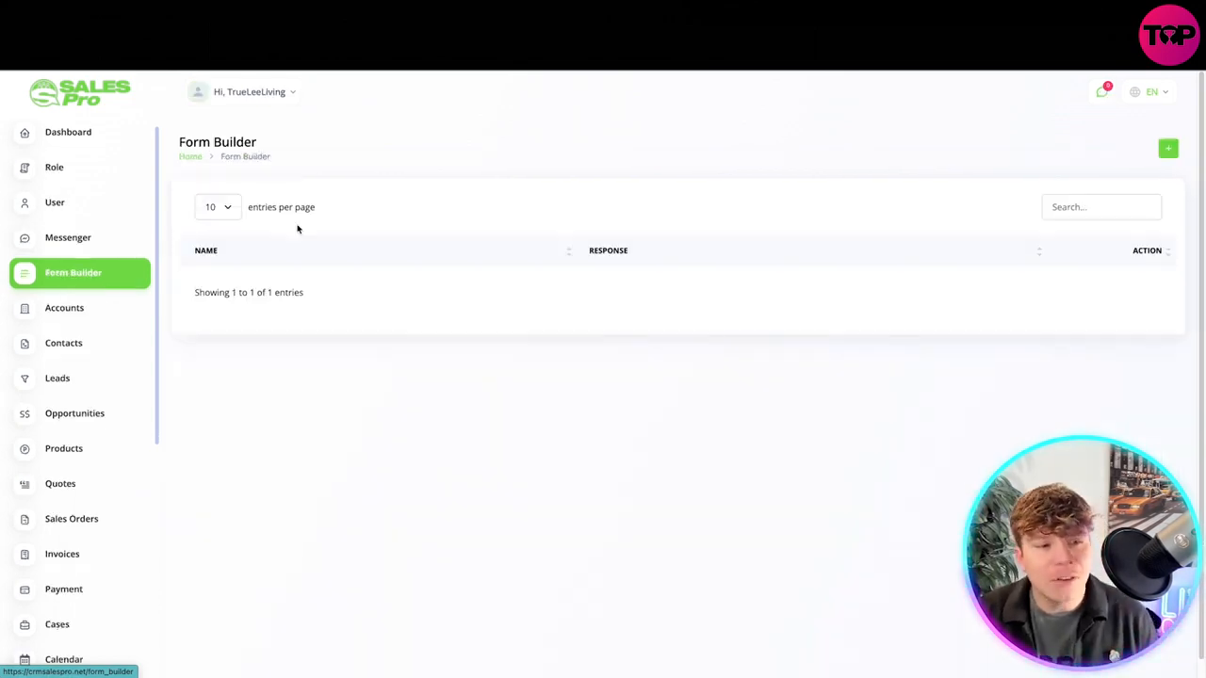
{"action": "left_click", "coordinate": [1168, 149]}
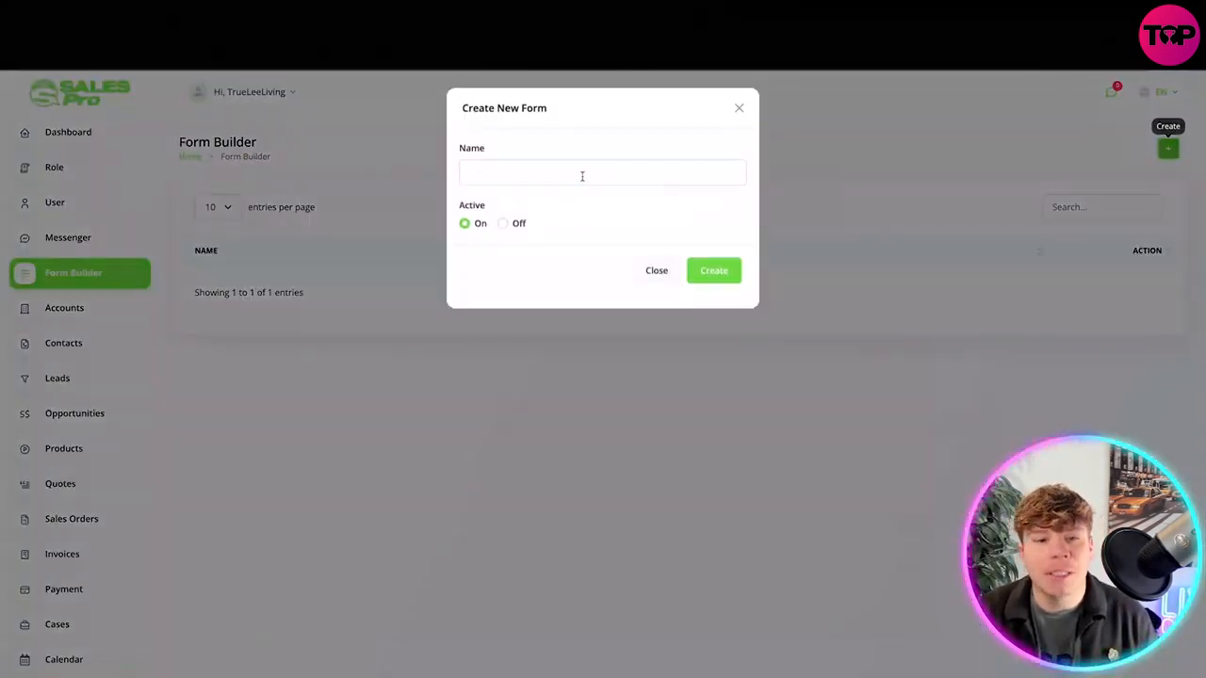
{"action": "type", "text": "studio applica"}
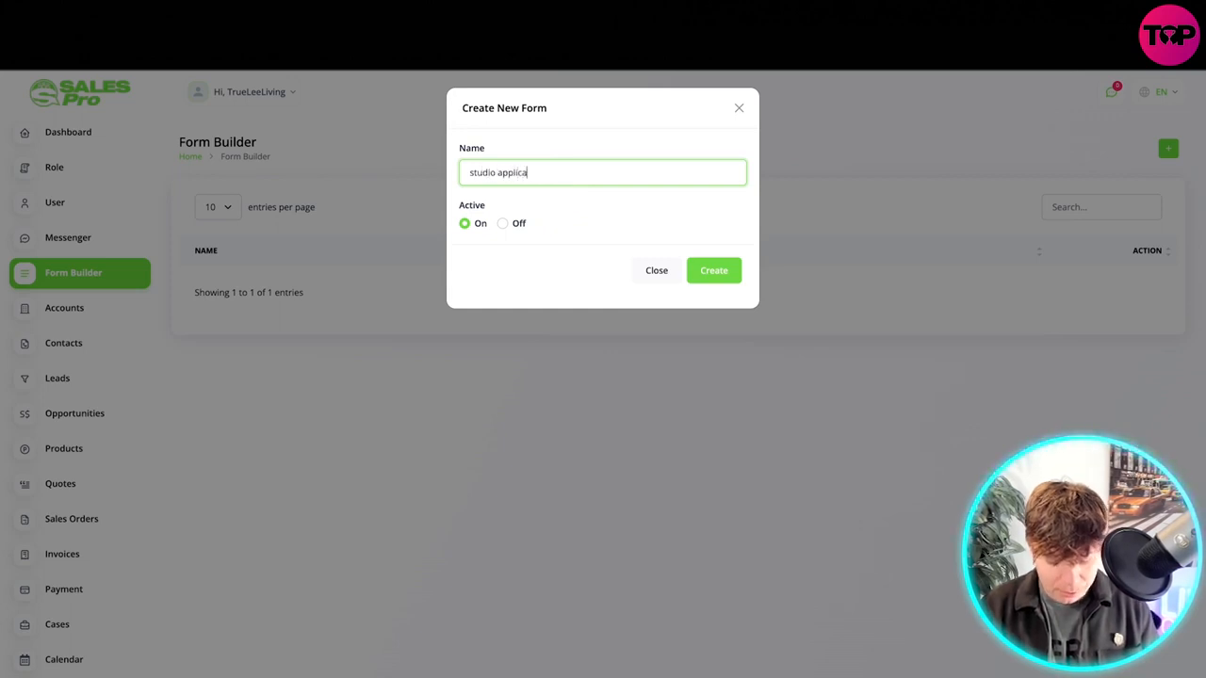
{"action": "left_click", "coordinate": [712, 271]}
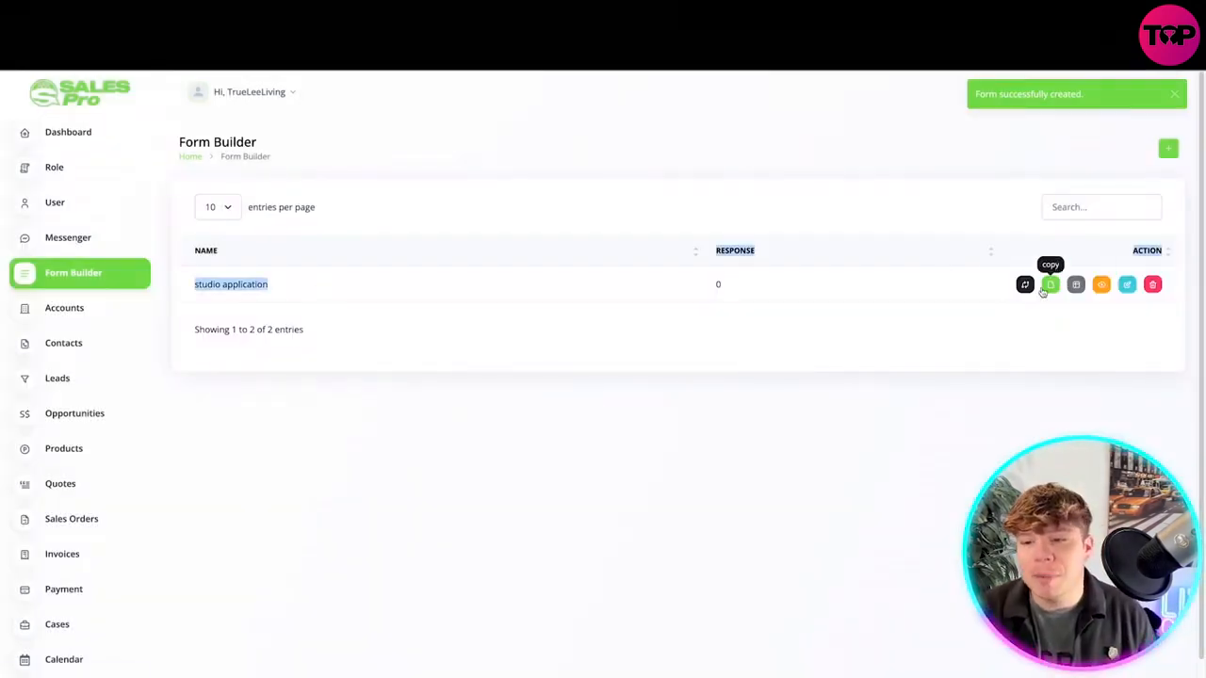
{"action": "mouse_move", "coordinate": [1101, 282]}
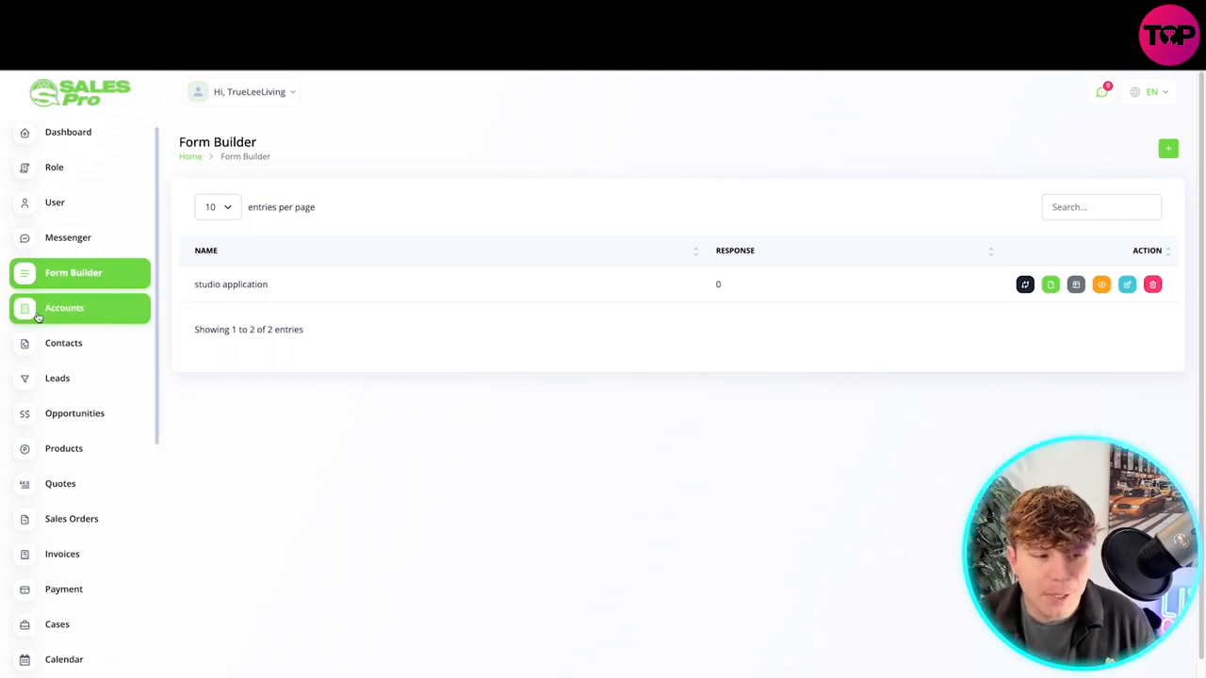
Review the new account form's Type and Document choices, close it unsaved, and move to Contacts.
{"action": "left_click", "coordinate": [65, 309]}
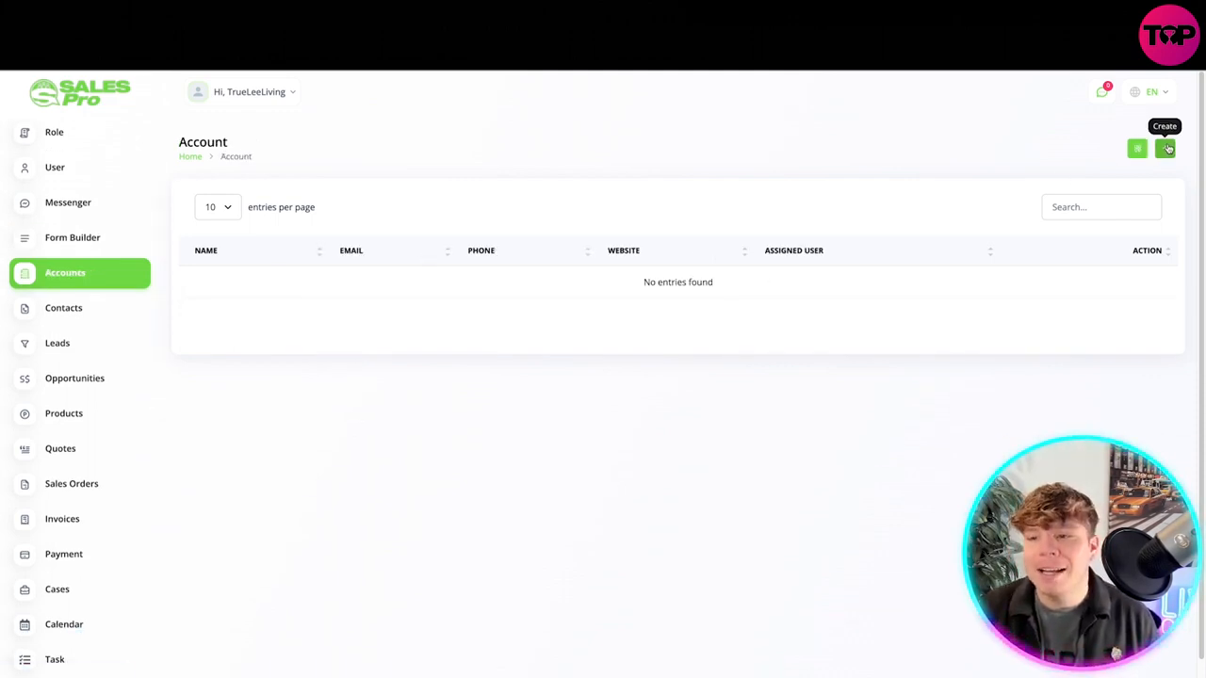
{"action": "left_click", "coordinate": [1164, 149]}
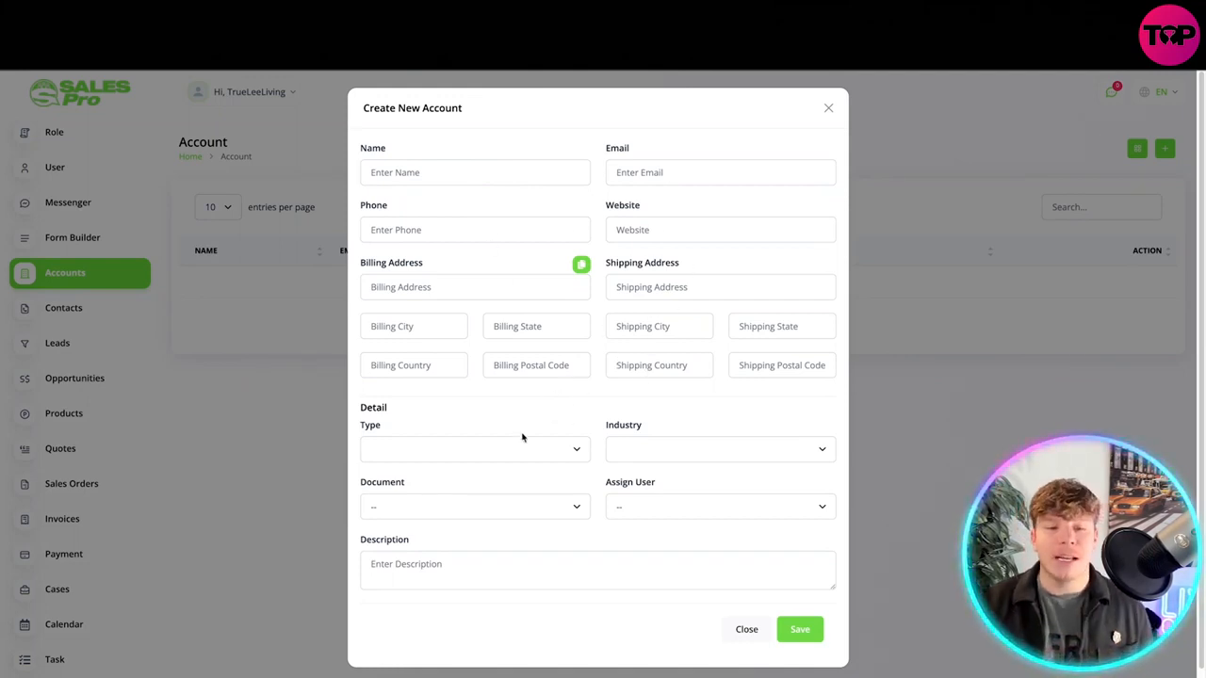
{"action": "left_click", "coordinate": [475, 448]}
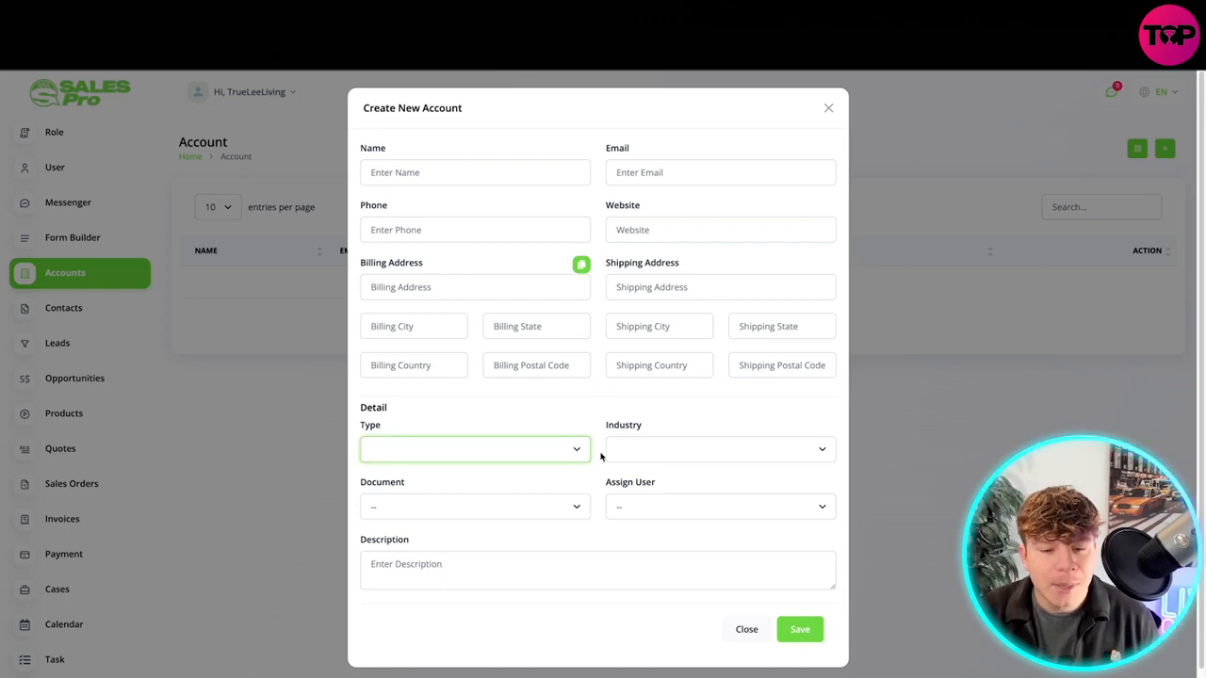
{"action": "left_click", "coordinate": [475, 507]}
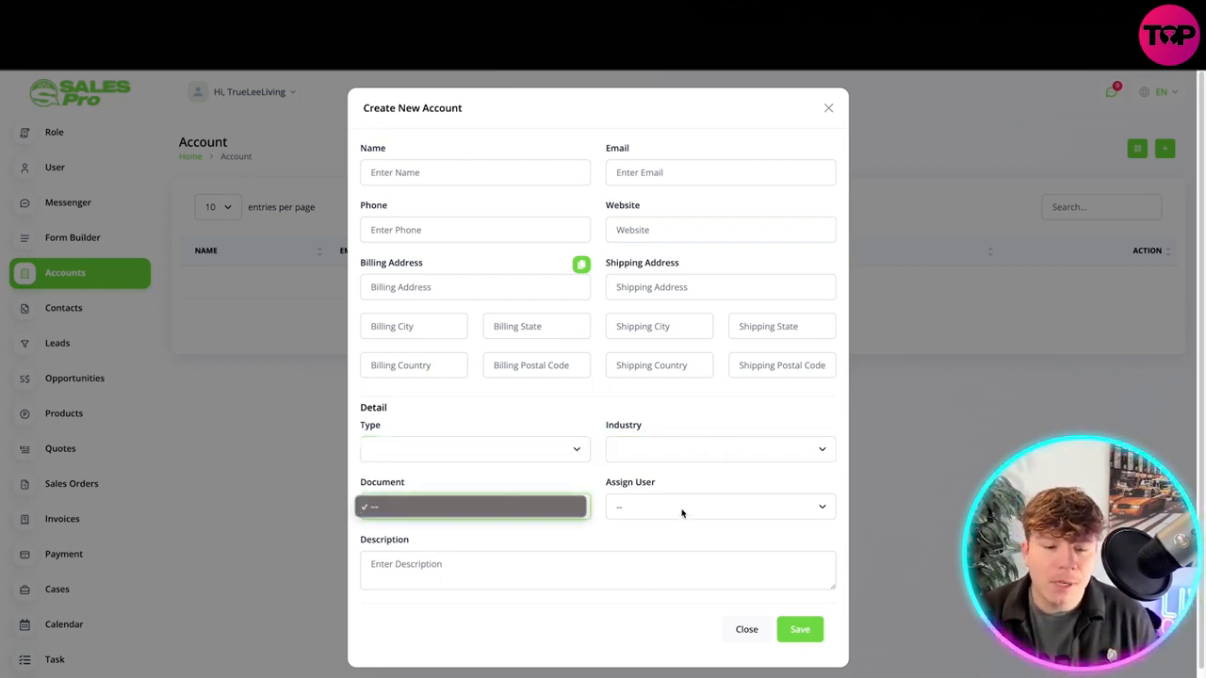
{"action": "left_click", "coordinate": [799, 629]}
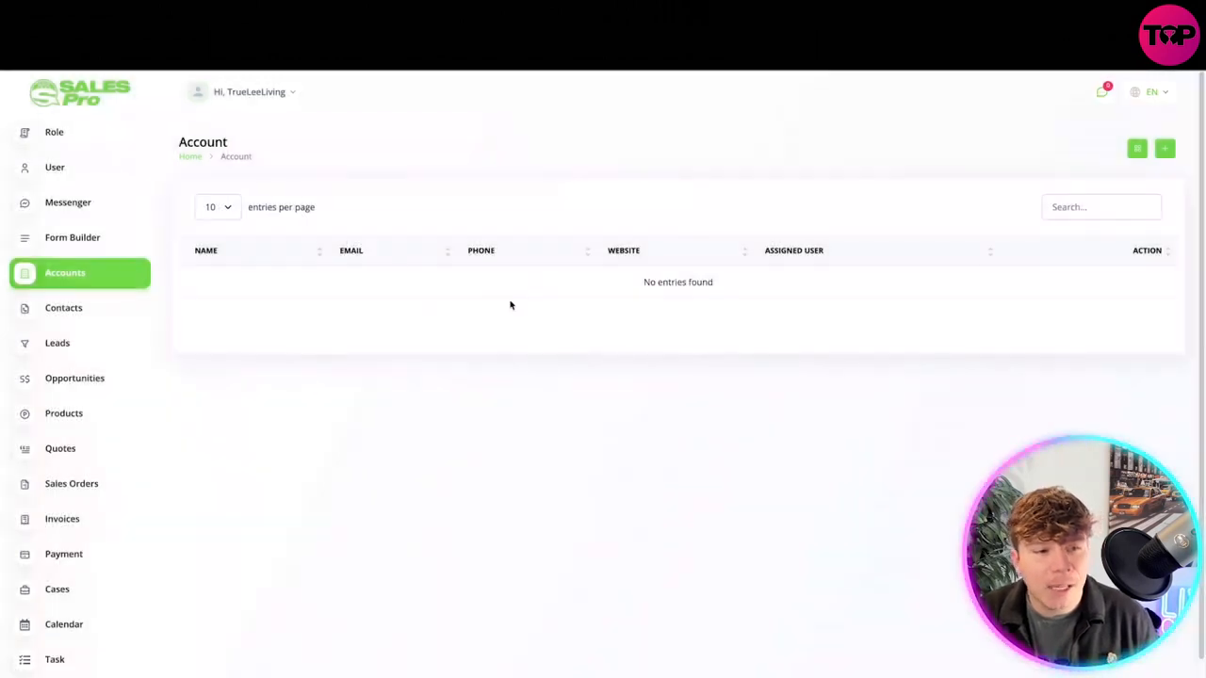
{"action": "mouse_move", "coordinate": [481, 475]}
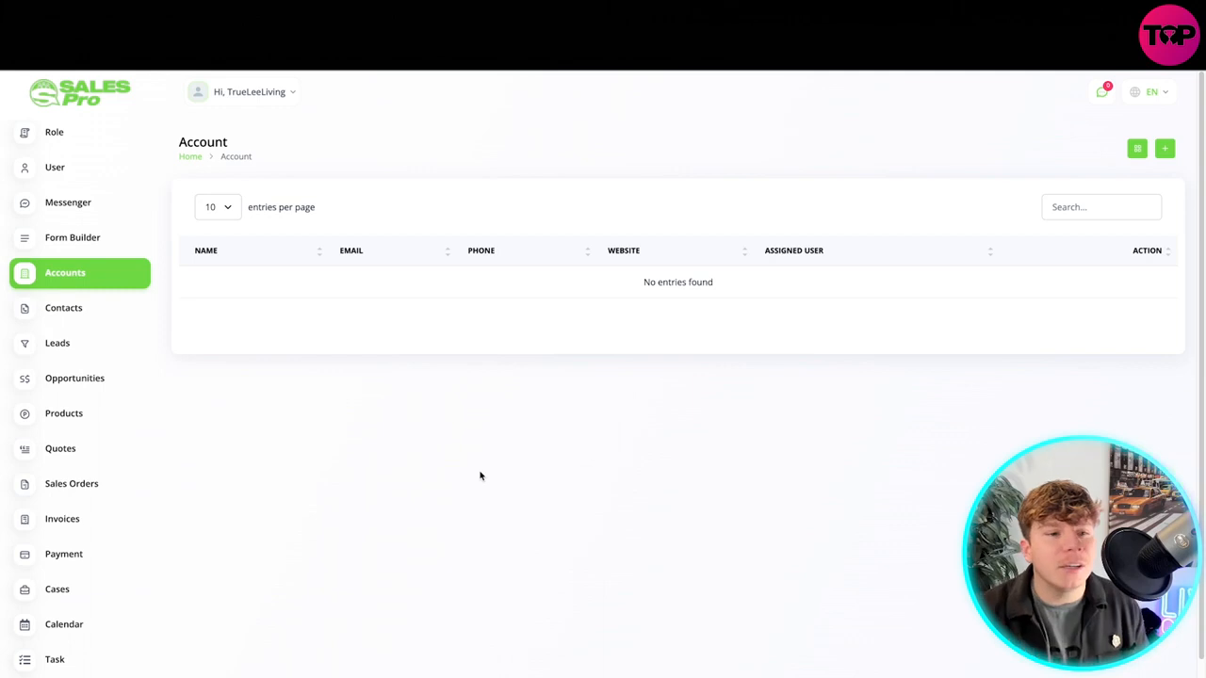
{"action": "mouse_move", "coordinate": [283, 430]}
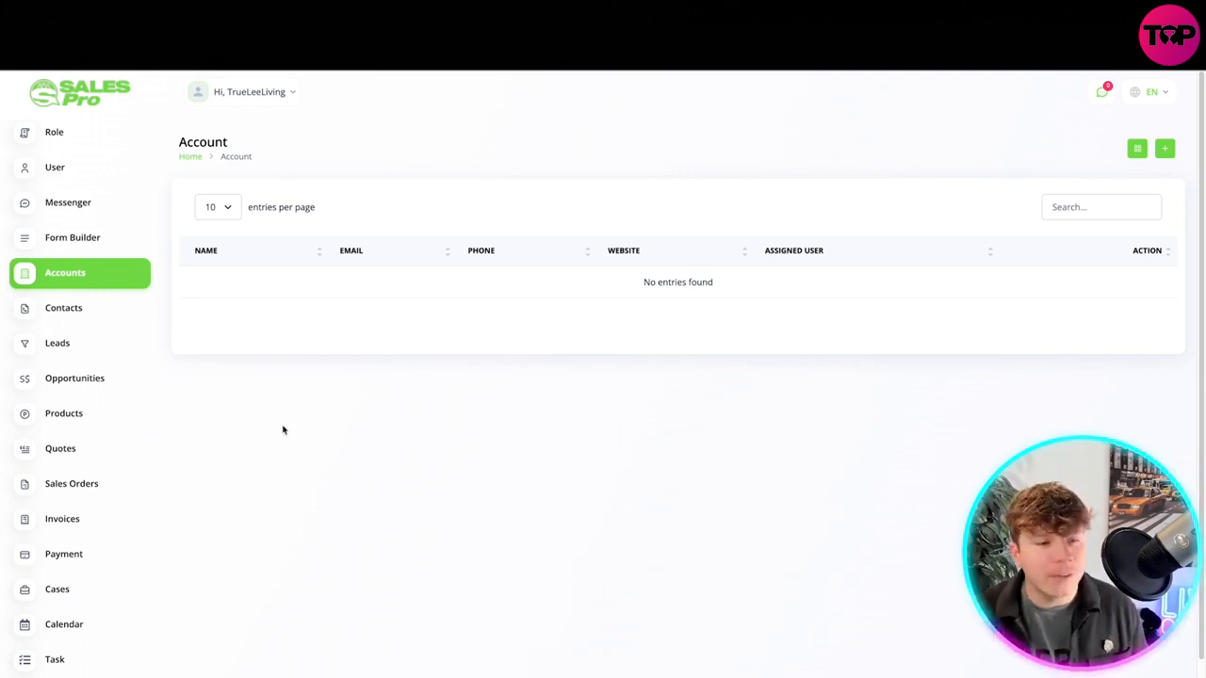
{"action": "left_click", "coordinate": [64, 307]}
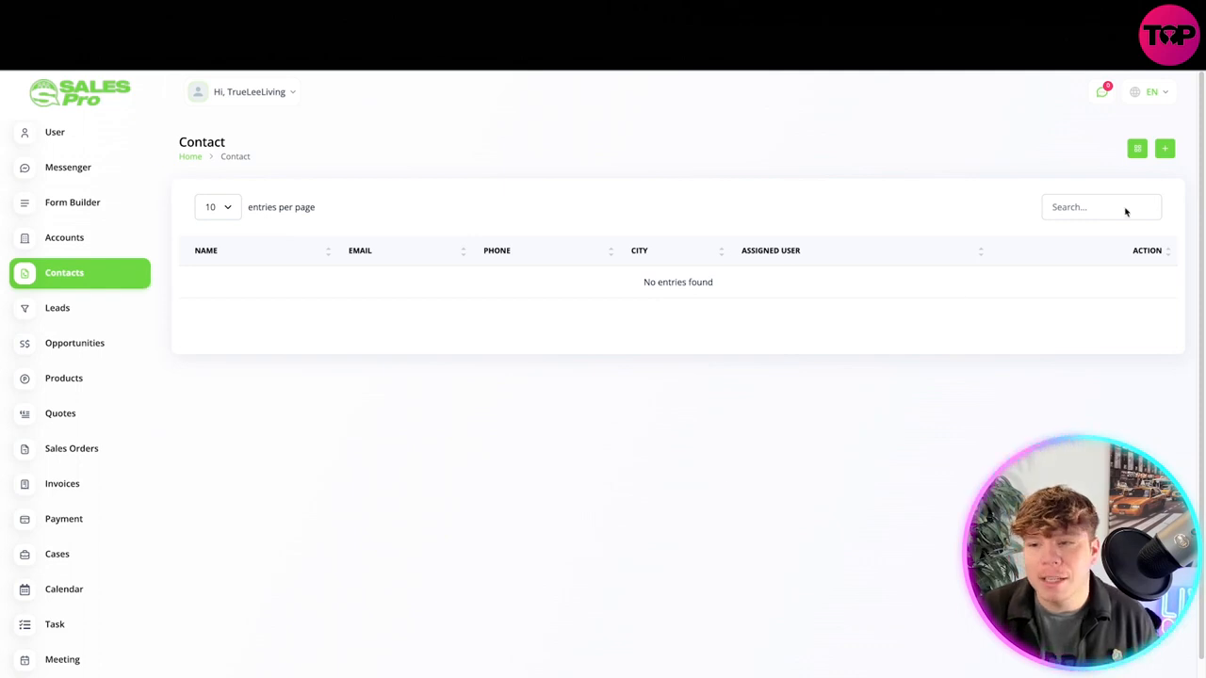
{"action": "left_click", "coordinate": [1164, 149]}
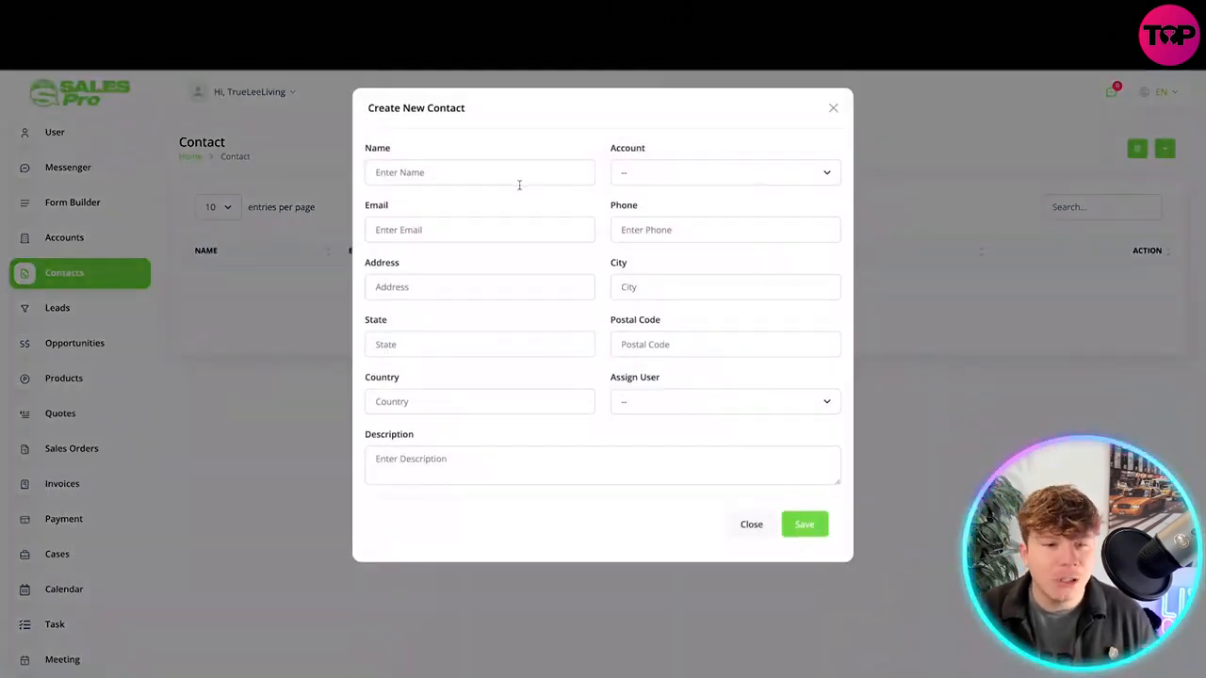
{"action": "left_click", "coordinate": [750, 524]}
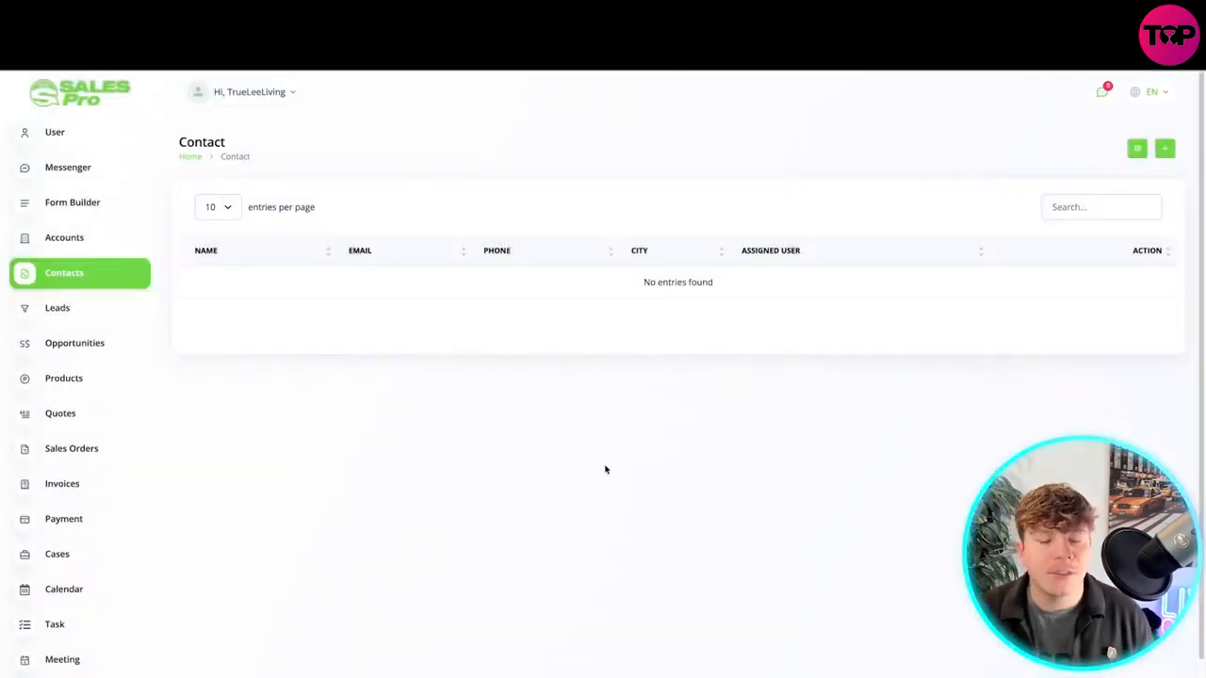
{"action": "mouse_move", "coordinate": [356, 411]}
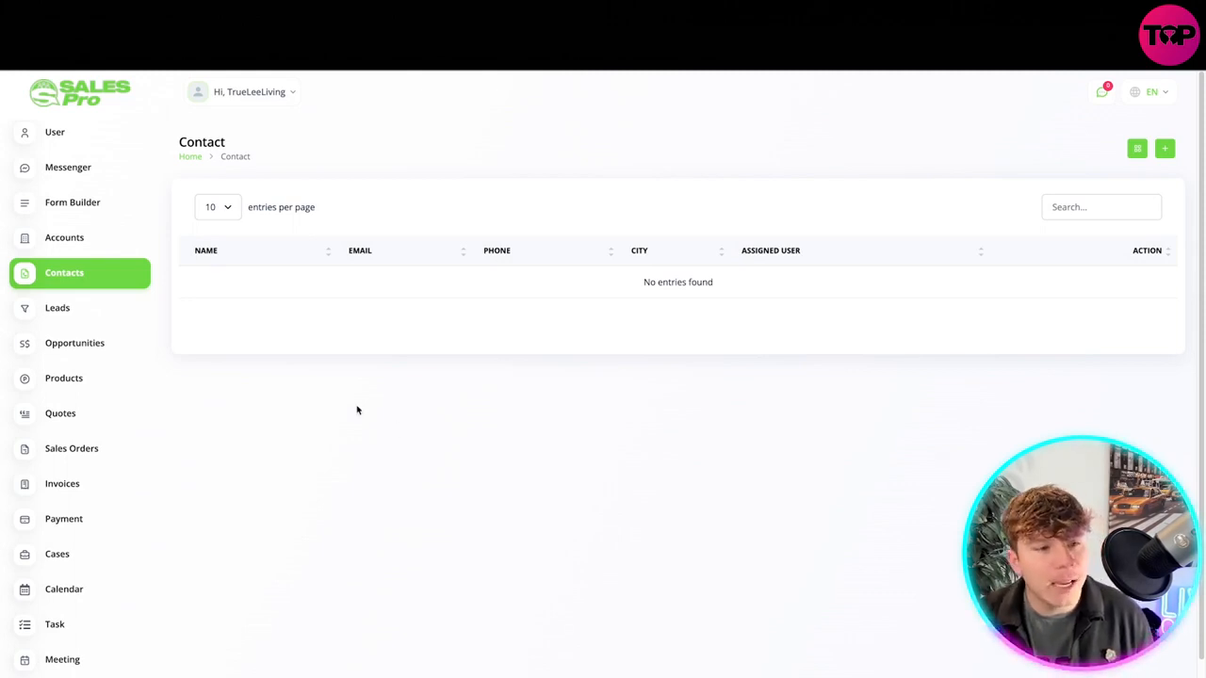
View the Create New Lead form and close it, leaving the Leads list empty.
{"action": "left_click", "coordinate": [57, 307]}
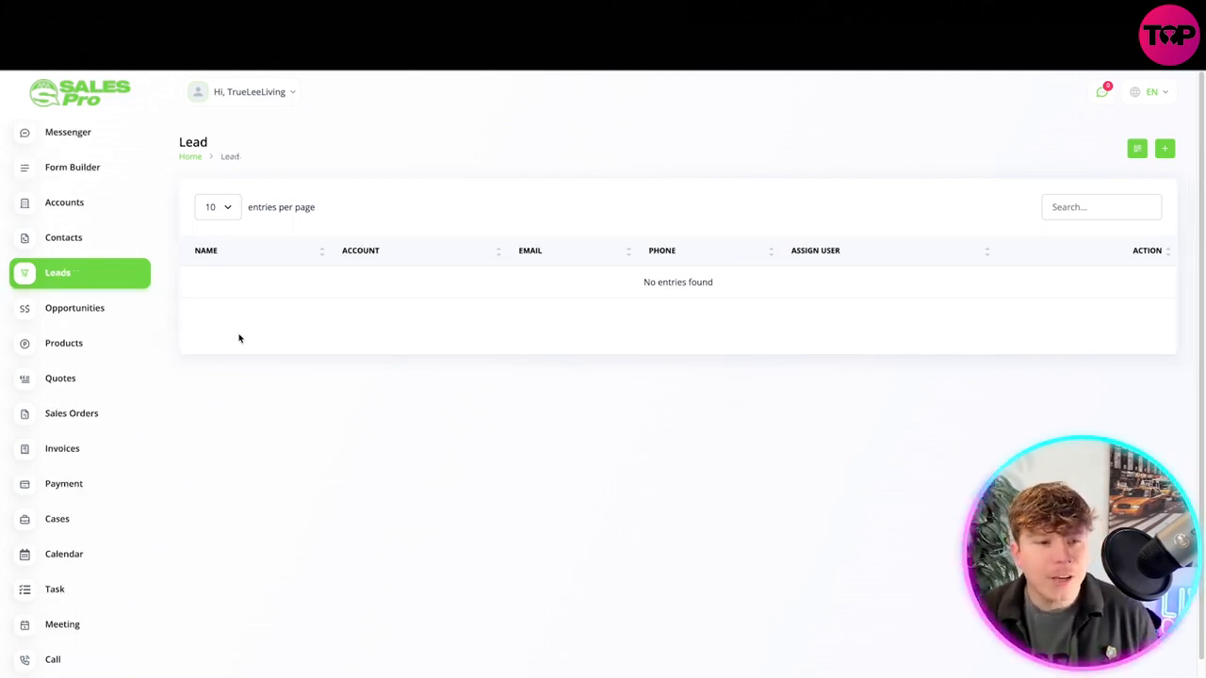
{"action": "left_click", "coordinate": [1165, 149]}
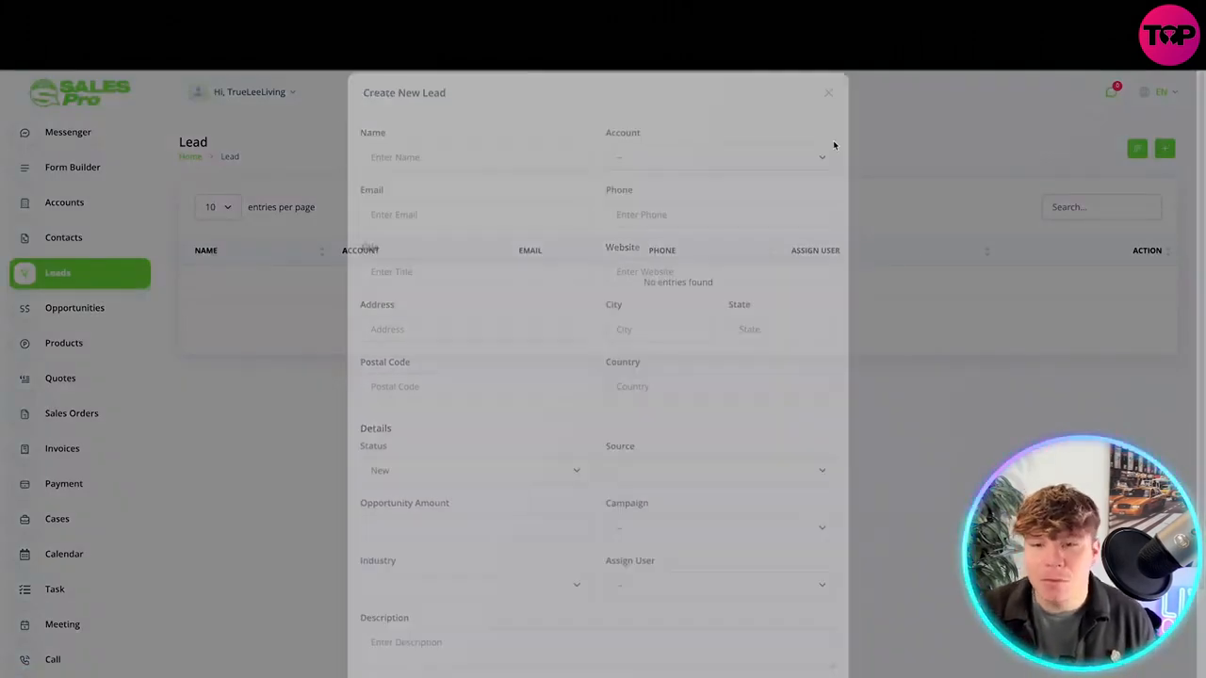
{"action": "left_click", "coordinate": [829, 92]}
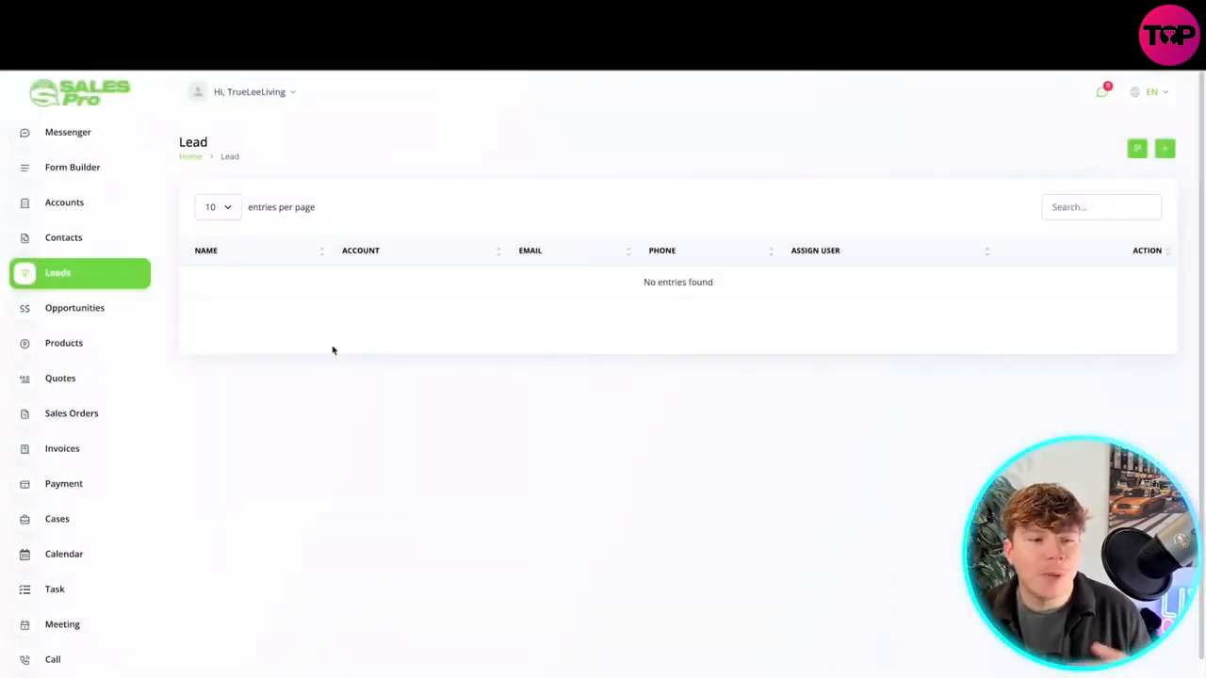
View the Create New Opportunities form and close it, leaving the list empty.
{"action": "left_click", "coordinate": [75, 307]}
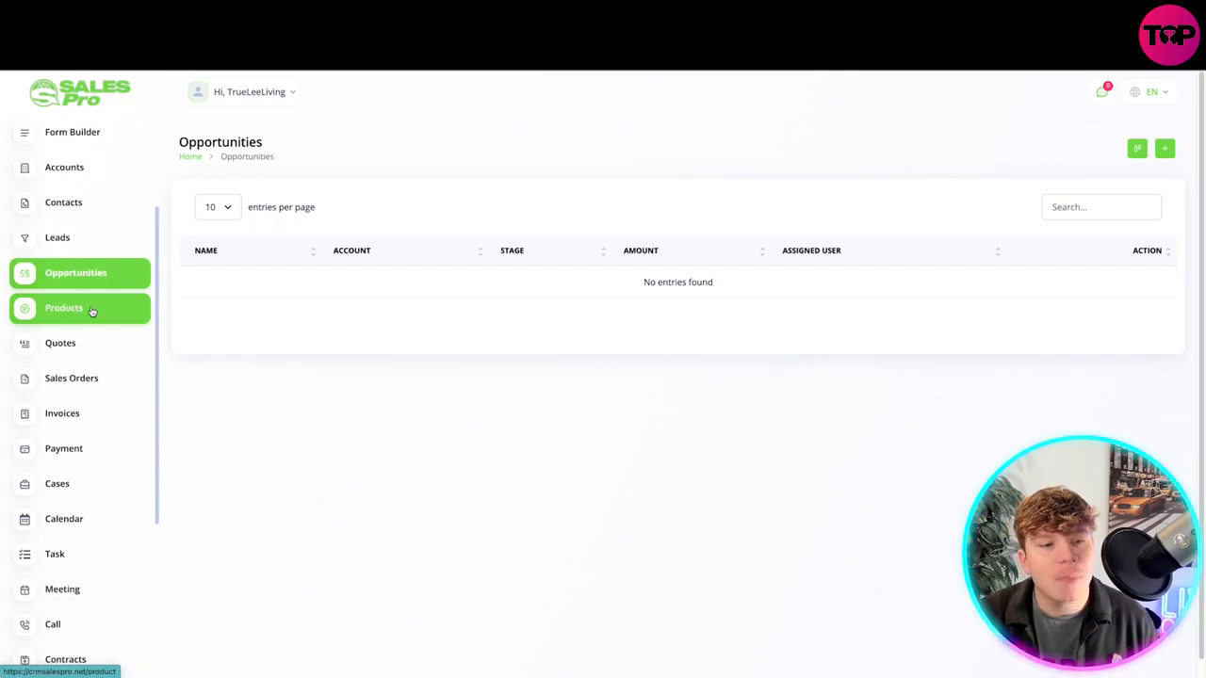
{"action": "mouse_move", "coordinate": [987, 194]}
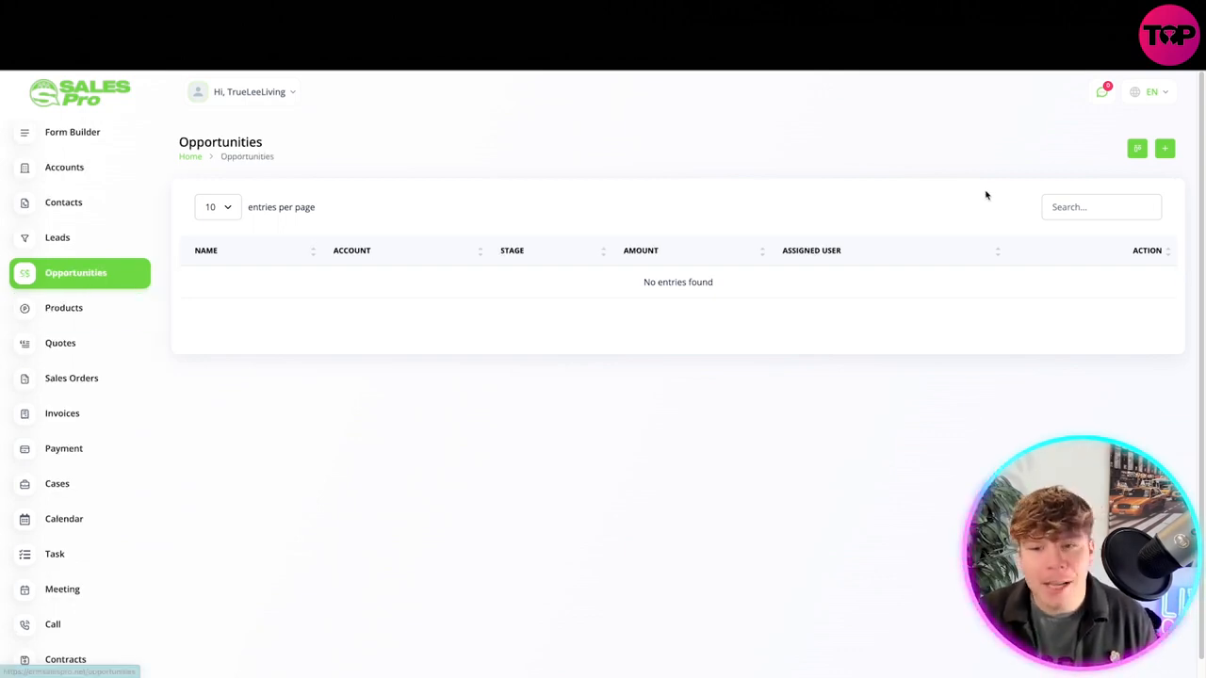
{"action": "left_click", "coordinate": [1165, 149]}
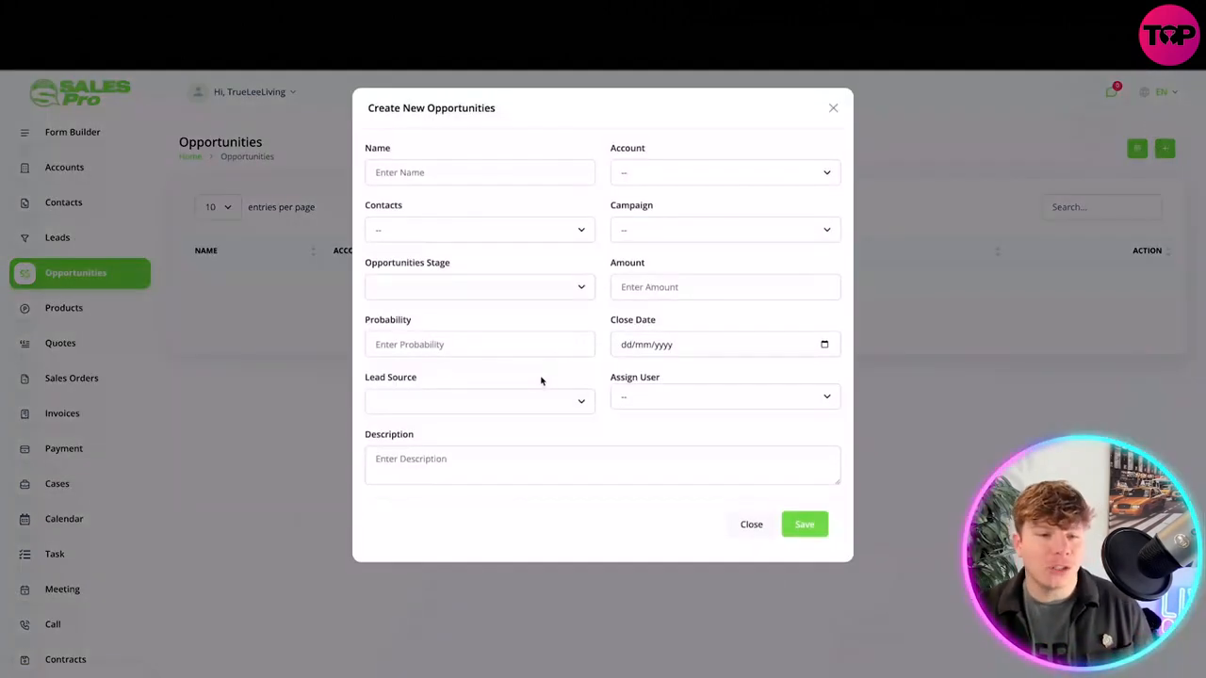
{"action": "mouse_move", "coordinate": [584, 252]}
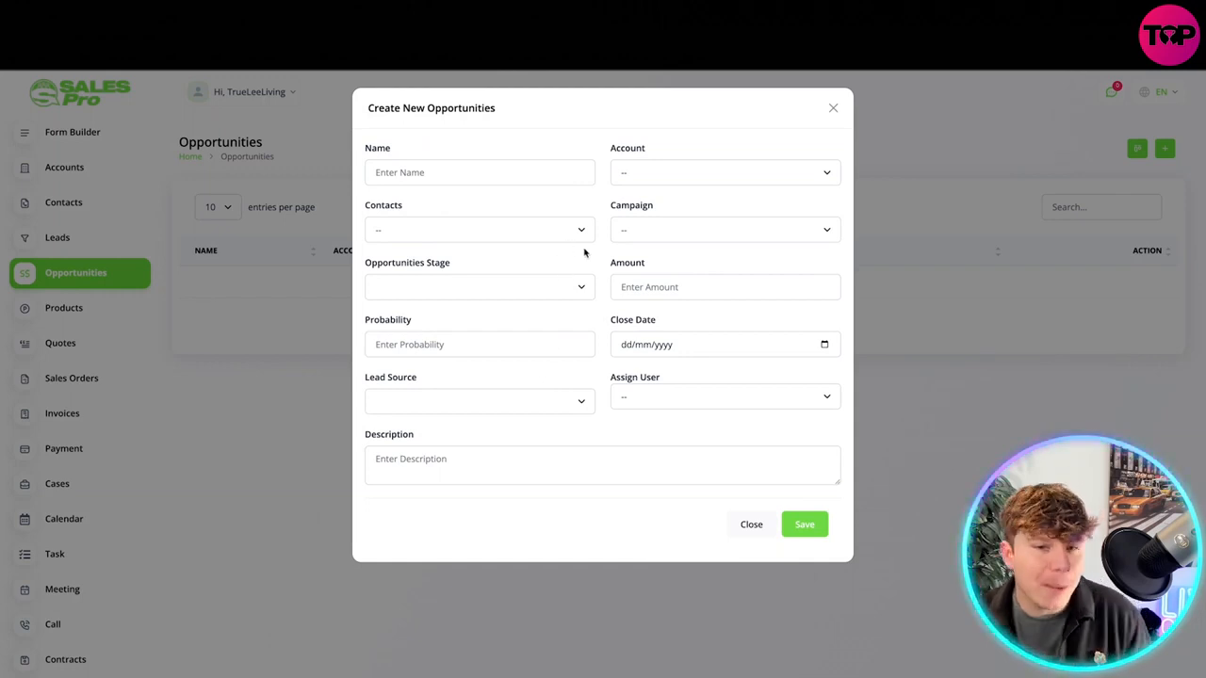
{"action": "left_click", "coordinate": [750, 524]}
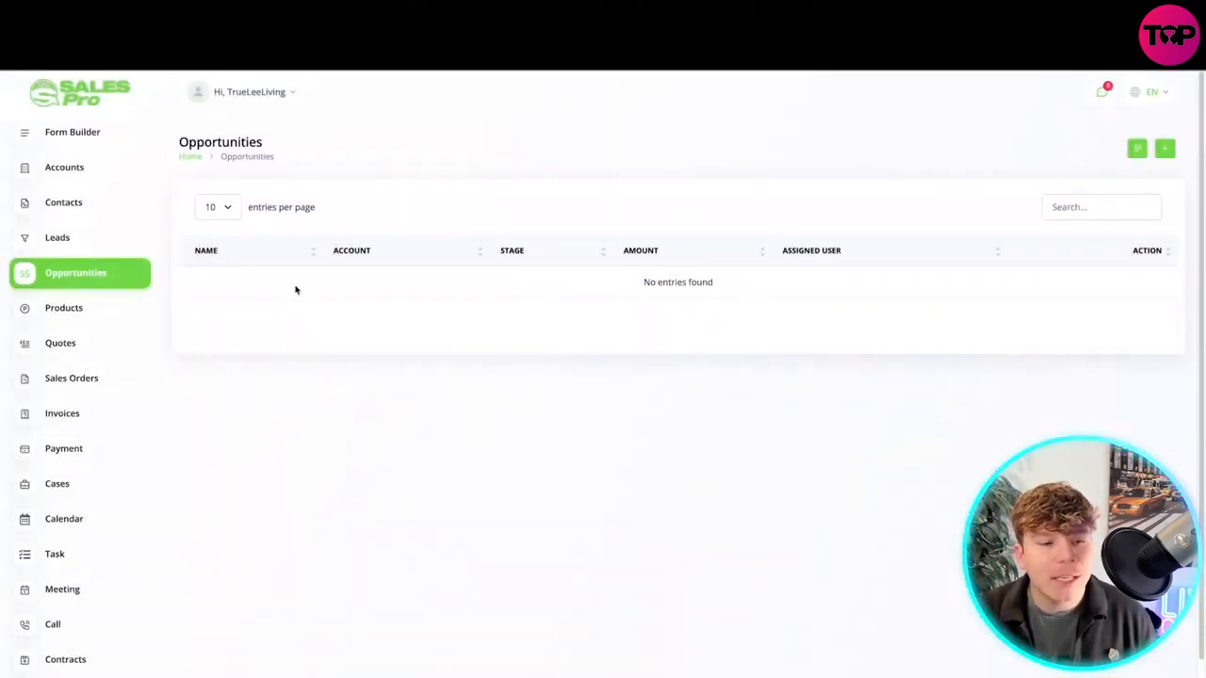
Browse the empty Products, Quotes, Sales Orders and Cases lists, then land on the January 2023 calendar.
{"action": "left_click", "coordinate": [64, 307]}
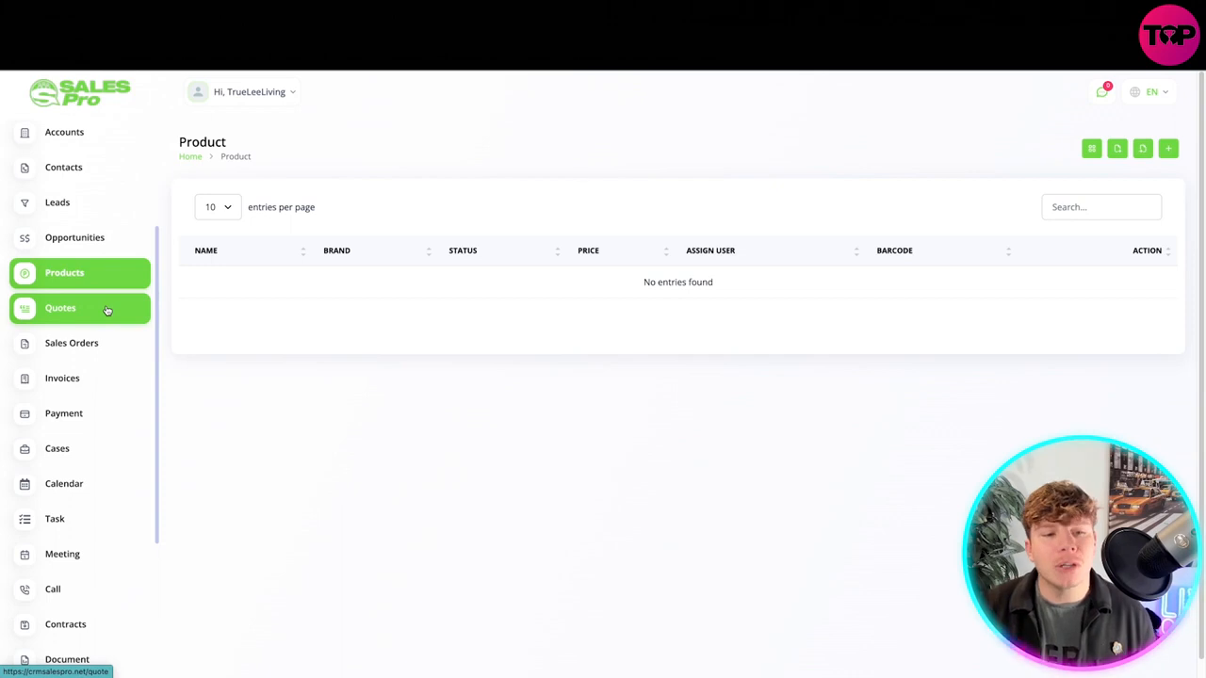
{"action": "left_click", "coordinate": [60, 309]}
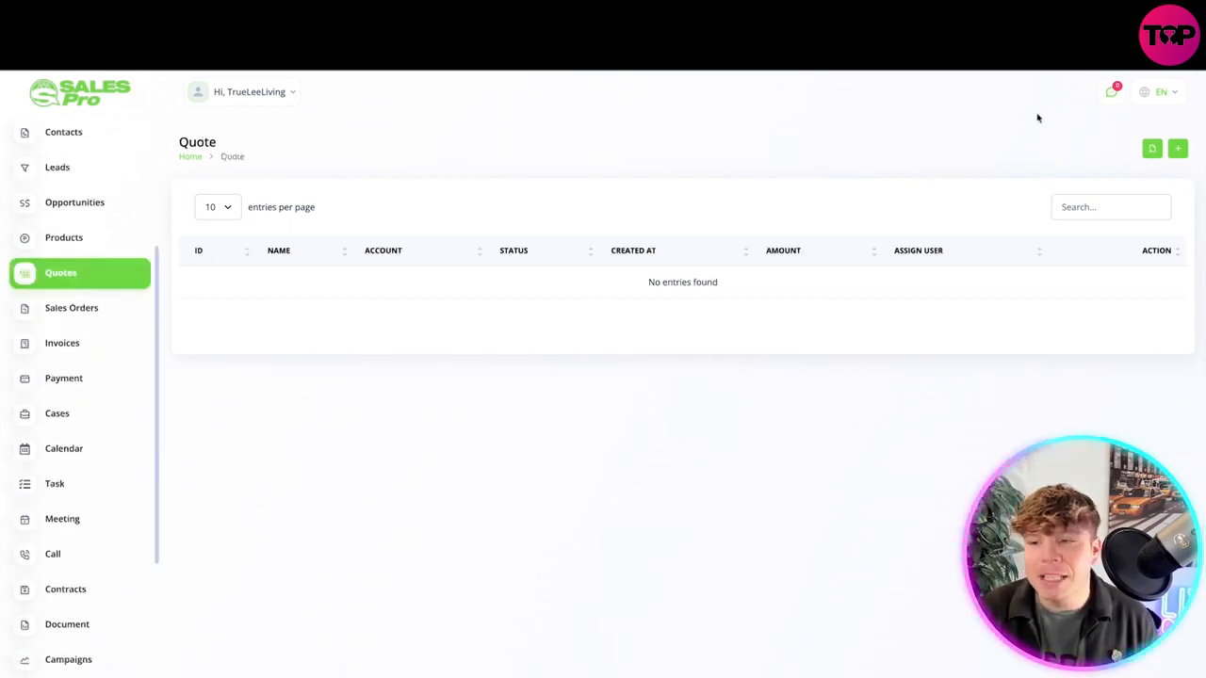
{"action": "mouse_move", "coordinate": [1178, 147]}
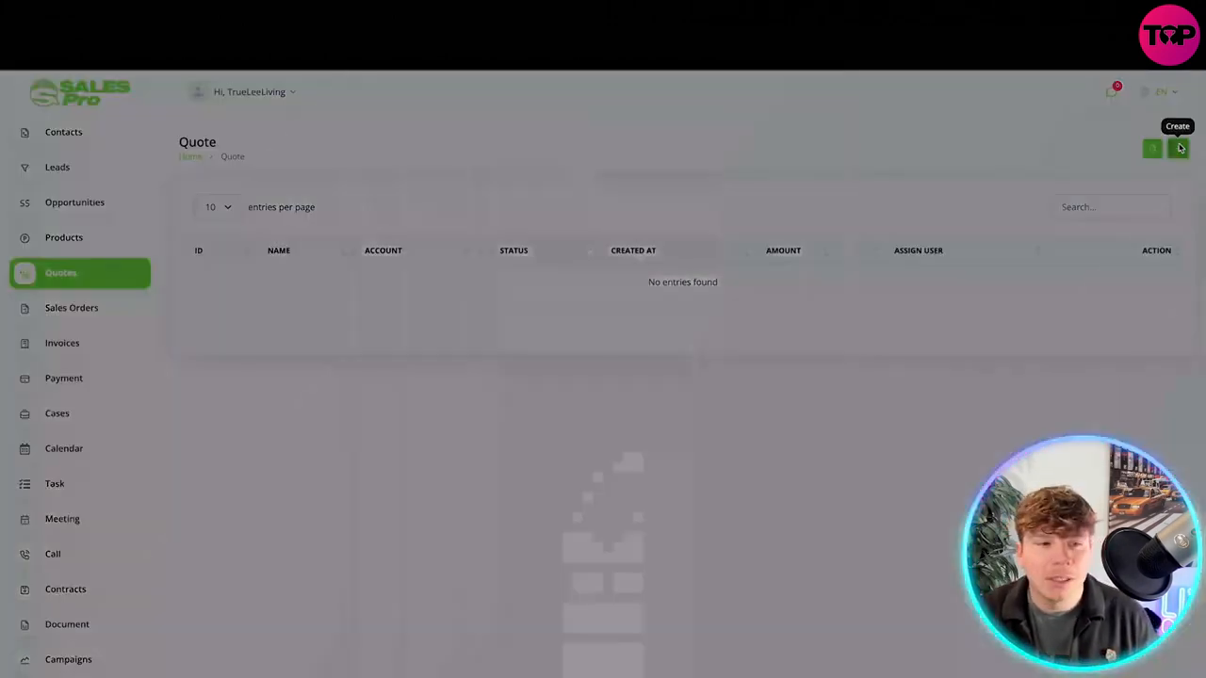
{"action": "left_click", "coordinate": [1178, 147]}
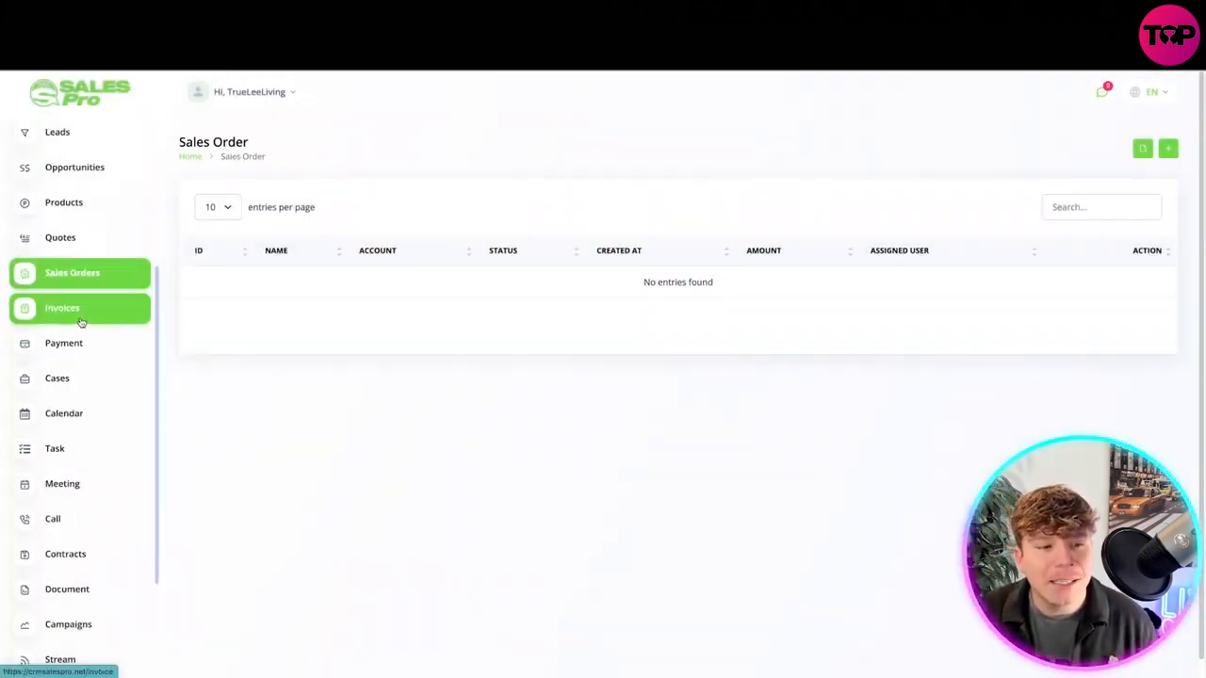
{"action": "left_click", "coordinate": [56, 377]}
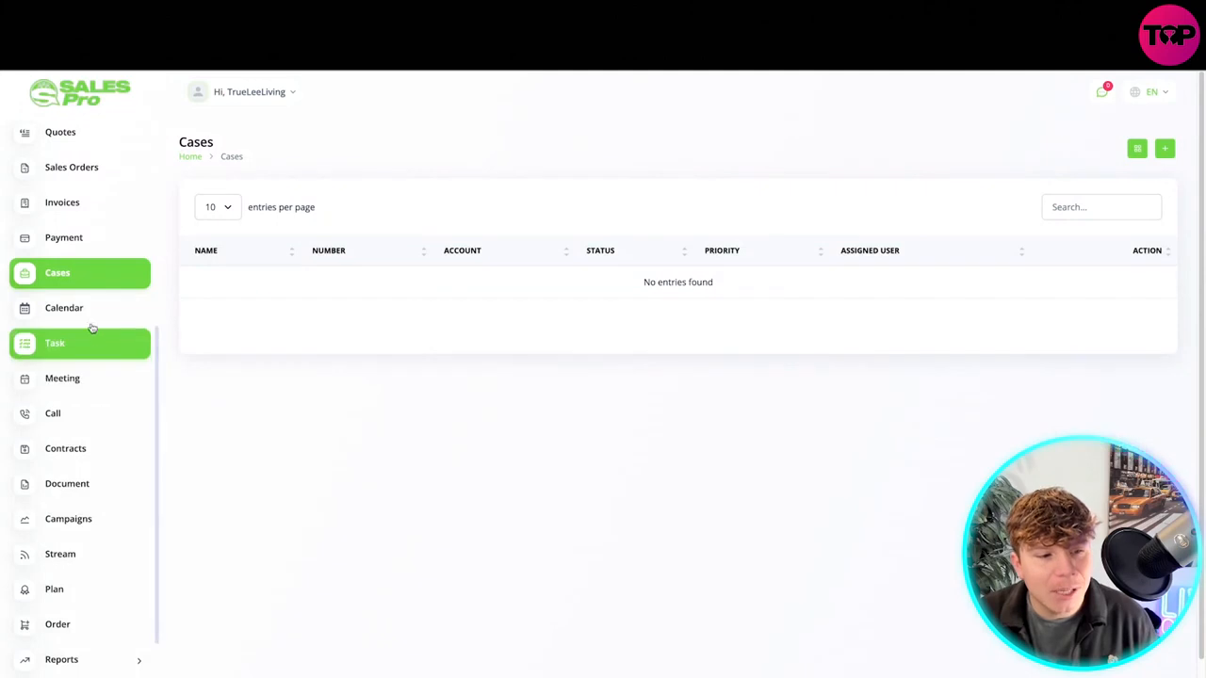
{"action": "left_click", "coordinate": [64, 307]}
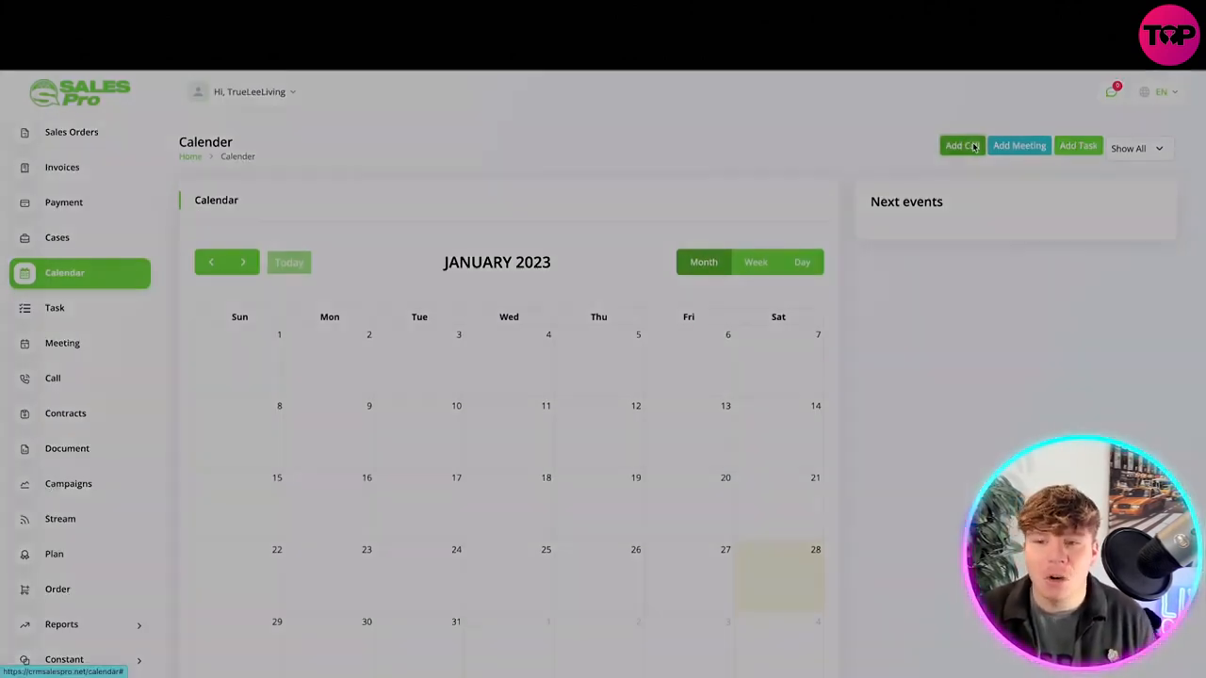
Preview the new call and new task forms and discard them unsaved.
{"action": "left_click", "coordinate": [961, 146]}
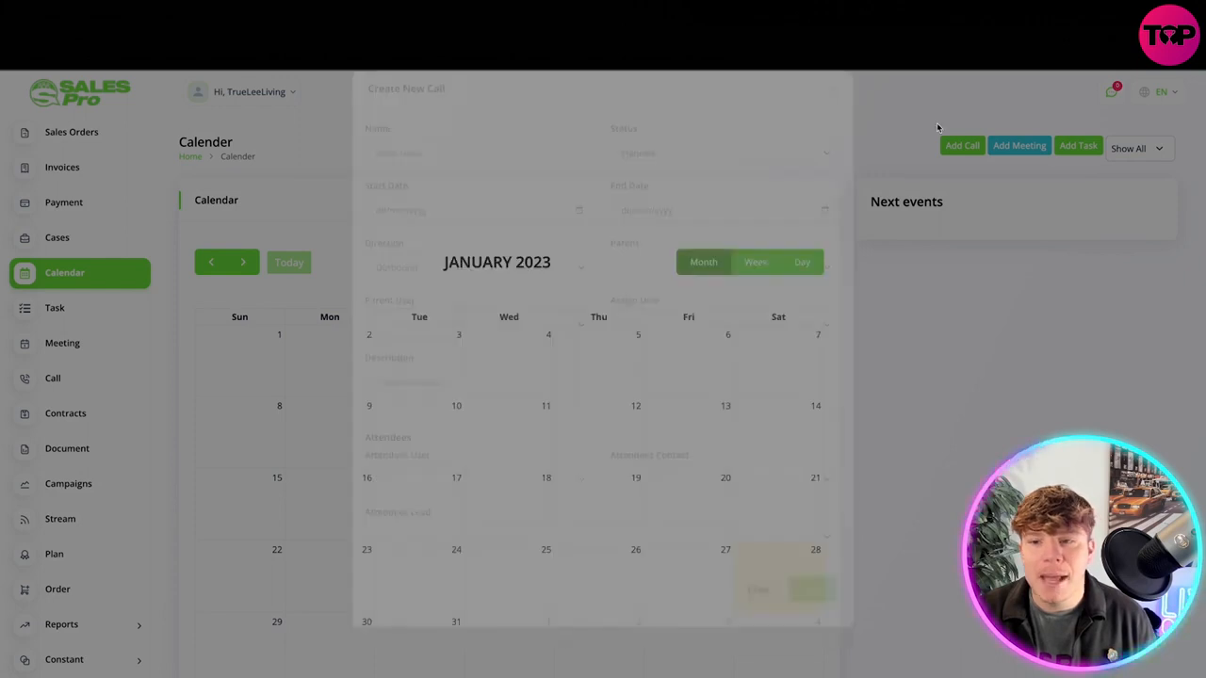
{"action": "left_click", "coordinate": [1078, 145]}
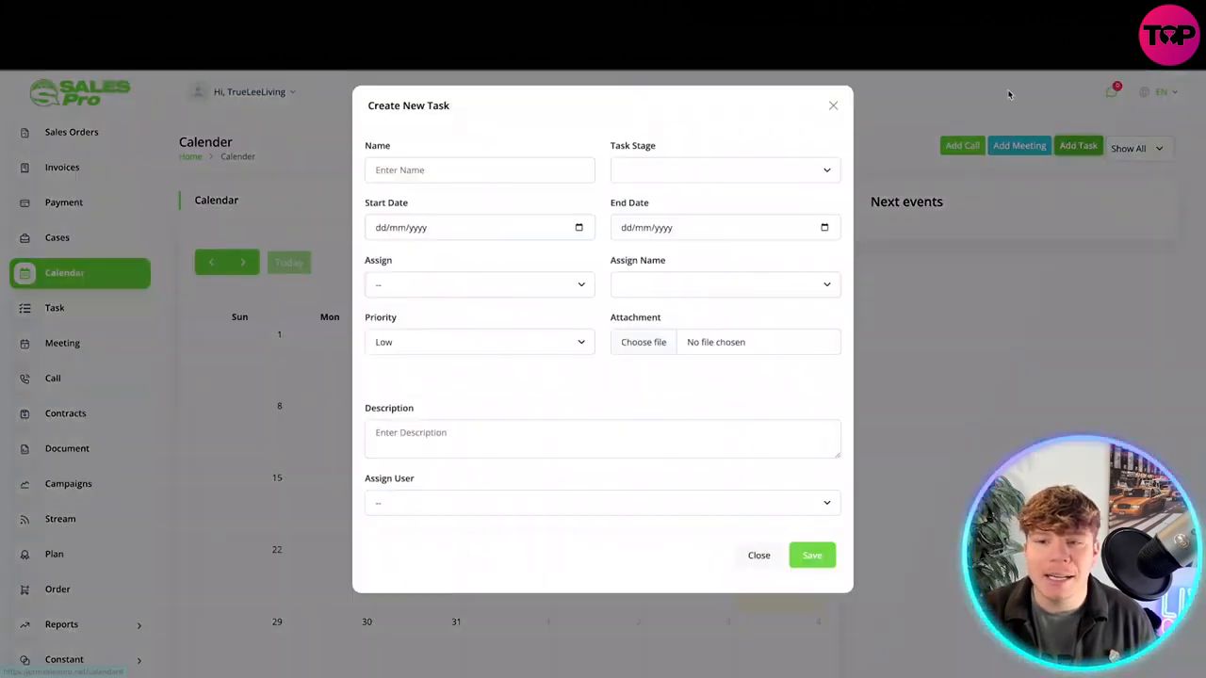
{"action": "left_click", "coordinate": [1134, 147]}
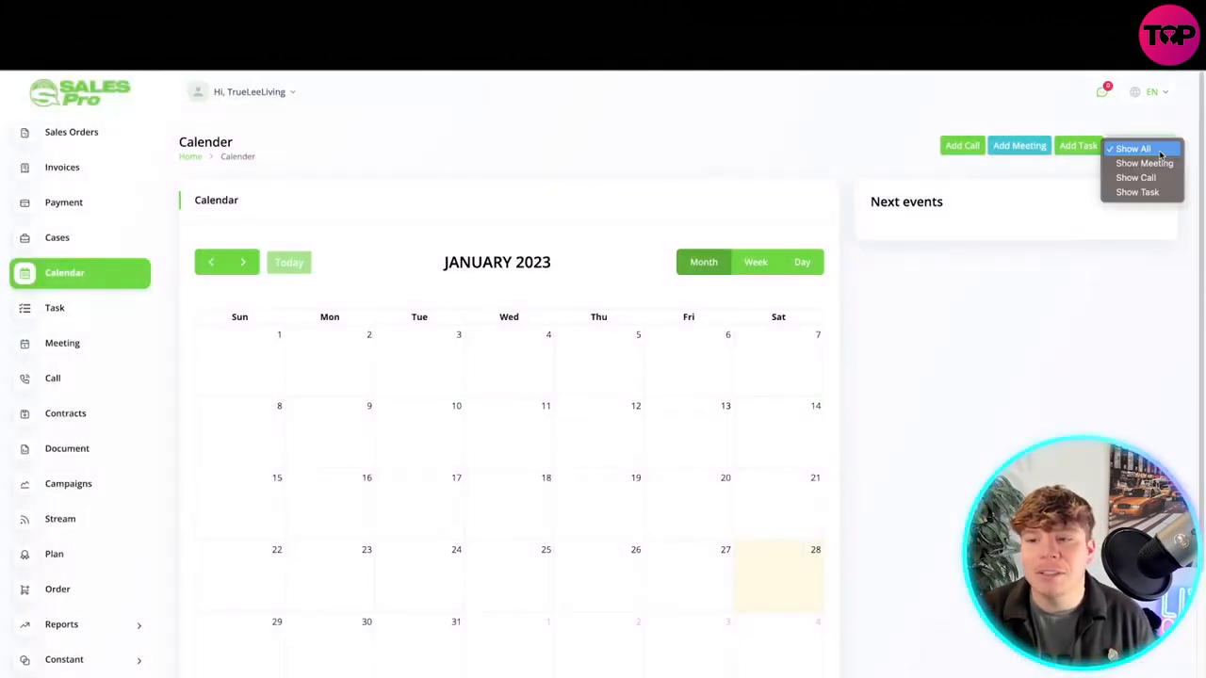
Filter the calendar to calls only and advance it to August 2023.
{"action": "left_click", "coordinate": [1134, 177]}
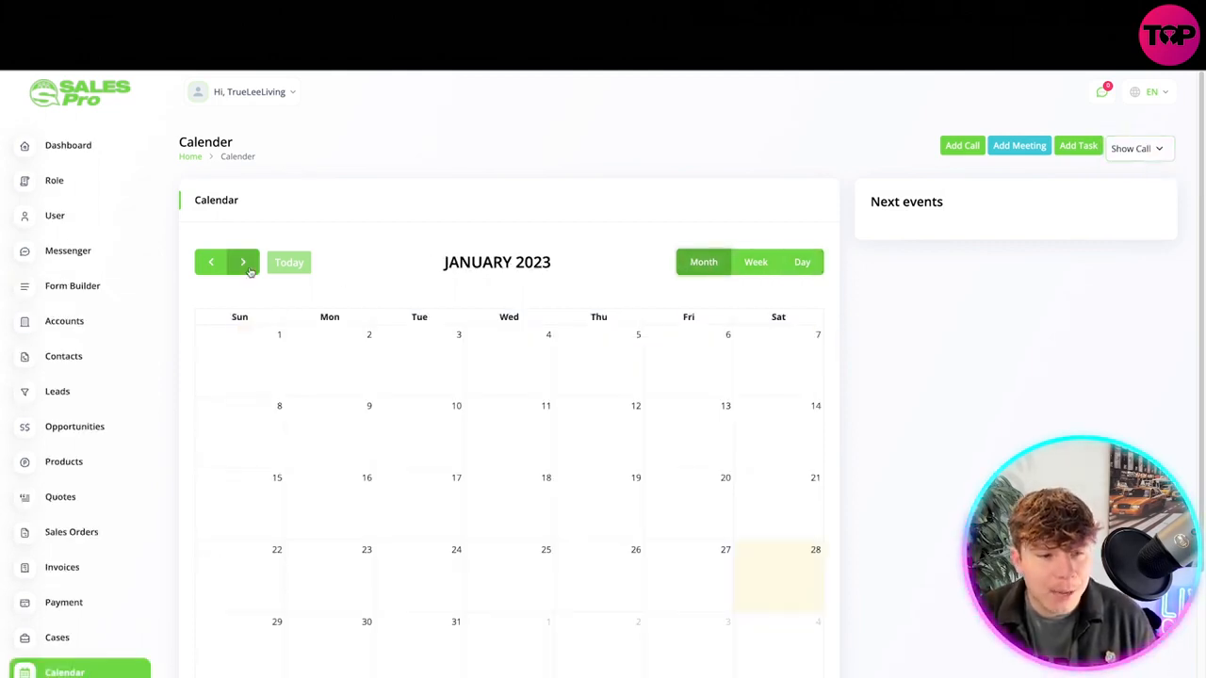
{"action": "left_click", "coordinate": [241, 262]}
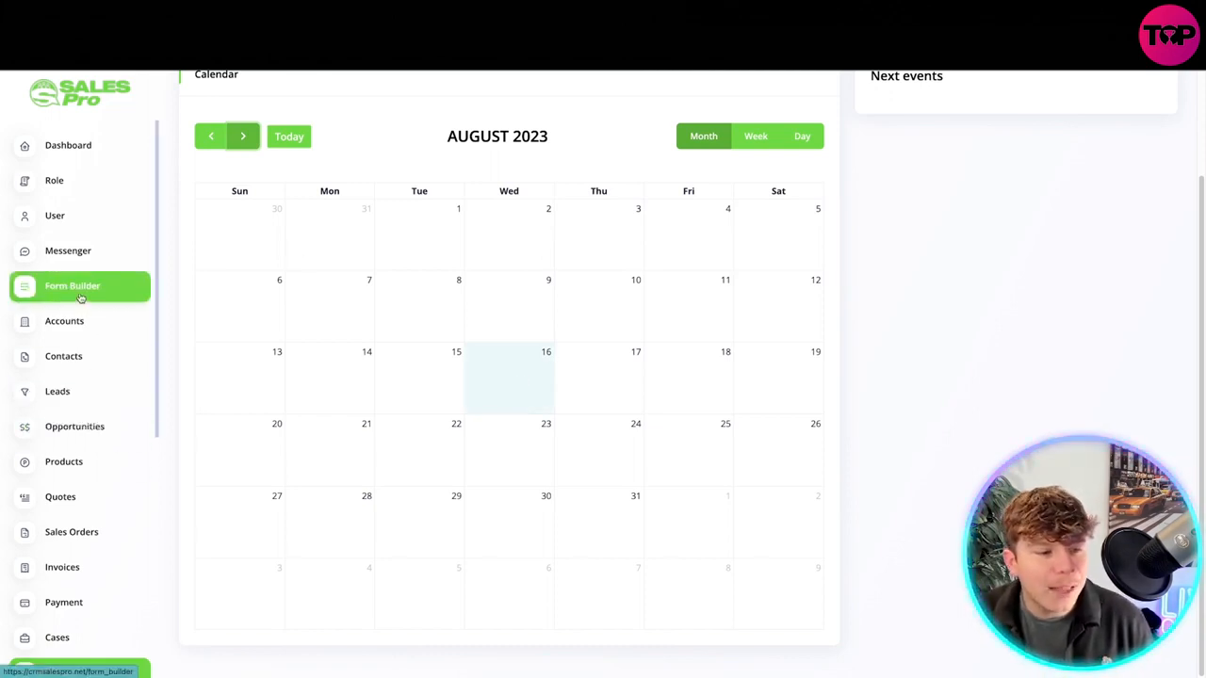
{"action": "scroll", "scroll_direction": "down", "scroll_amount": 3}
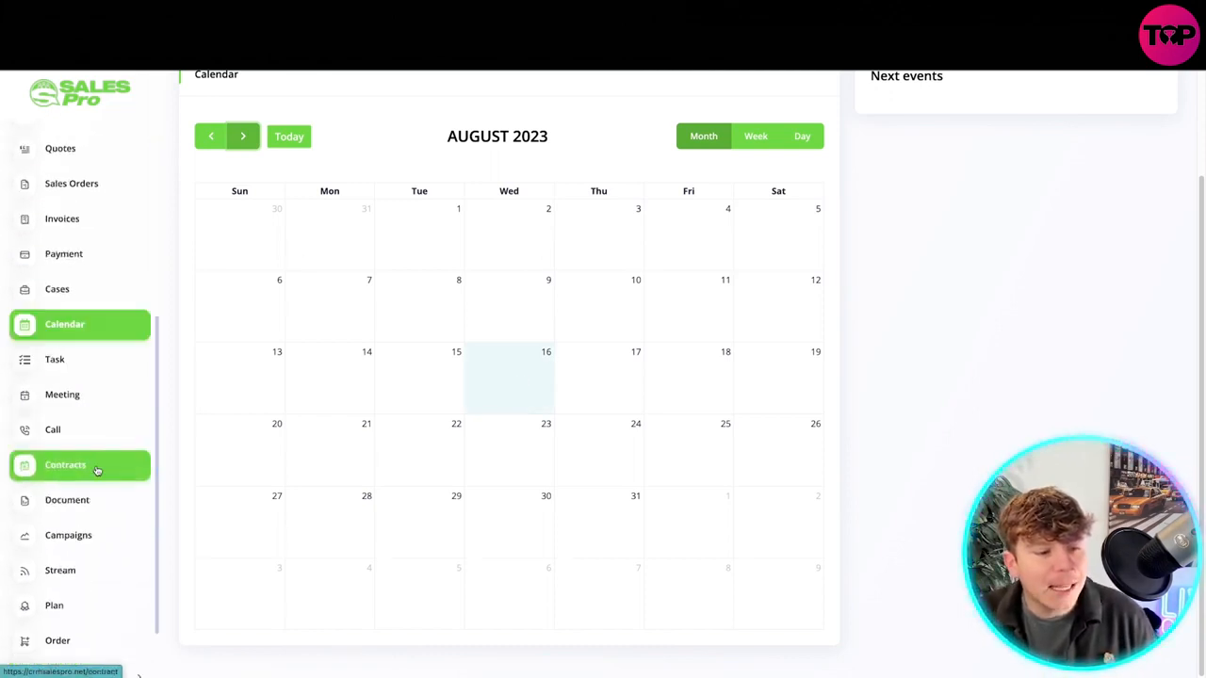
{"action": "left_click", "coordinate": [55, 358]}
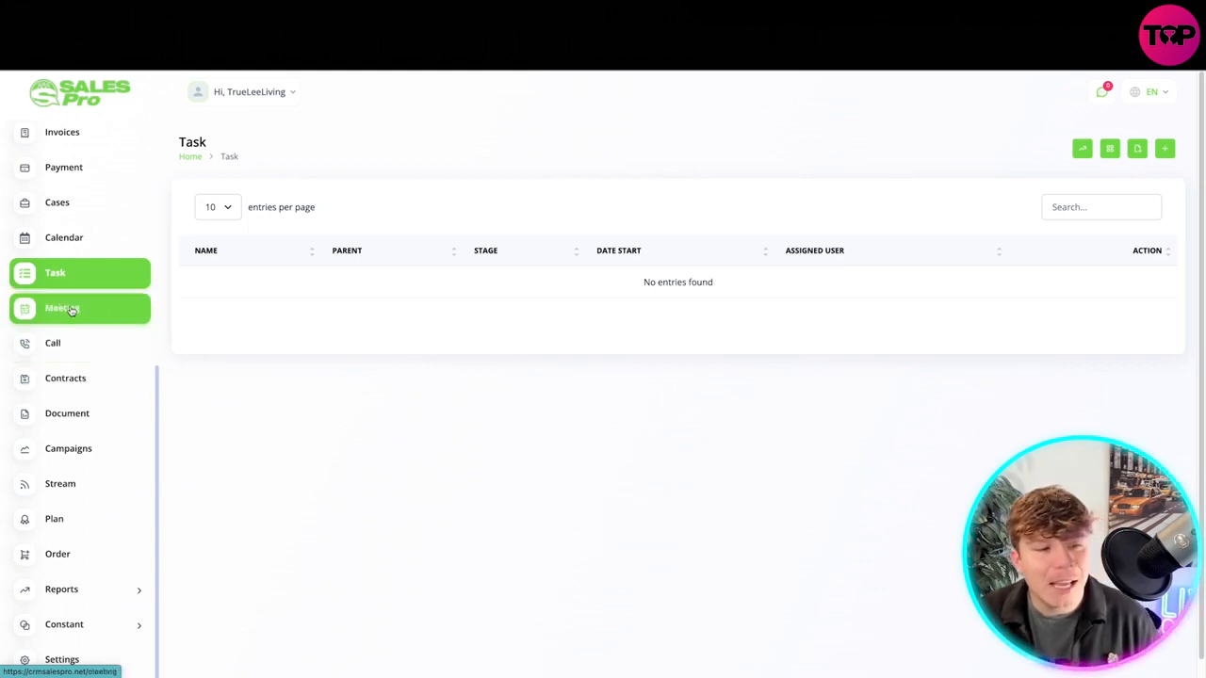
{"action": "left_click", "coordinate": [64, 306]}
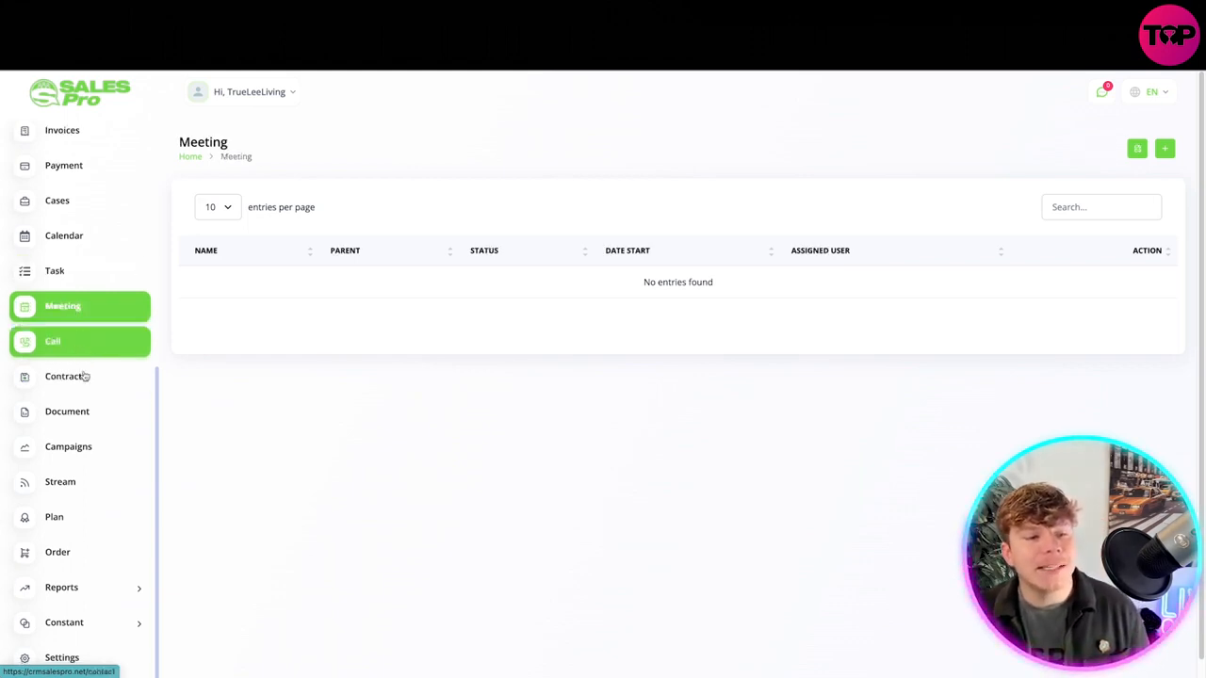
{"action": "left_click", "coordinate": [66, 376]}
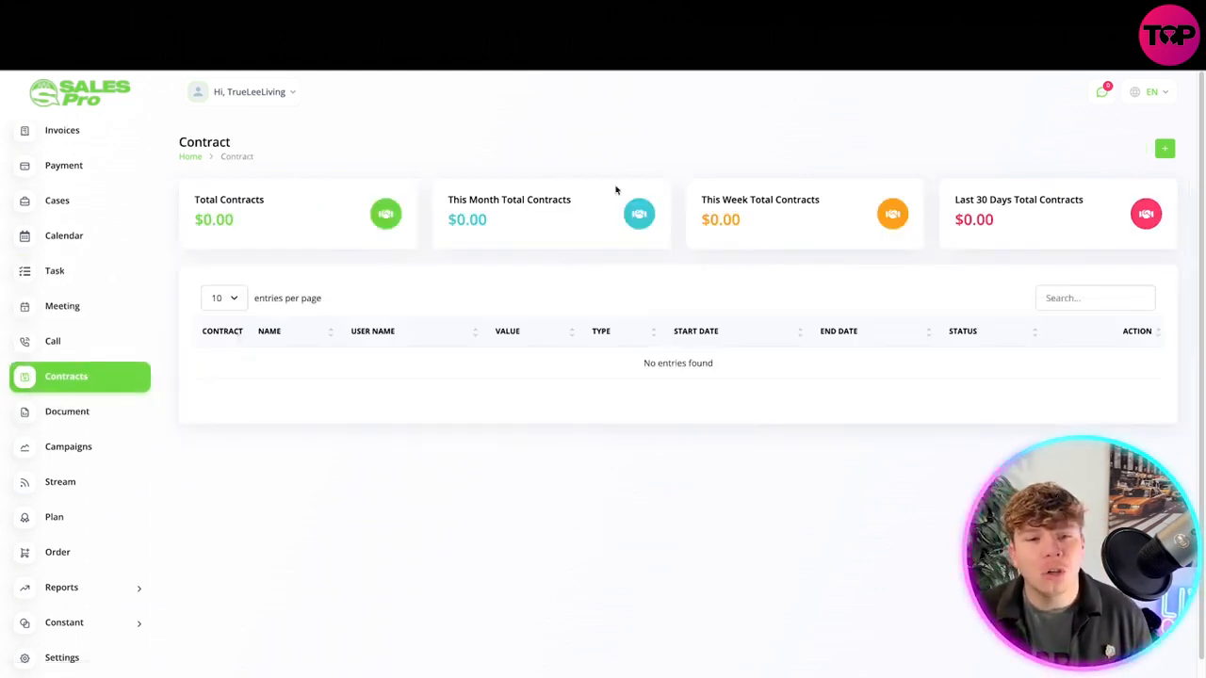
{"action": "mouse_move", "coordinate": [916, 294]}
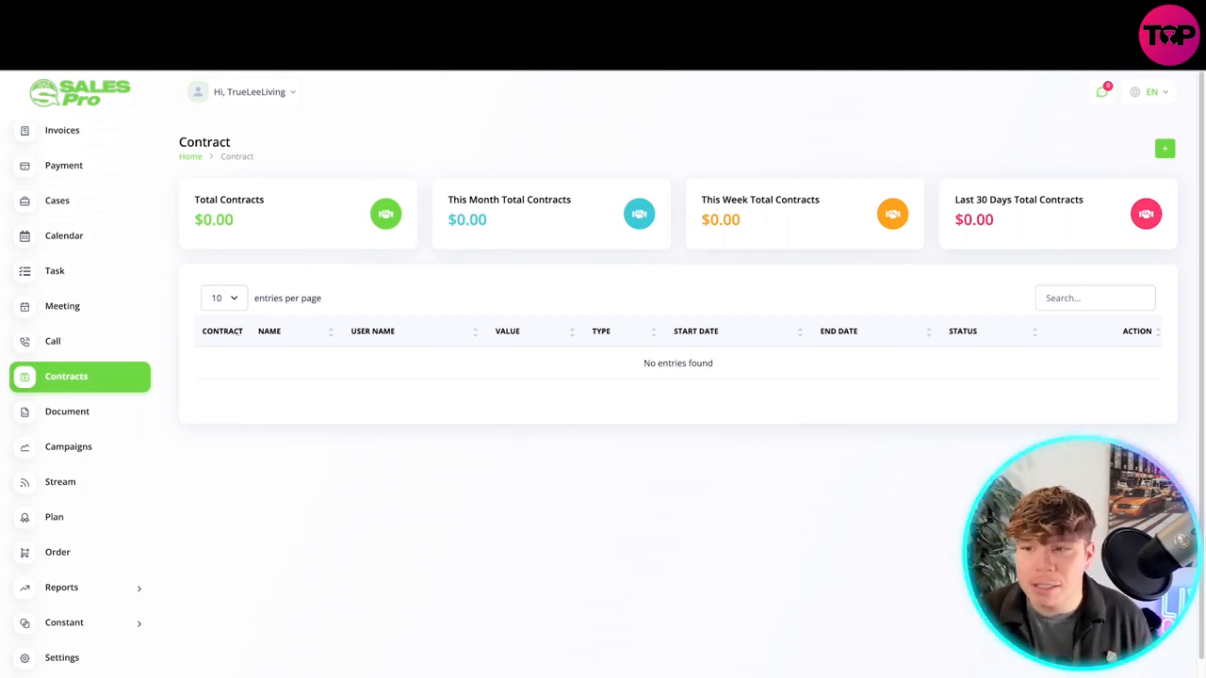
{"action": "left_click", "coordinate": [1164, 148]}
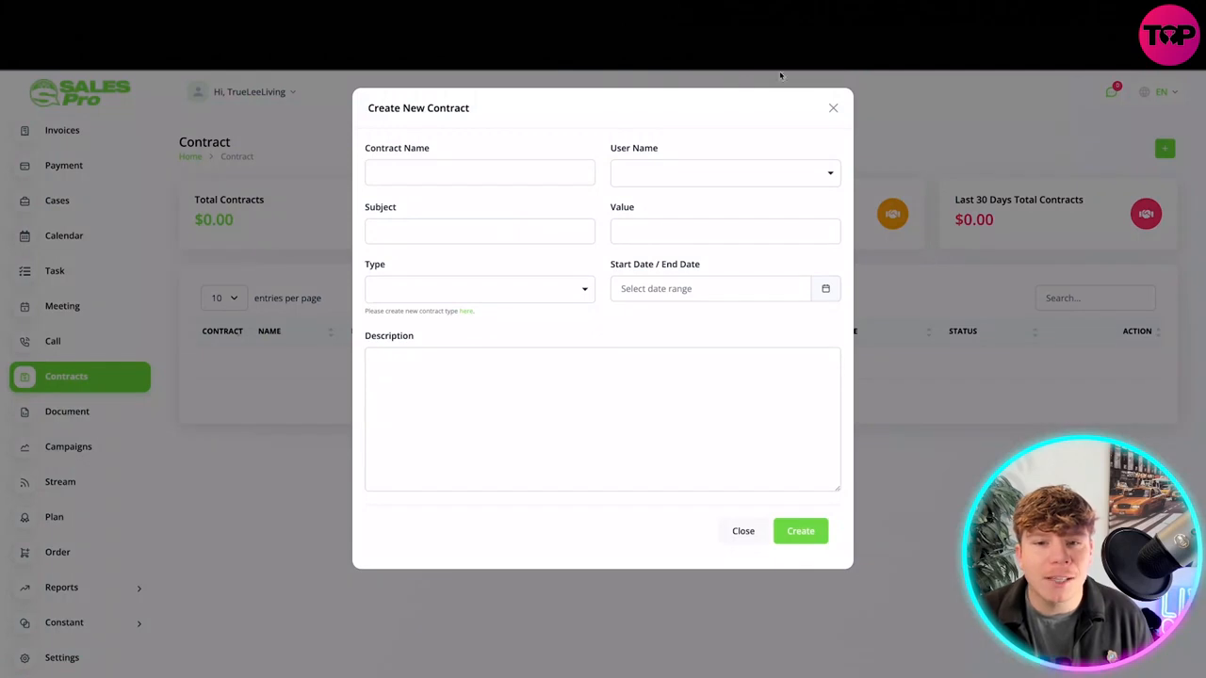
{"action": "left_click", "coordinate": [742, 531]}
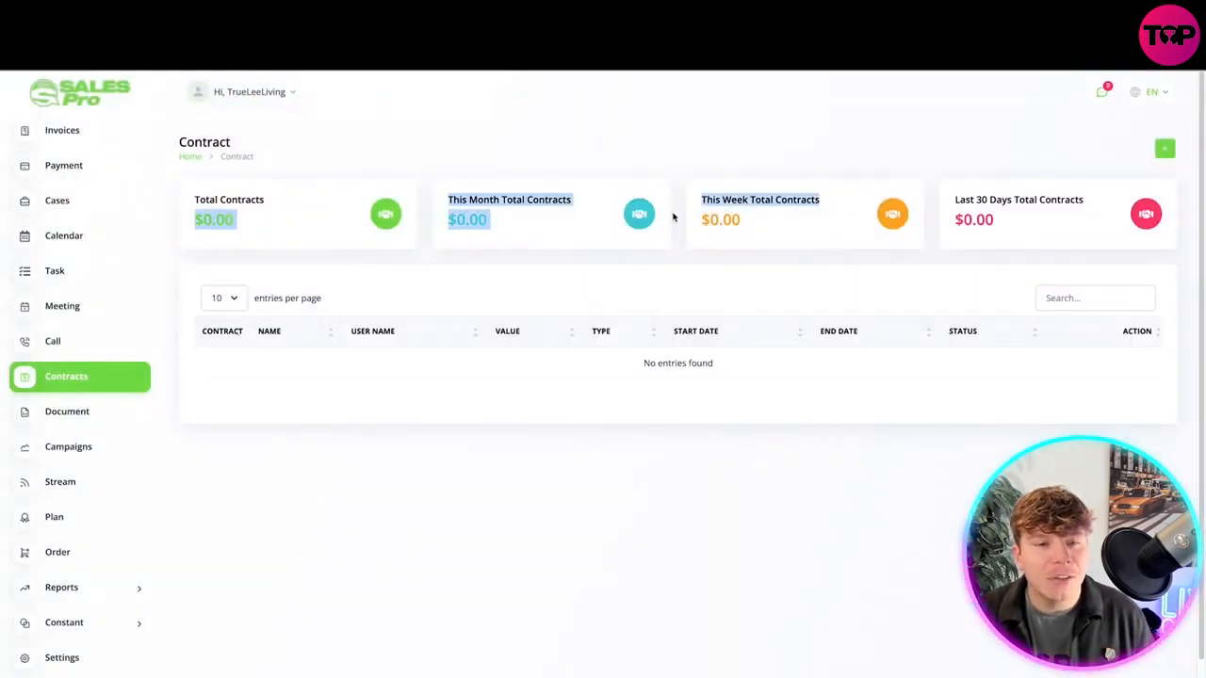
{"action": "mouse_move", "coordinate": [110, 428]}
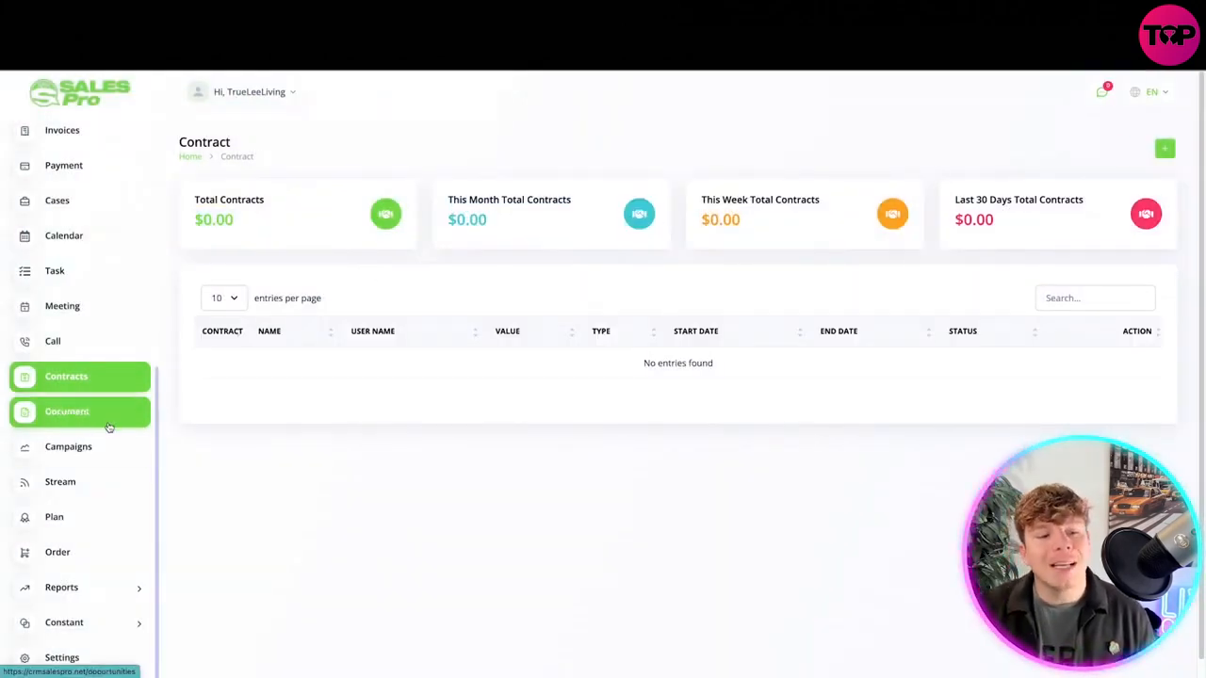
Preview the new campaign dialog and its available Status options from the Campaigns list.
{"action": "left_click", "coordinate": [67, 447]}
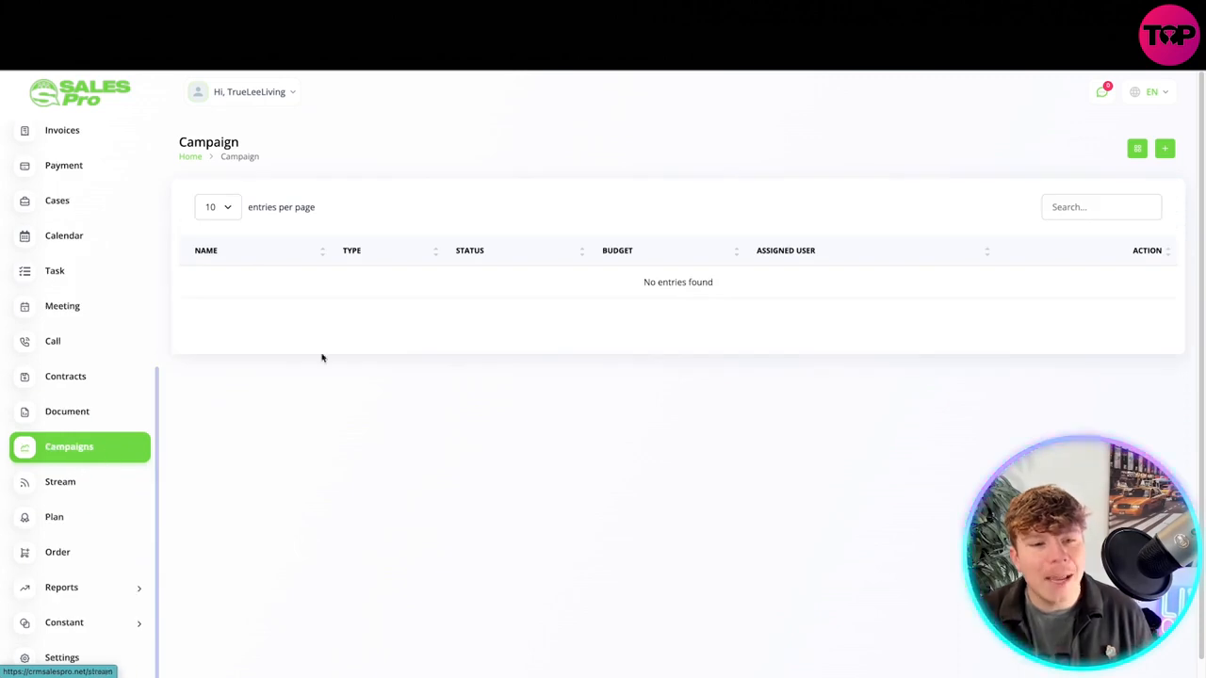
{"action": "left_click", "coordinate": [1164, 149]}
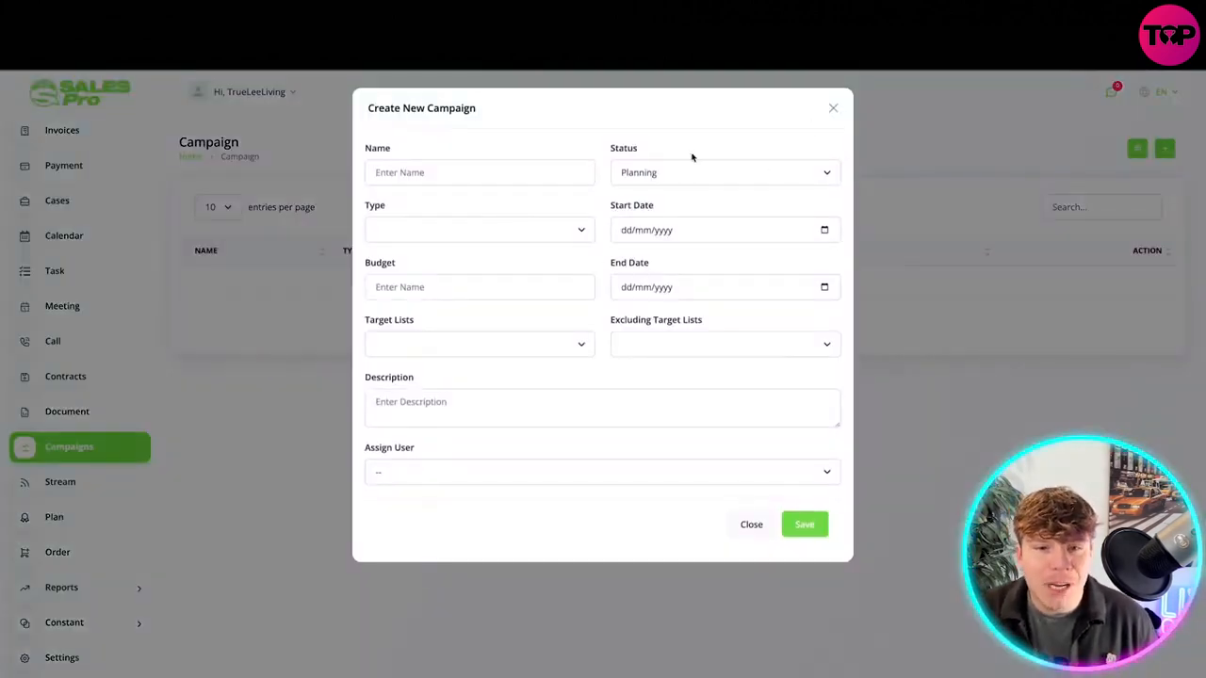
{"action": "left_click", "coordinate": [724, 172]}
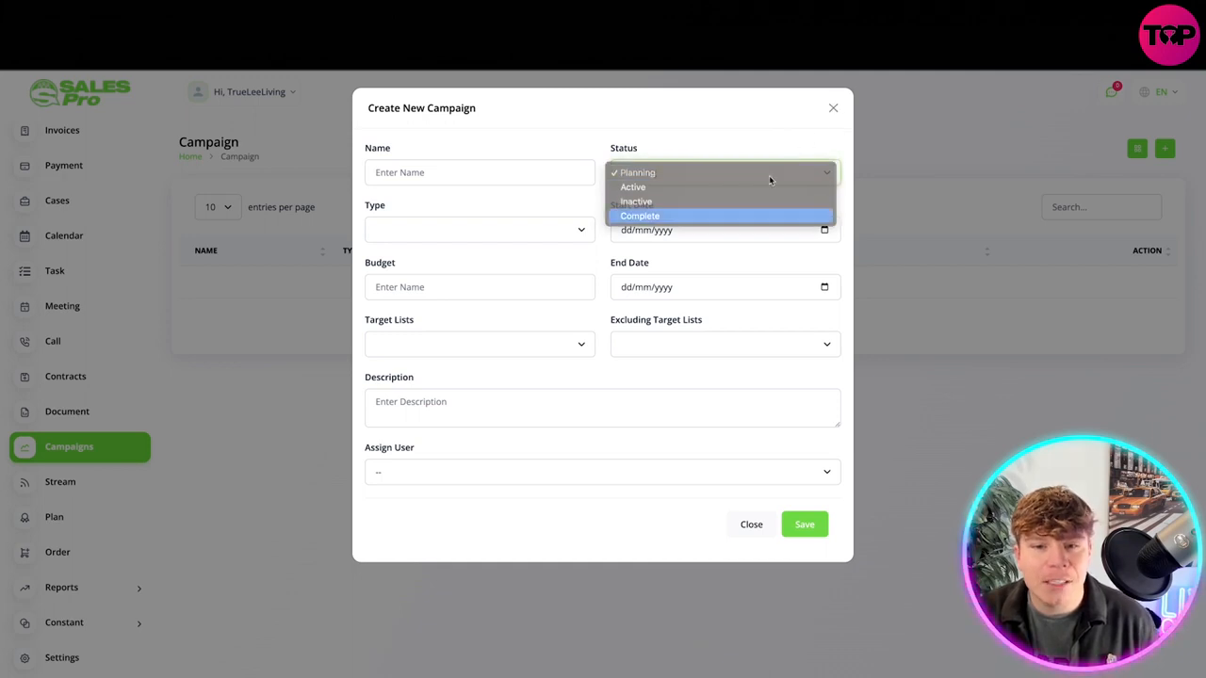
Visit the comment Stream, then the Plan page listing Free, $59 Lifetime Basic and $99 Lifetime Pro.
{"action": "left_click", "coordinate": [60, 483]}
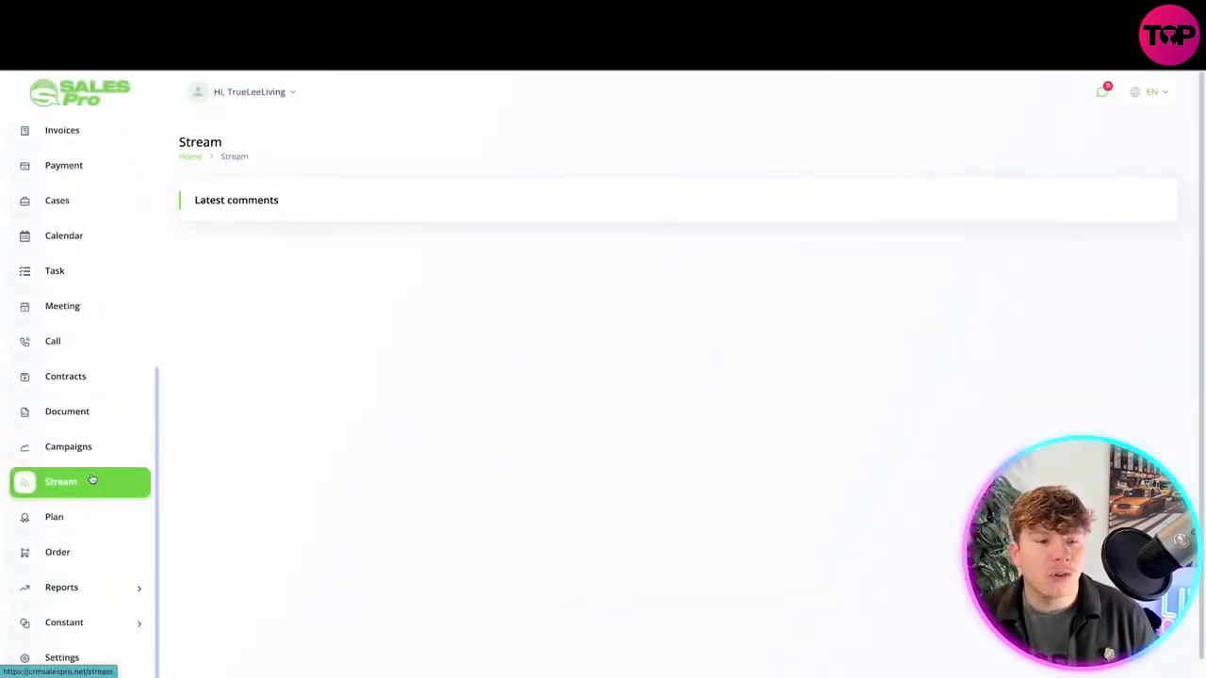
{"action": "left_click", "coordinate": [53, 516]}
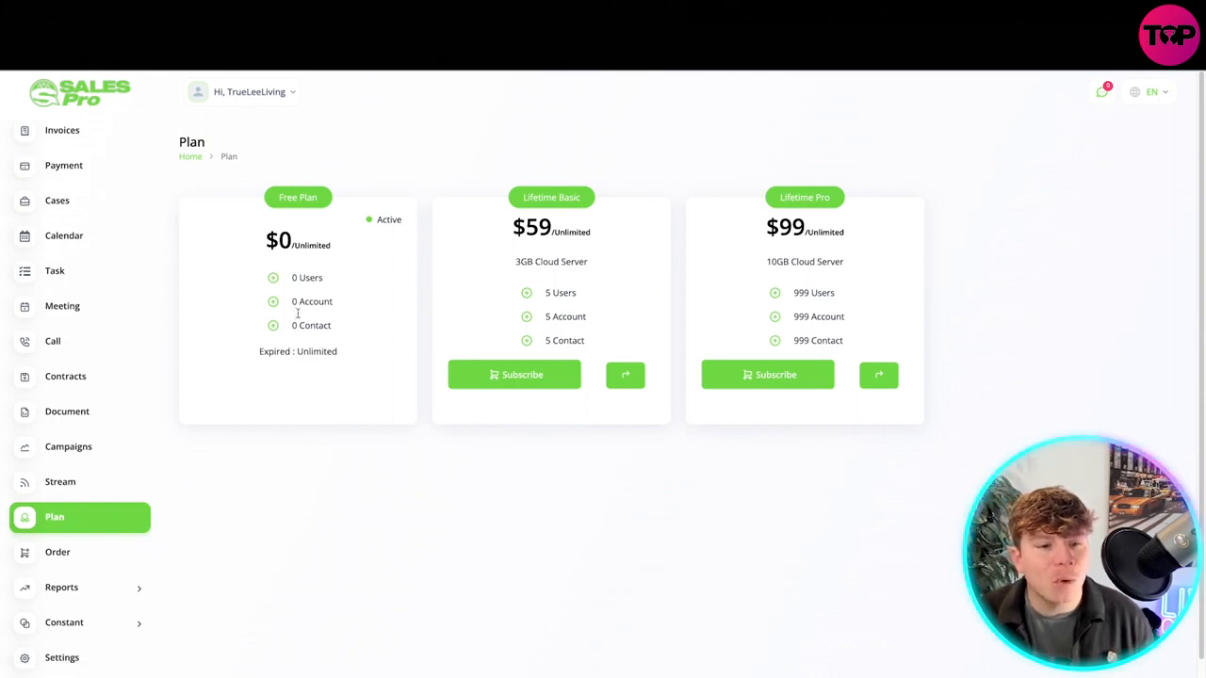
{"action": "mouse_move", "coordinate": [532, 354]}
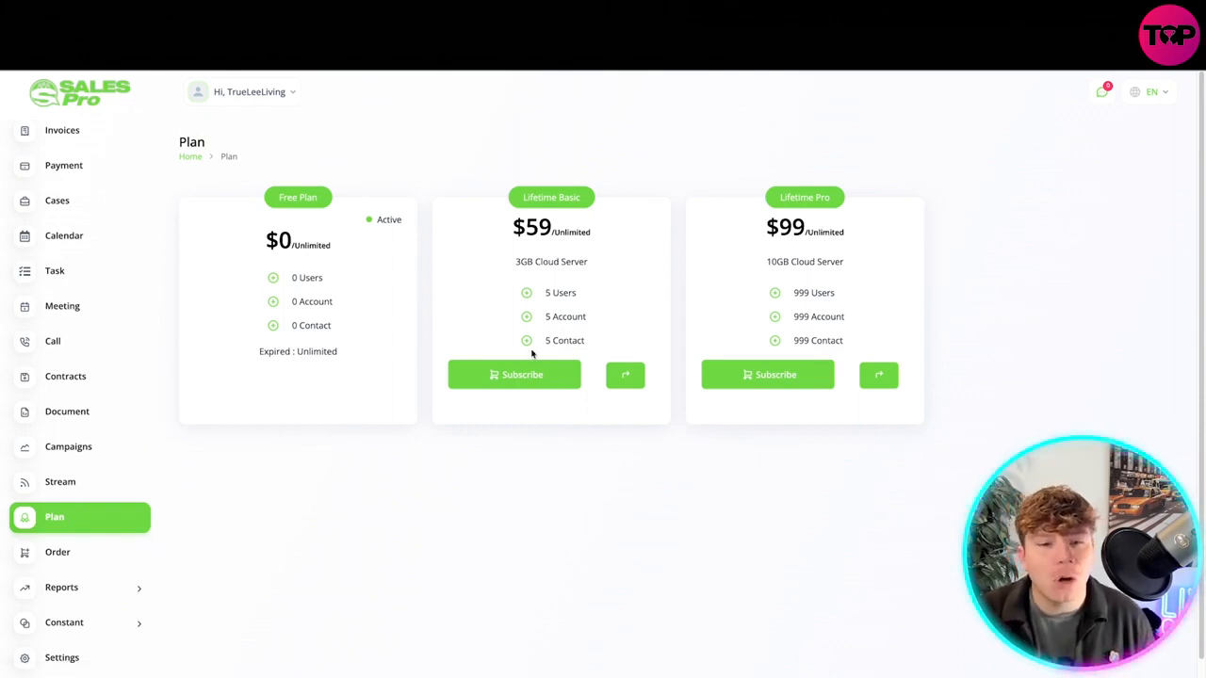
{"action": "mouse_move", "coordinate": [79, 552]}
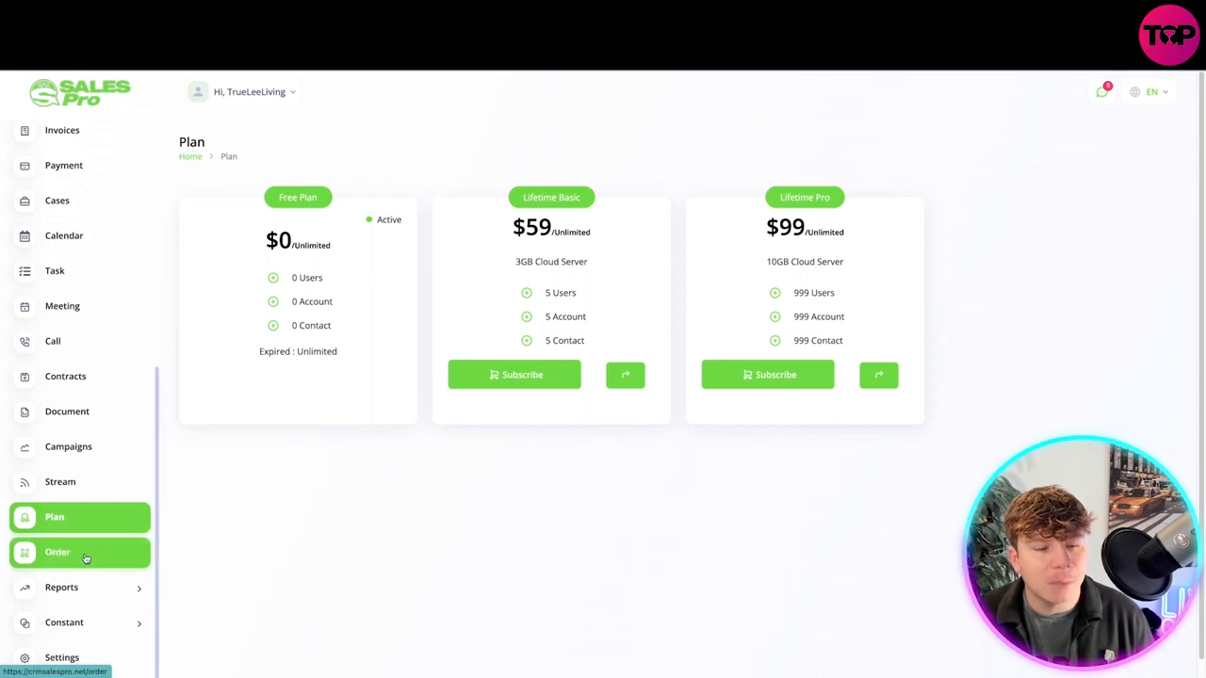
View the empty Order list and expand the Reports section.
{"action": "left_click", "coordinate": [56, 552]}
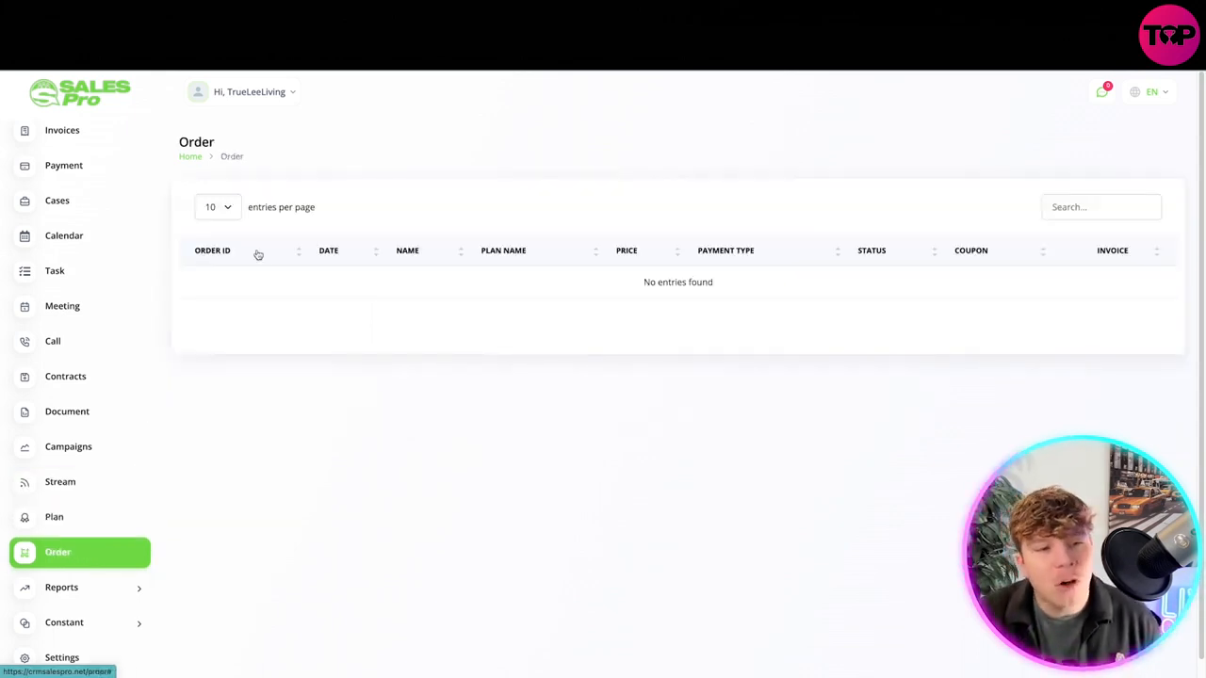
{"action": "scroll", "scroll_direction": "up", "scroll_amount": 3}
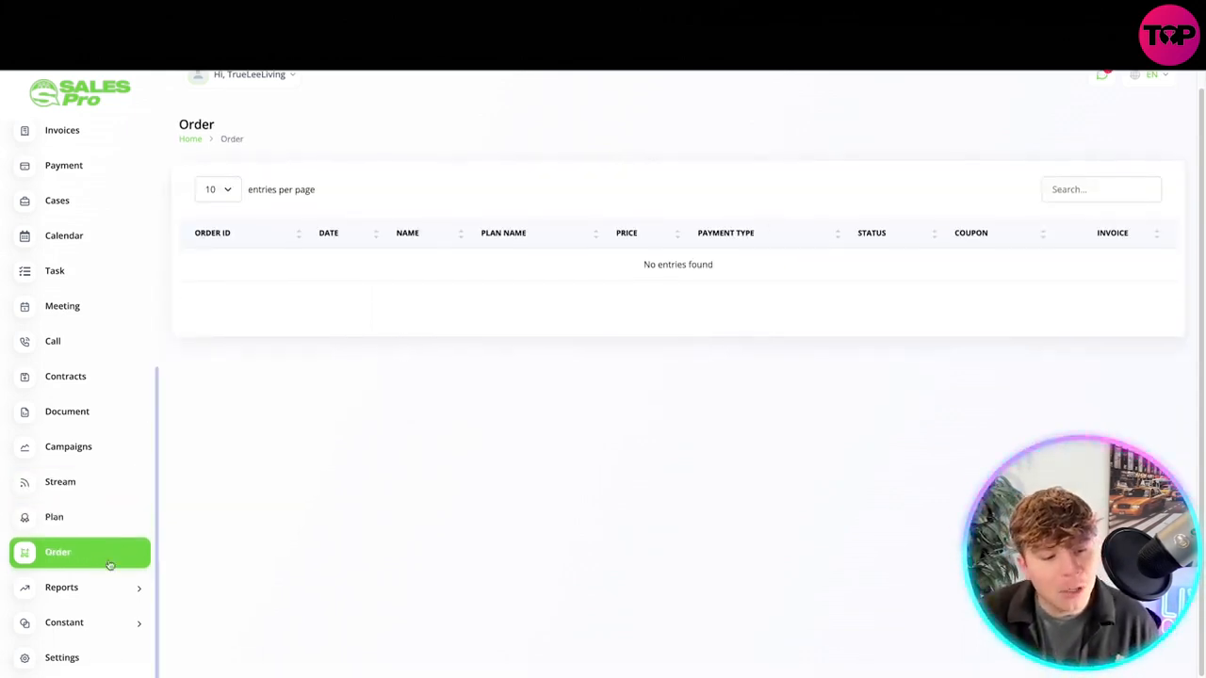
{"action": "left_click", "coordinate": [60, 588]}
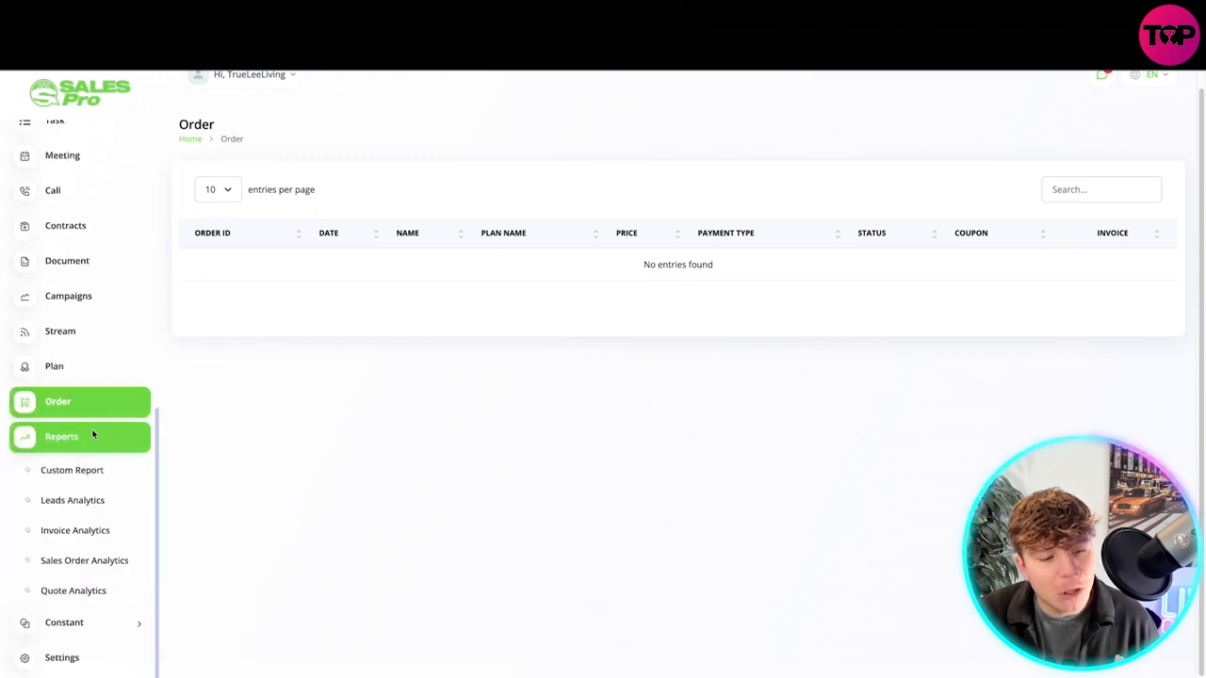
Review the empty Invoice Analytics and 2023 Quote Analytics reports.
{"action": "left_click", "coordinate": [76, 529]}
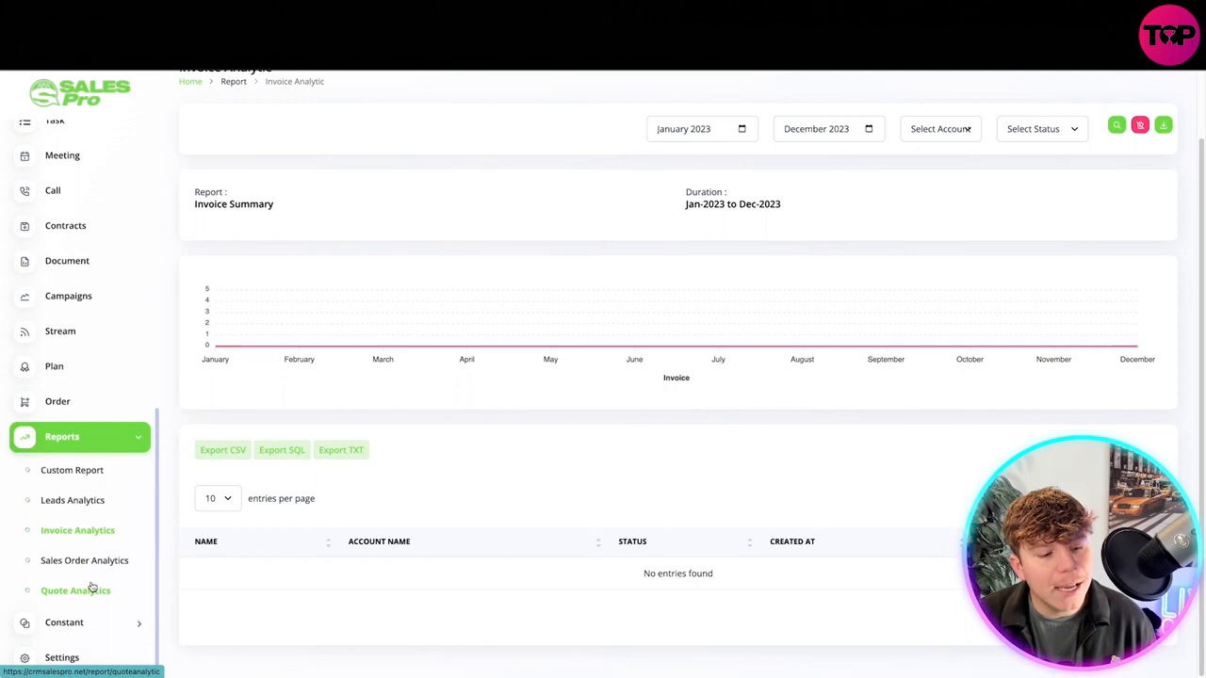
{"action": "left_click", "coordinate": [75, 591]}
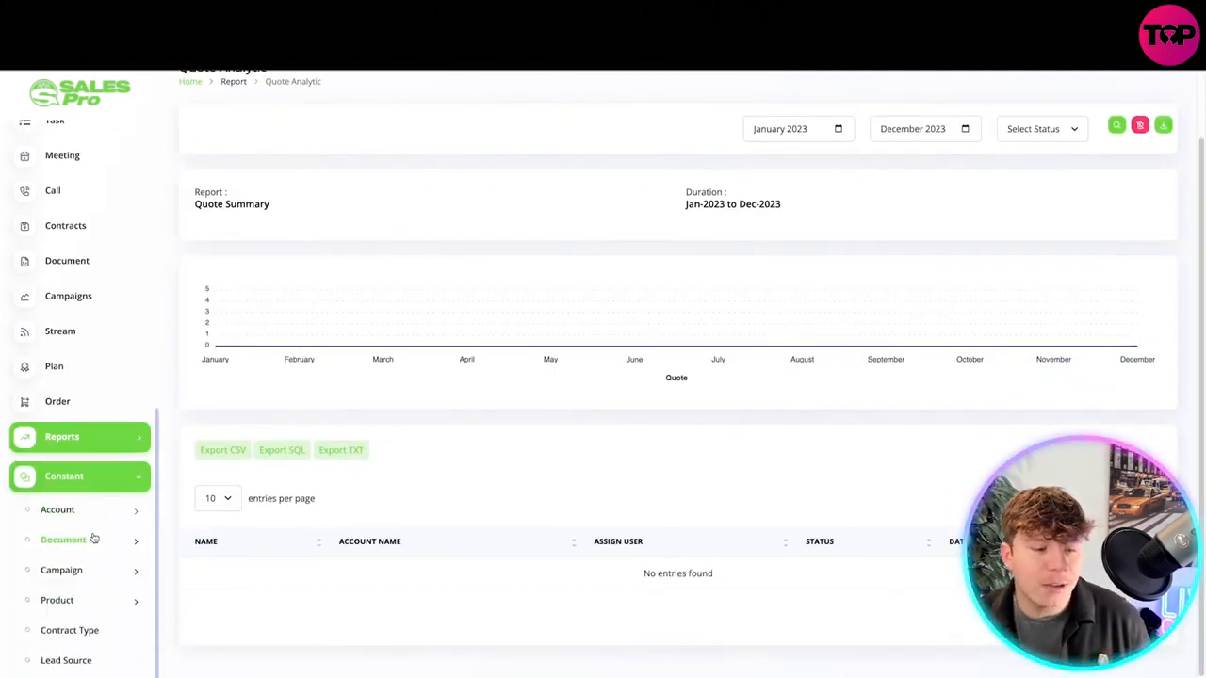
{"action": "scroll", "scroll_direction": "down", "scroll_amount": 3}
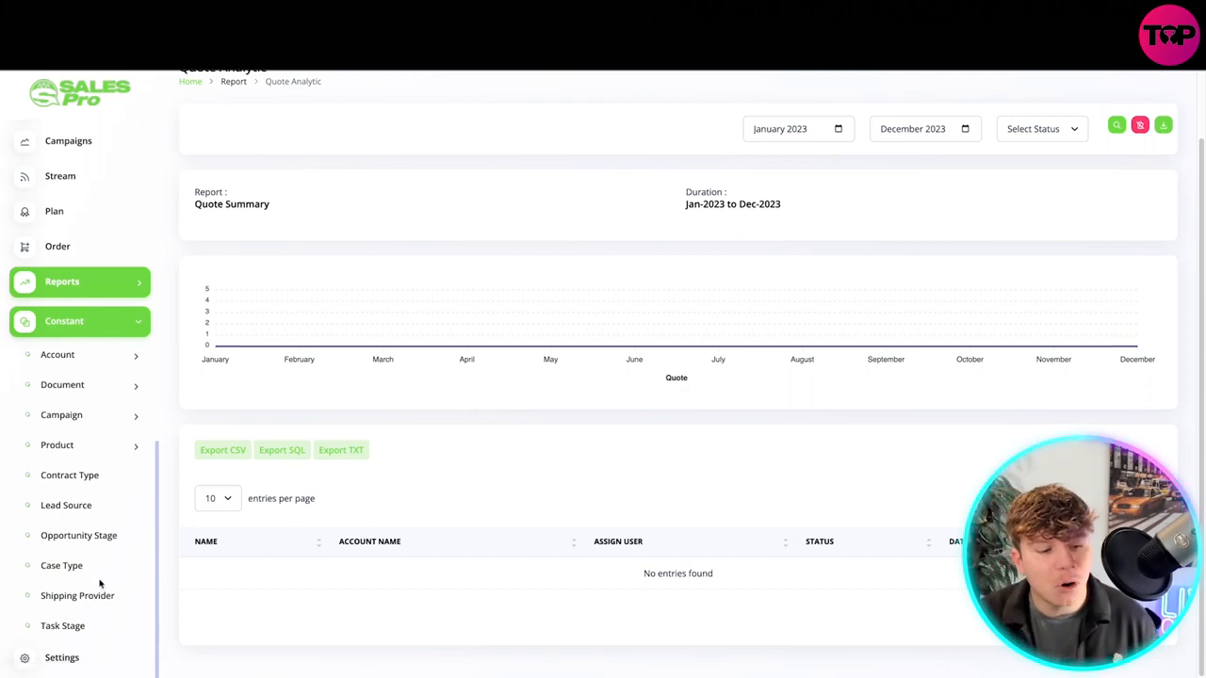
Check Site Settings and the empty Payment list, ending on the public pricing section with Free, $59 and $99 plans.
{"action": "left_click", "coordinate": [60, 656]}
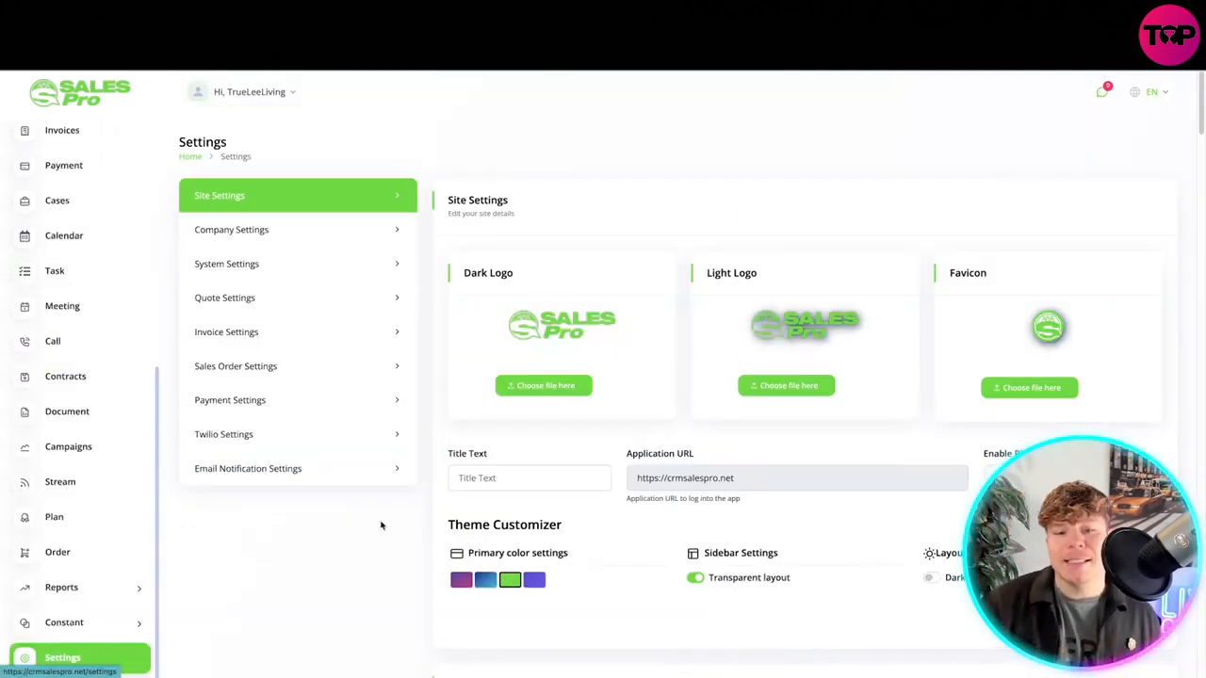
{"action": "mouse_move", "coordinate": [622, 352]}
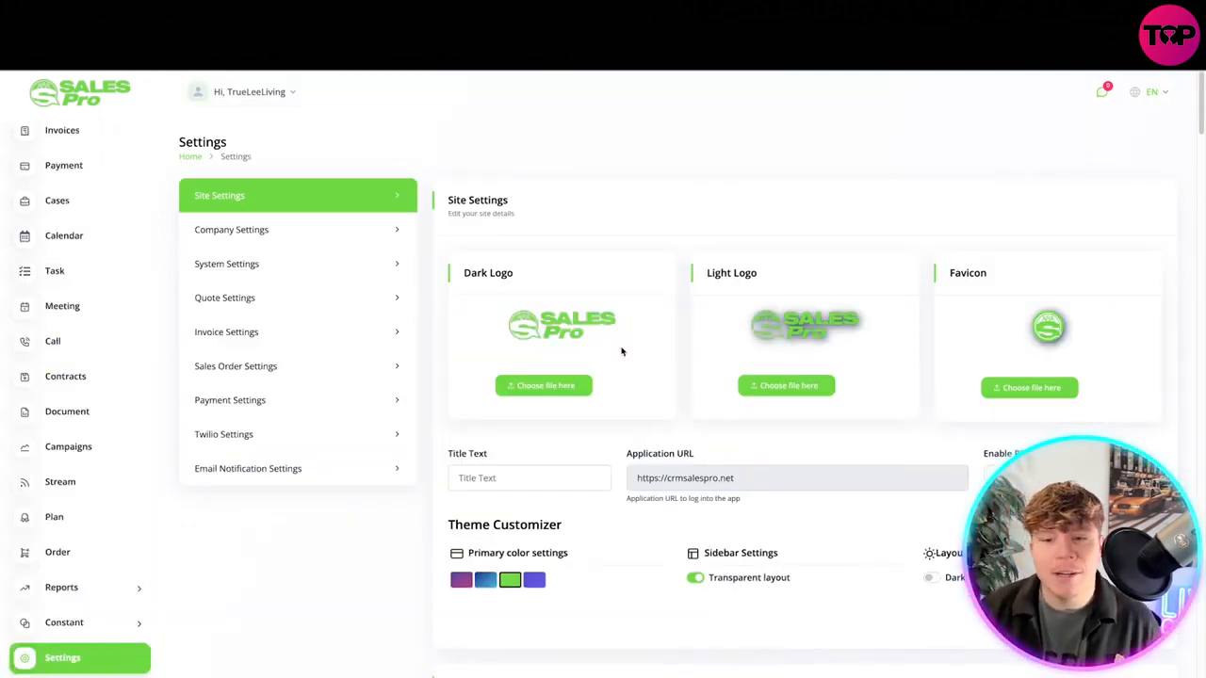
{"action": "left_click", "coordinate": [230, 230]}
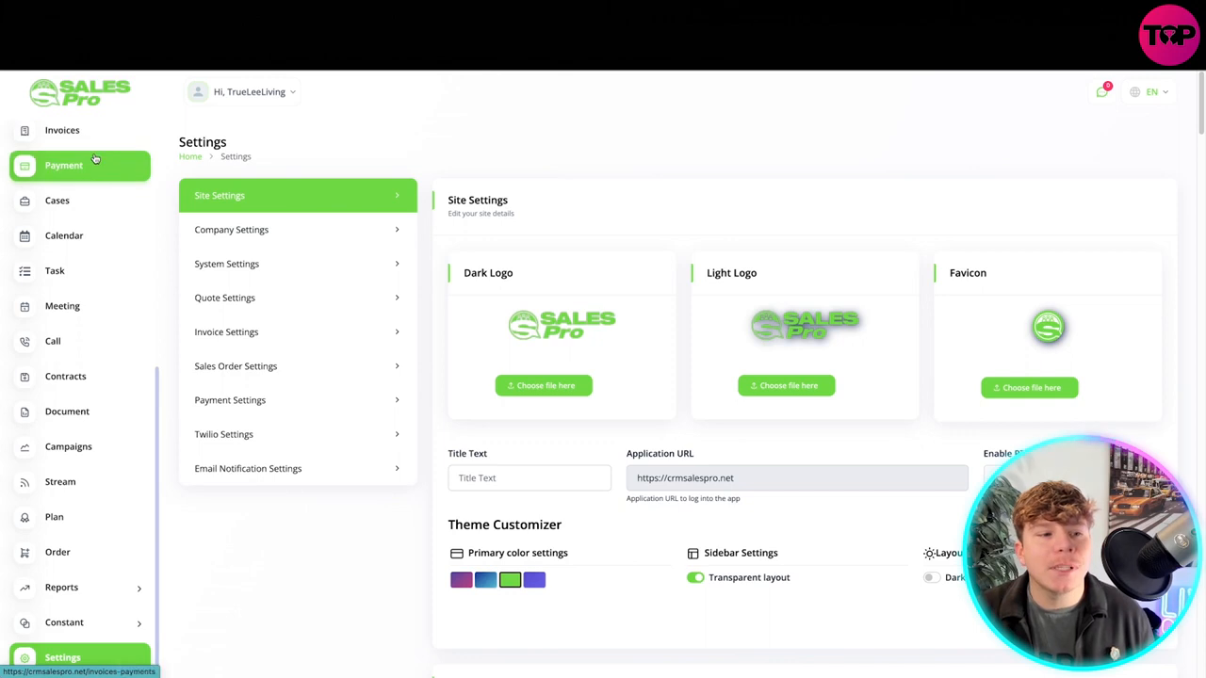
{"action": "left_click", "coordinate": [64, 165]}
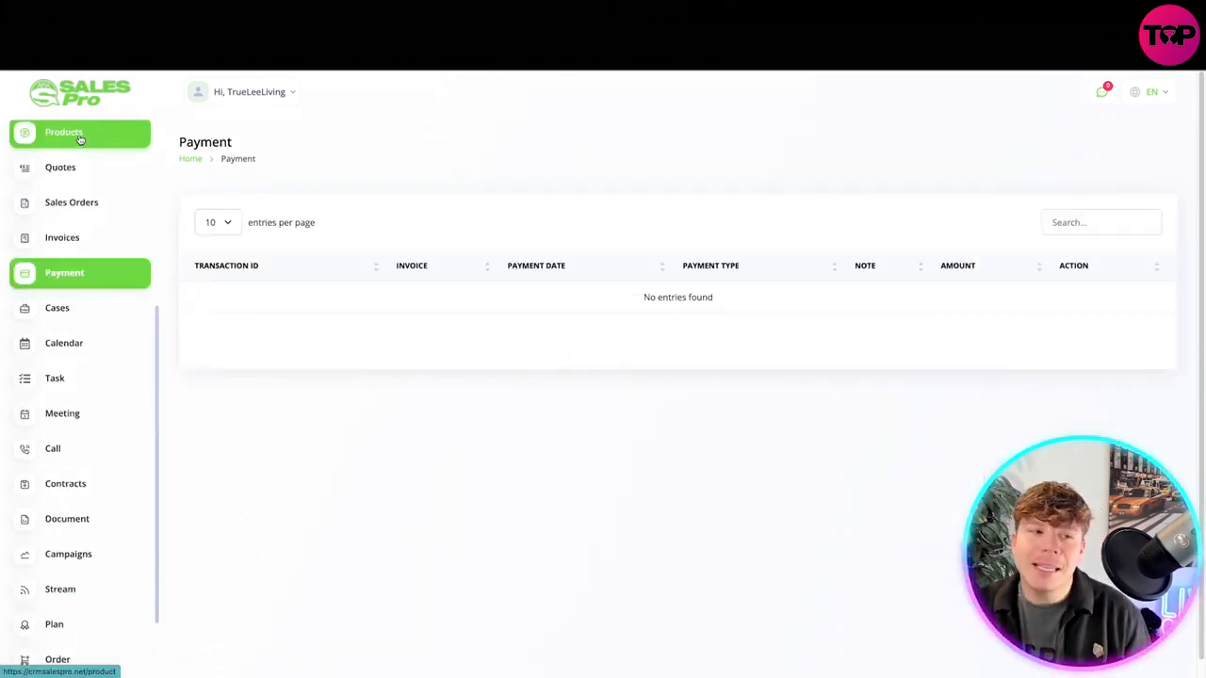
{"action": "left_click", "coordinate": [64, 132]}
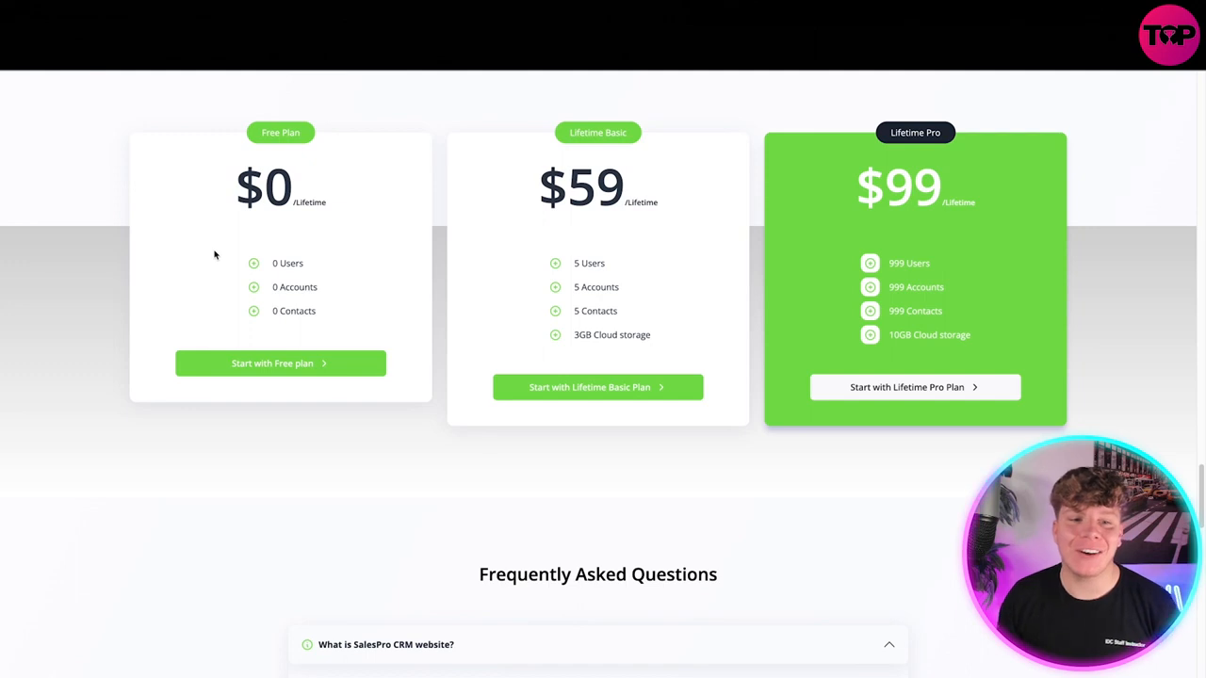
{"action": "mouse_move", "coordinate": [251, 294]}
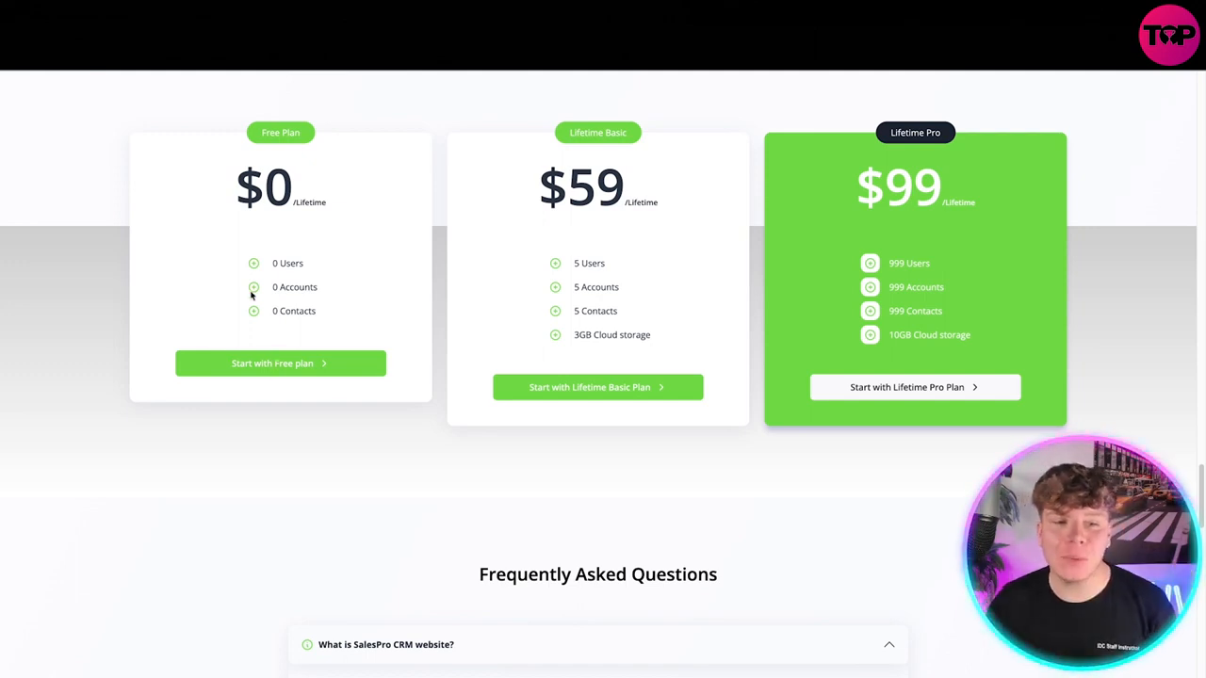
{"action": "mouse_move", "coordinate": [377, 292]}
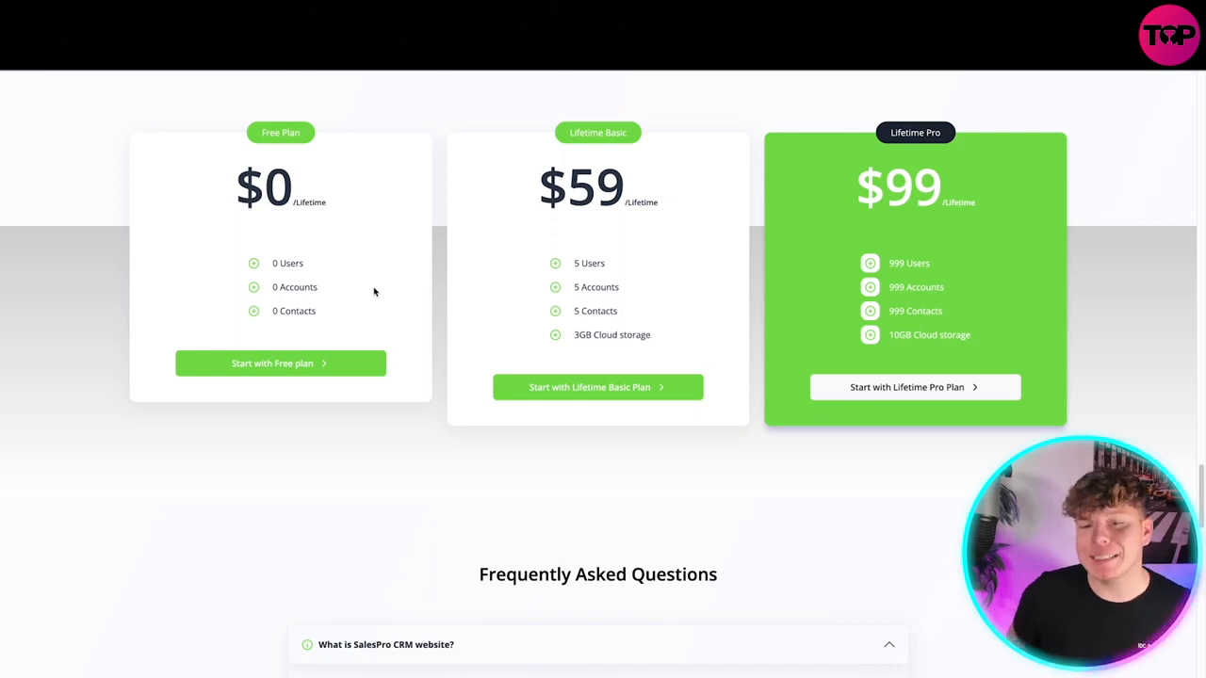
{"action": "mouse_move", "coordinate": [611, 273]}
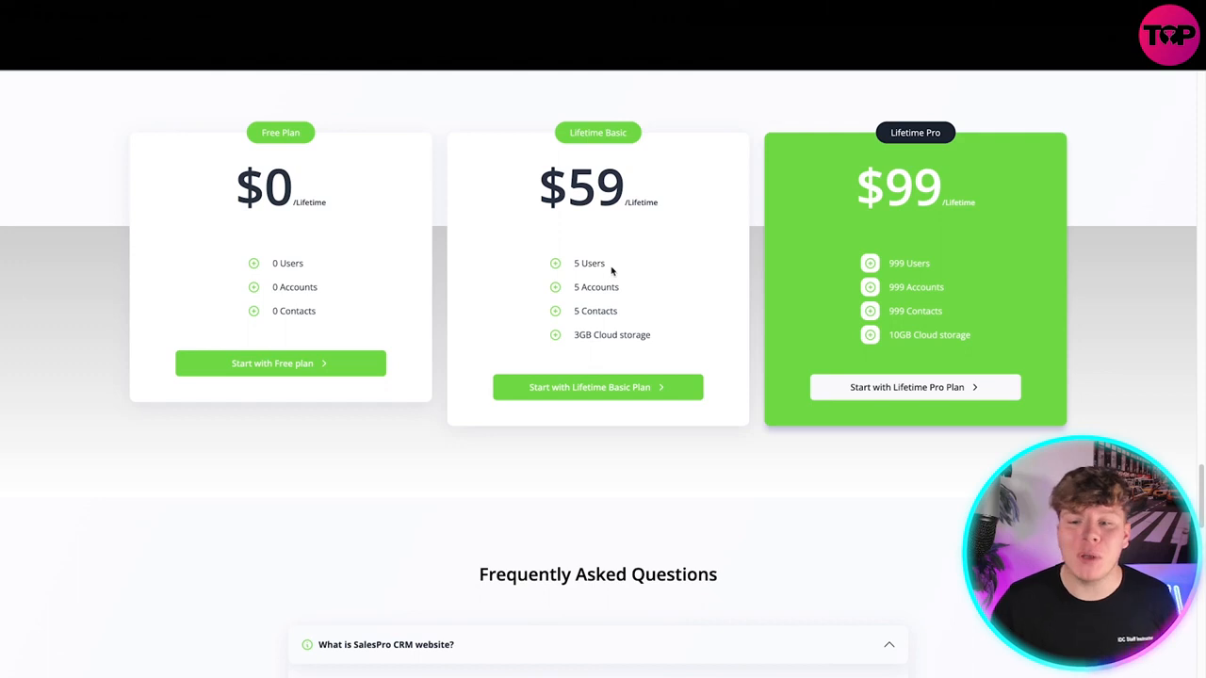
{"action": "mouse_move", "coordinate": [1030, 275]}
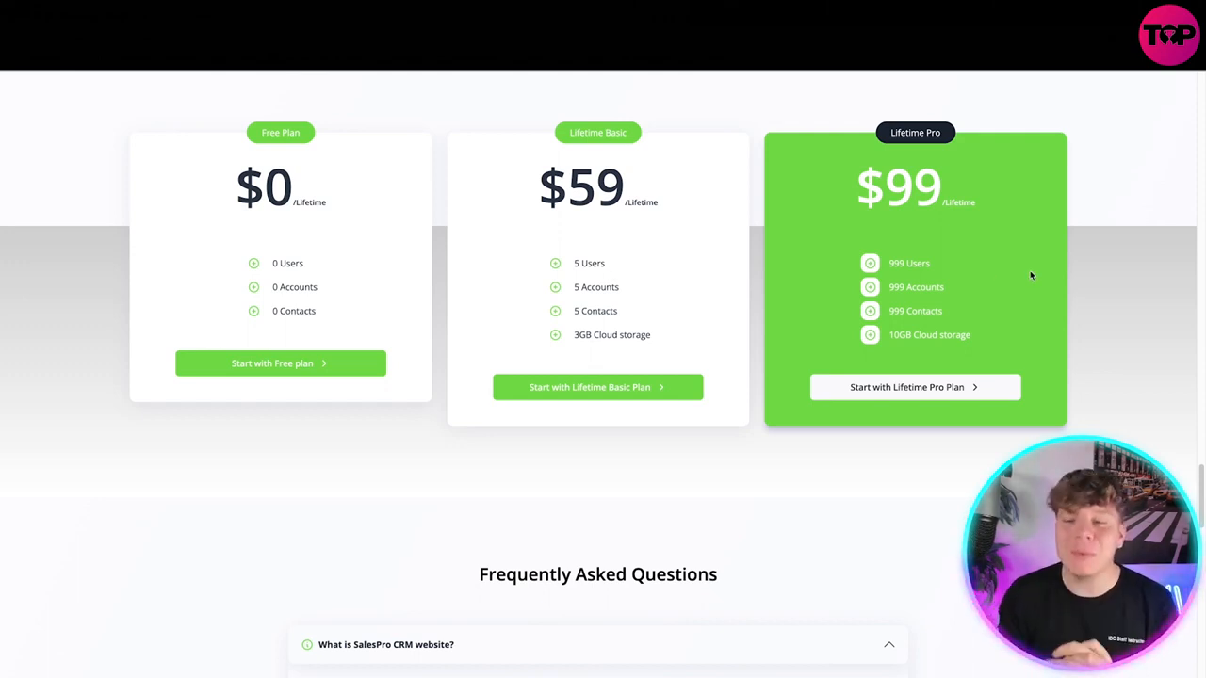
{"action": "mouse_move", "coordinate": [931, 275]}
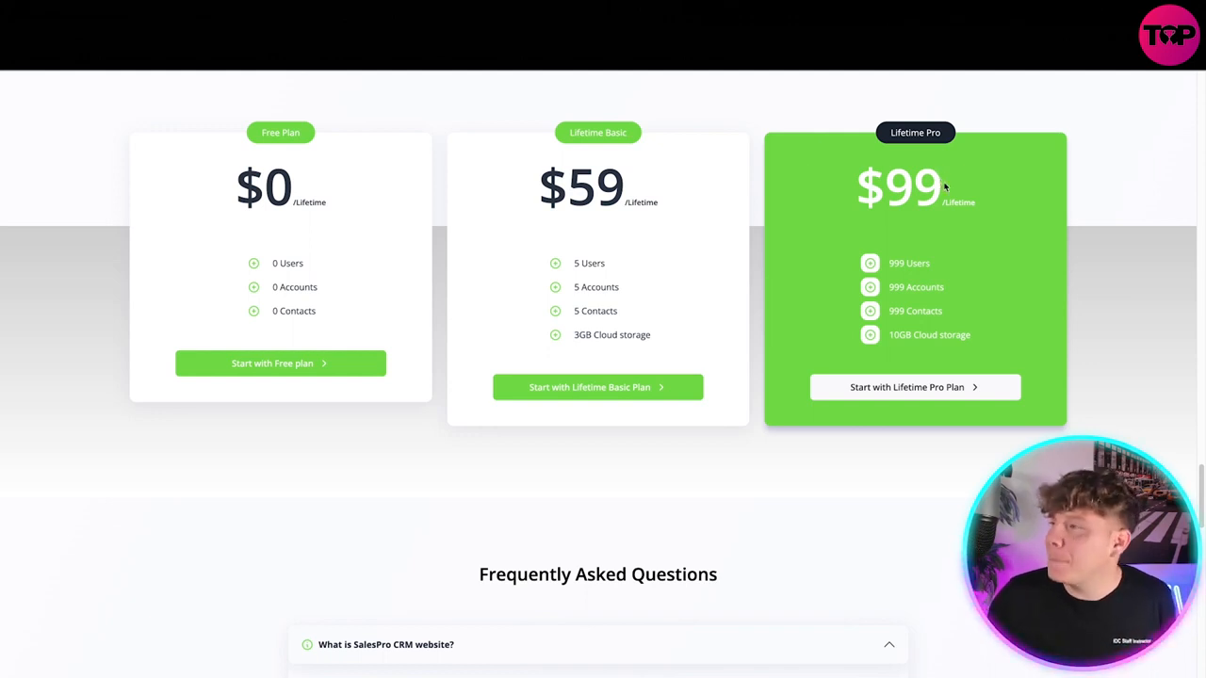
{"action": "mouse_move", "coordinate": [1119, 196]}
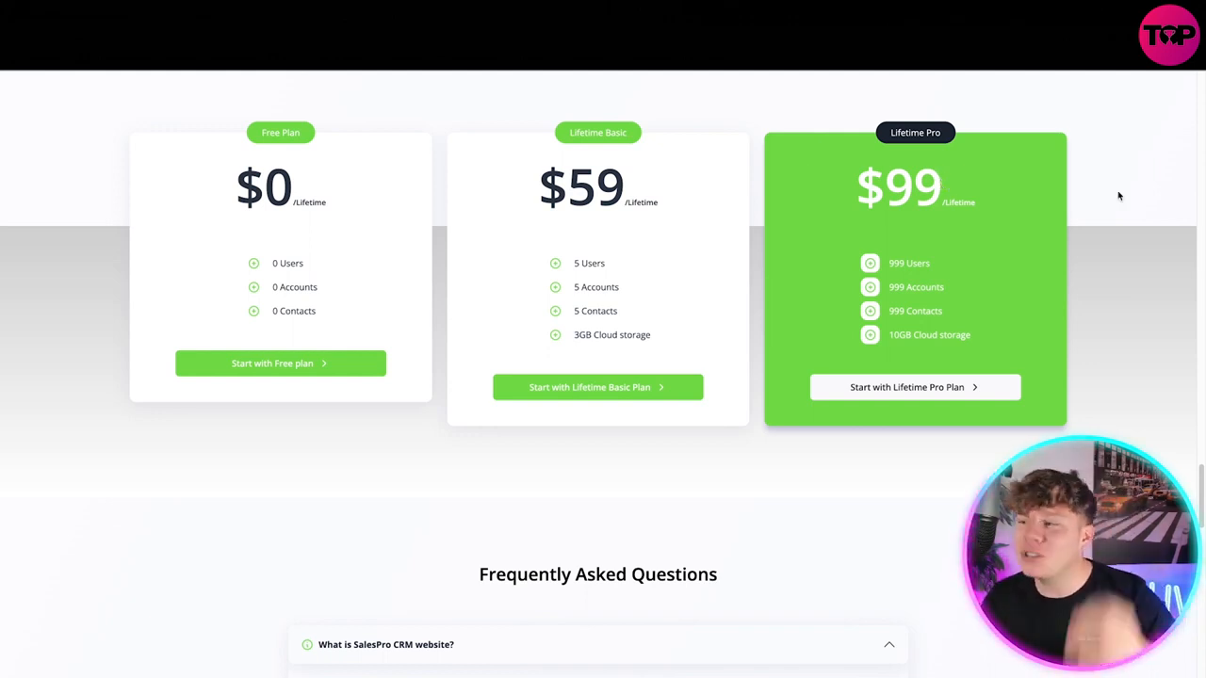